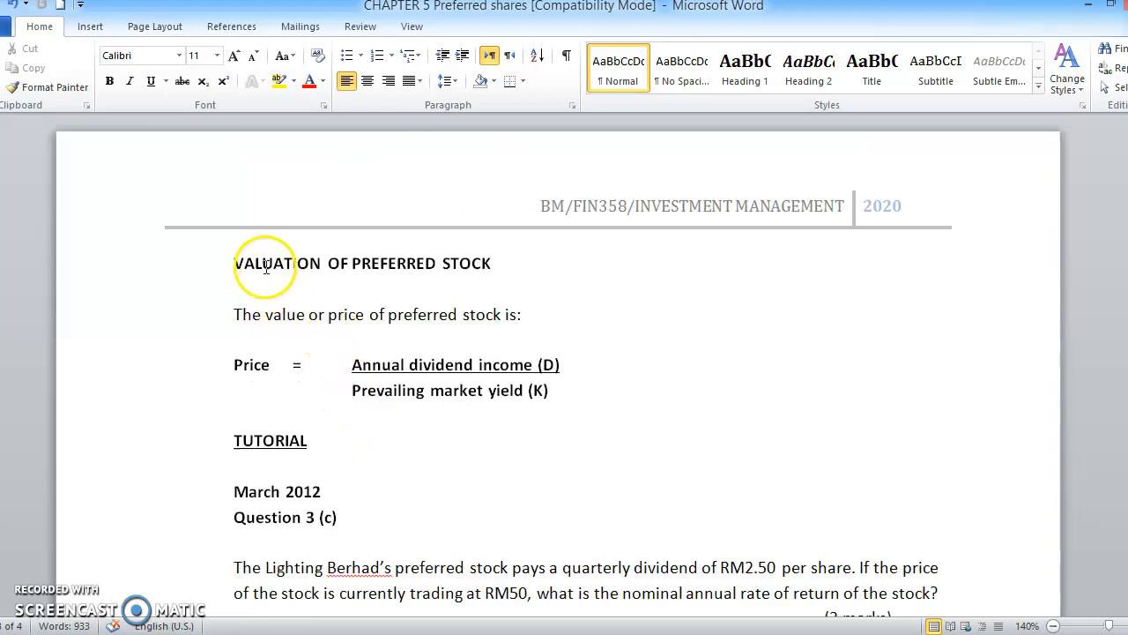
- Review the preferred stock valuation formula: annual dividend numerator over market yield K
{"action": "left_click_drag", "start_coordinate": [233, 263], "coordinate": [492, 263]}
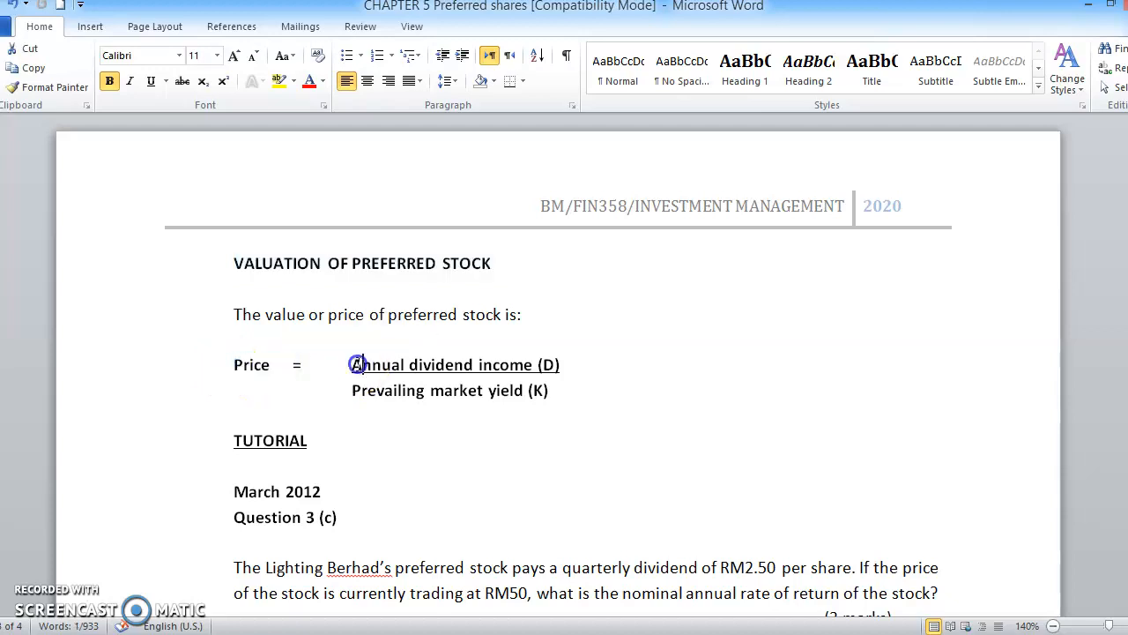
{"action": "left_click_drag", "start_coordinate": [351, 363], "coordinate": [564, 364]}
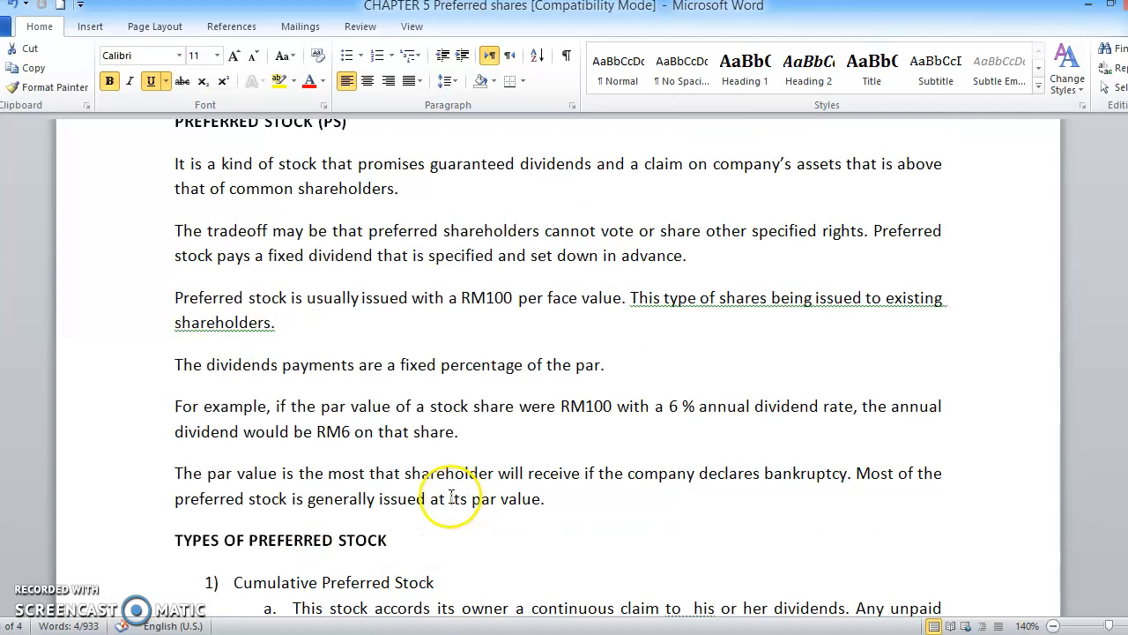
{"action": "mouse_move", "coordinate": [326, 388]}
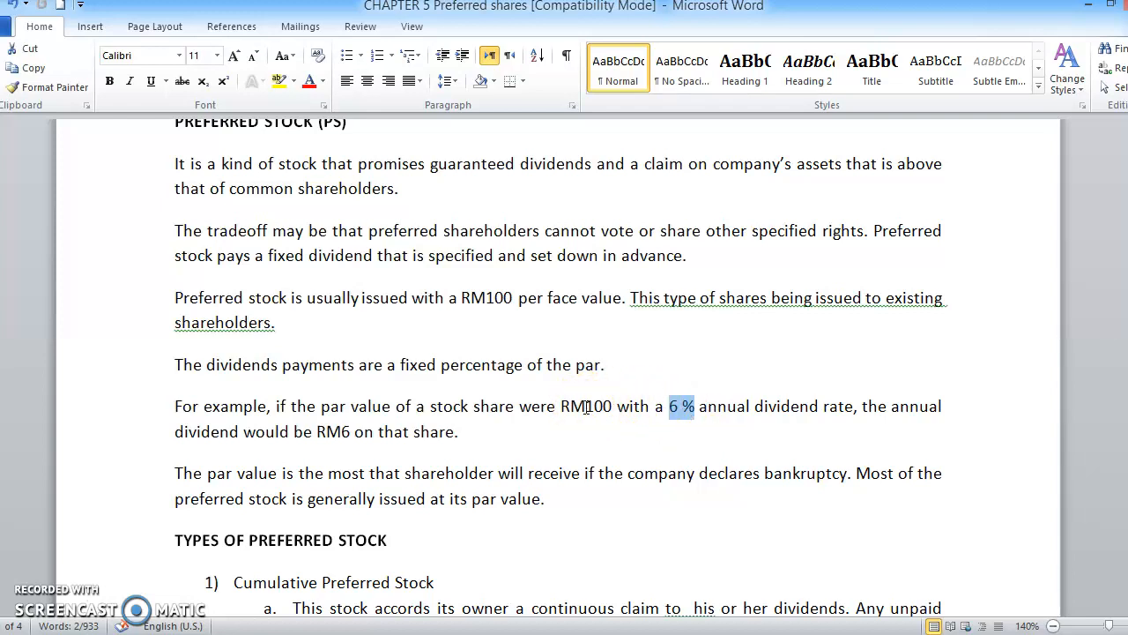
{"action": "left_click", "coordinate": [344, 431]}
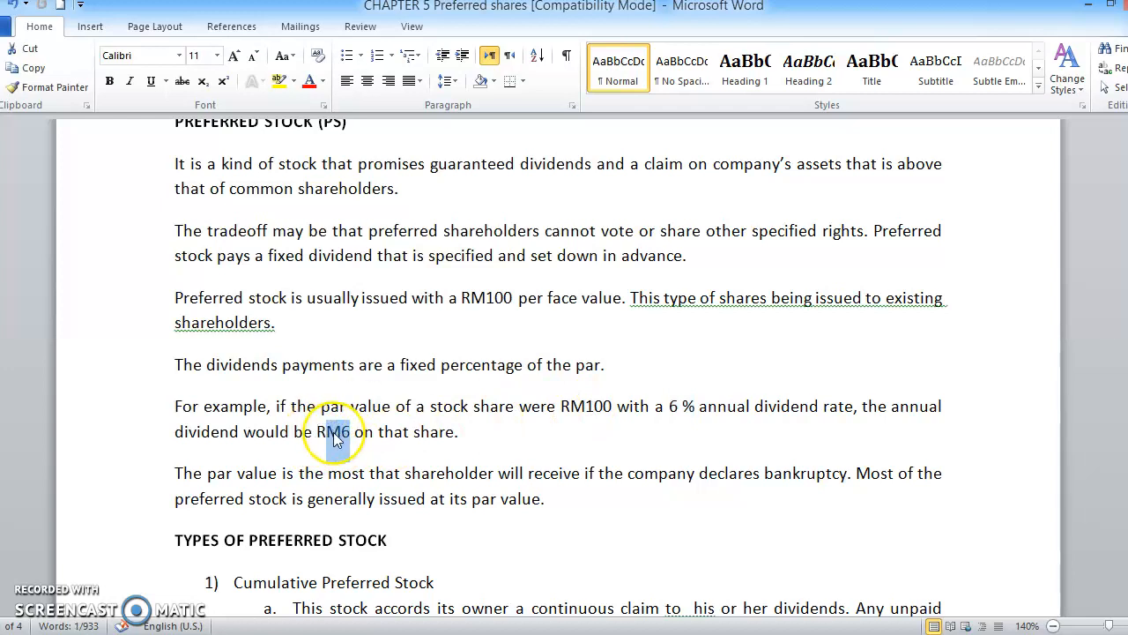
{"action": "scroll", "scroll_direction": "down", "scroll_amount": 3}
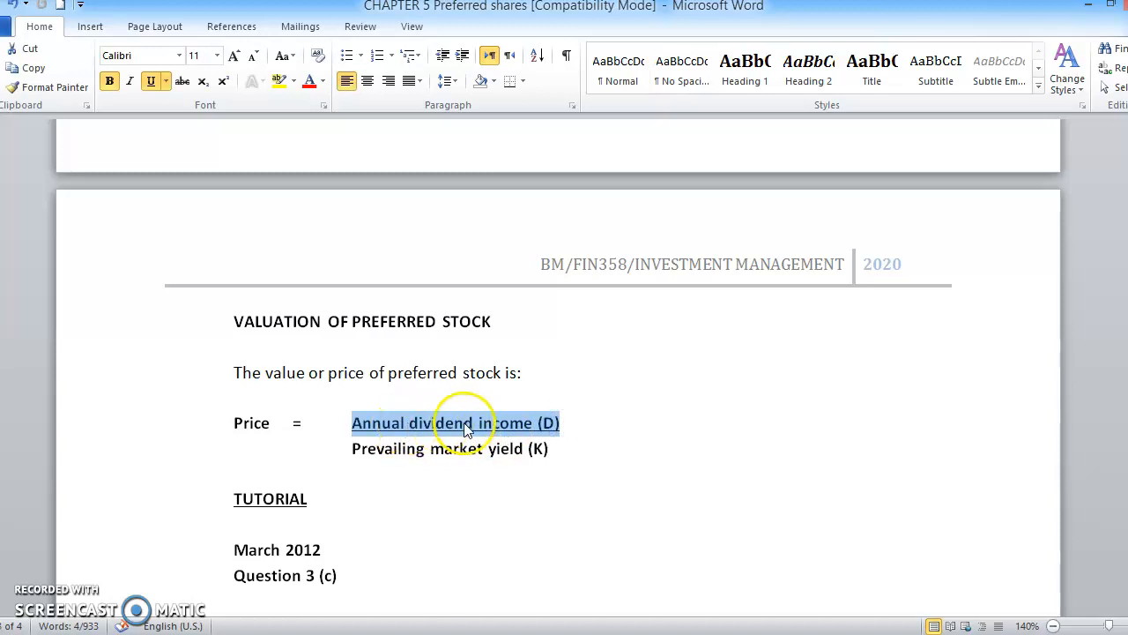
{"action": "mouse_move", "coordinate": [503, 429]}
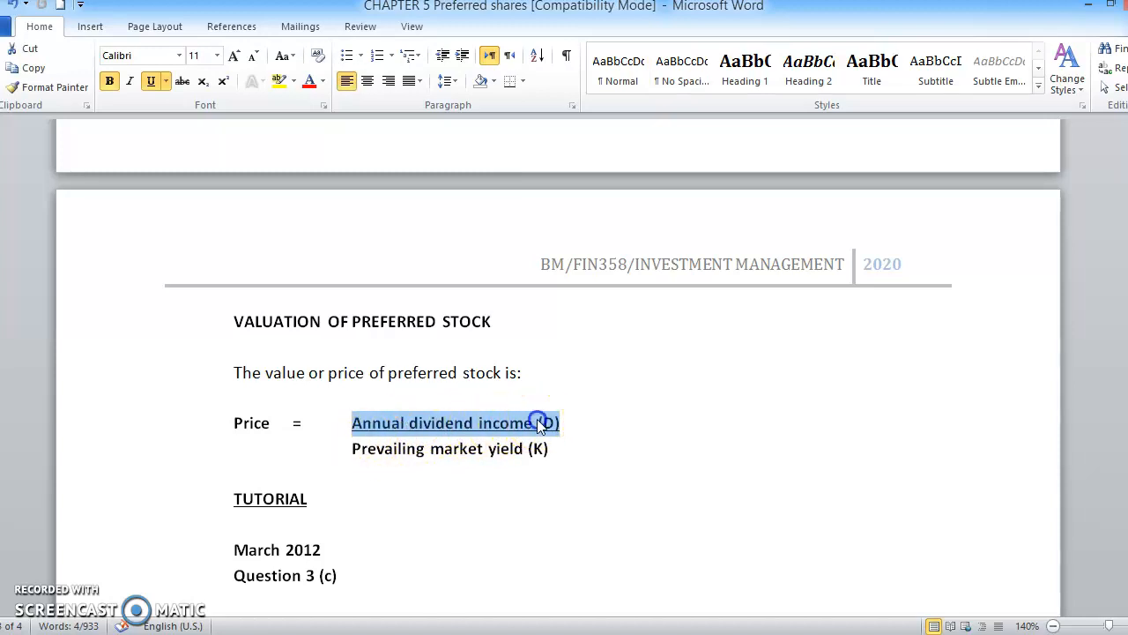
{"action": "left_click", "coordinate": [543, 423]}
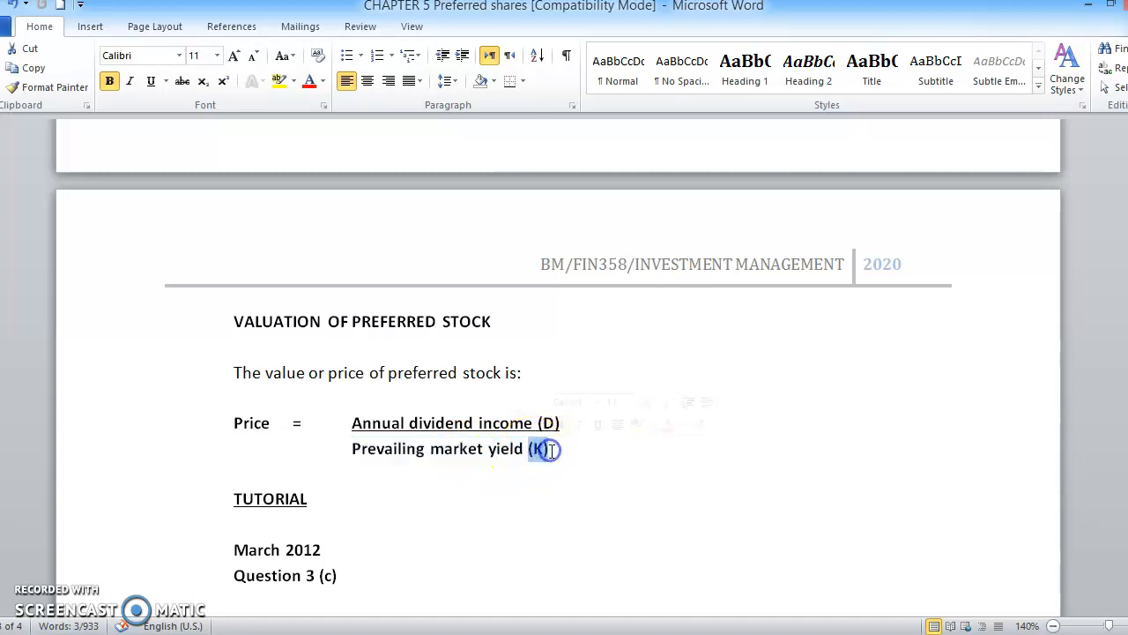
{"action": "double_click", "coordinate": [538, 449]}
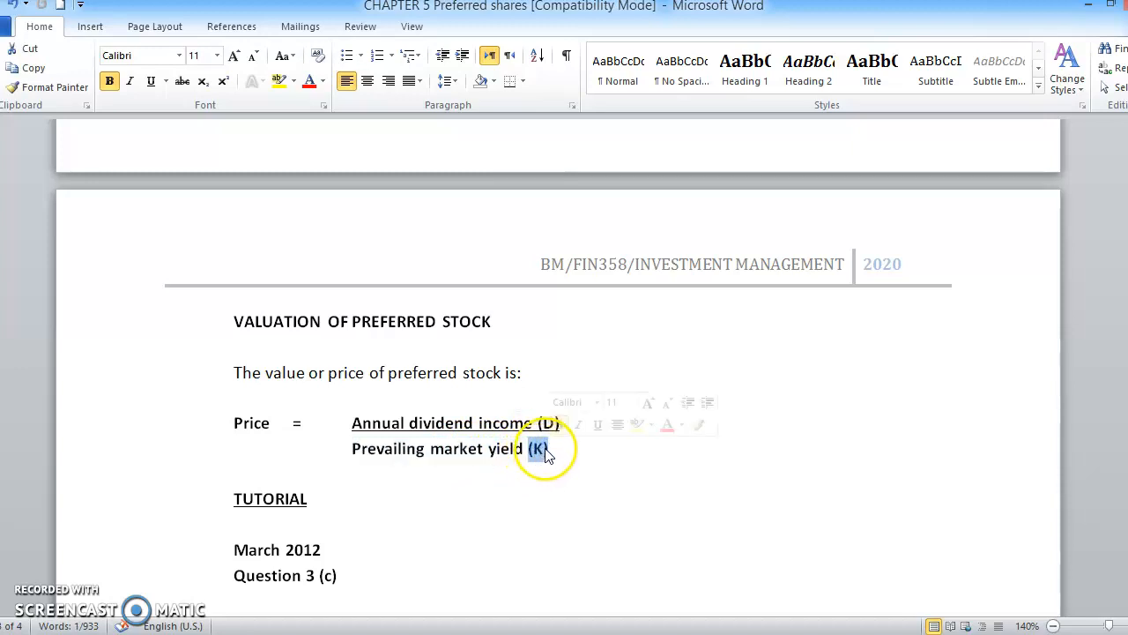
{"action": "mouse_move", "coordinate": [335, 445]}
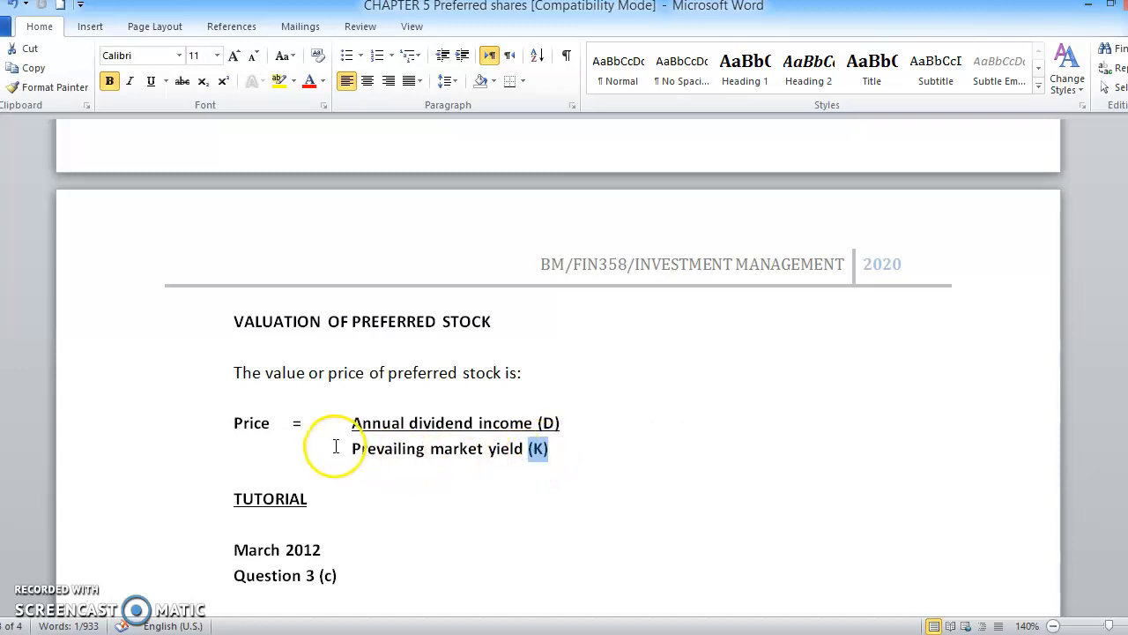
- Review the March 2012 question: the company's preferred stock priced at RM50 and what to find
{"action": "scroll", "scroll_direction": "down", "scroll_amount": 3}
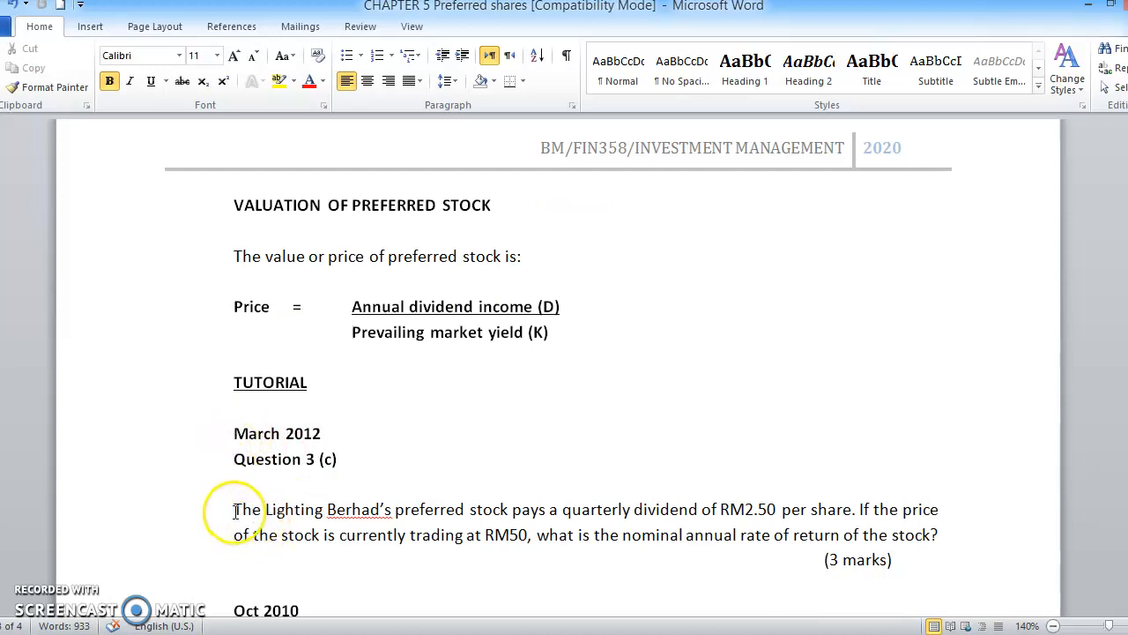
{"action": "left_click_drag", "start_coordinate": [232, 507], "coordinate": [391, 507]}
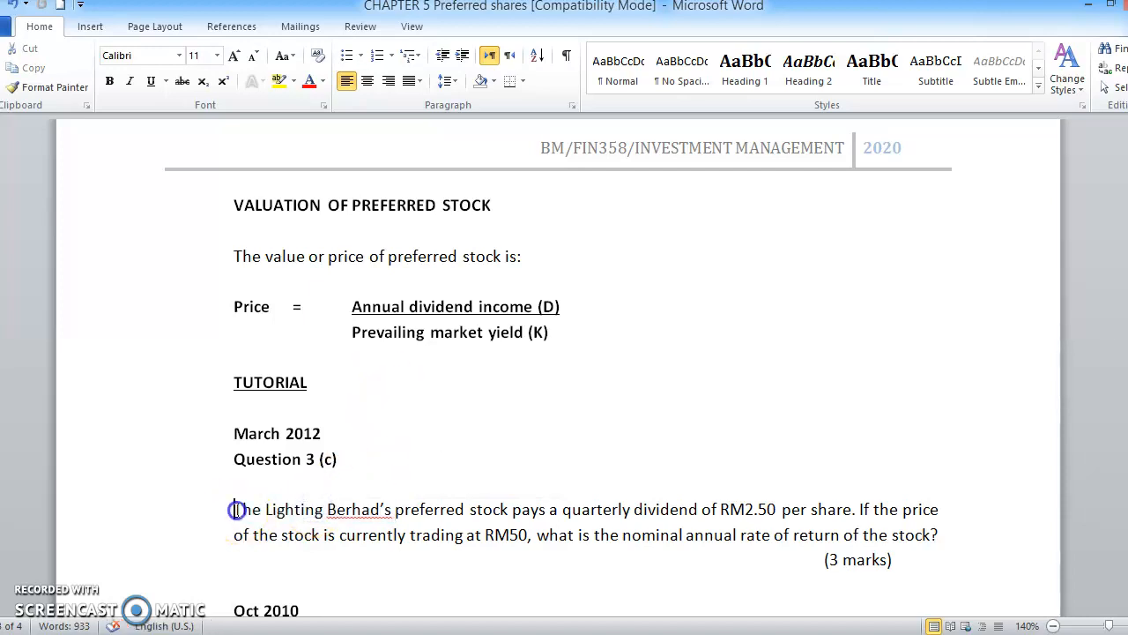
{"action": "left_click_drag", "start_coordinate": [234, 510], "coordinate": [539, 510]}
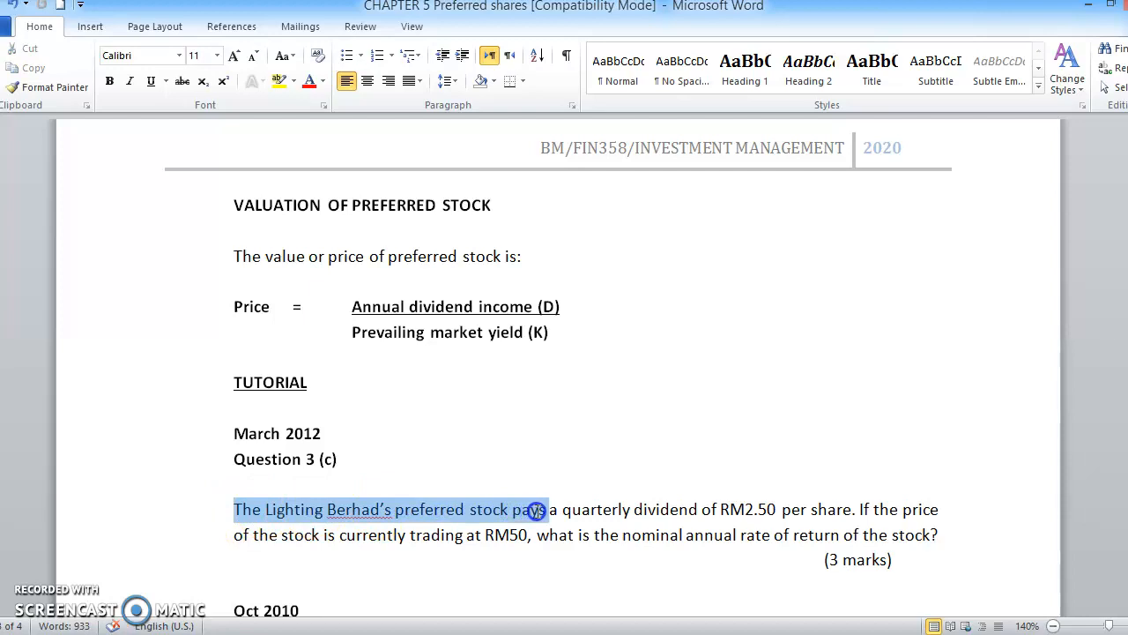
{"action": "left_click_drag", "start_coordinate": [536, 509], "coordinate": [721, 510]}
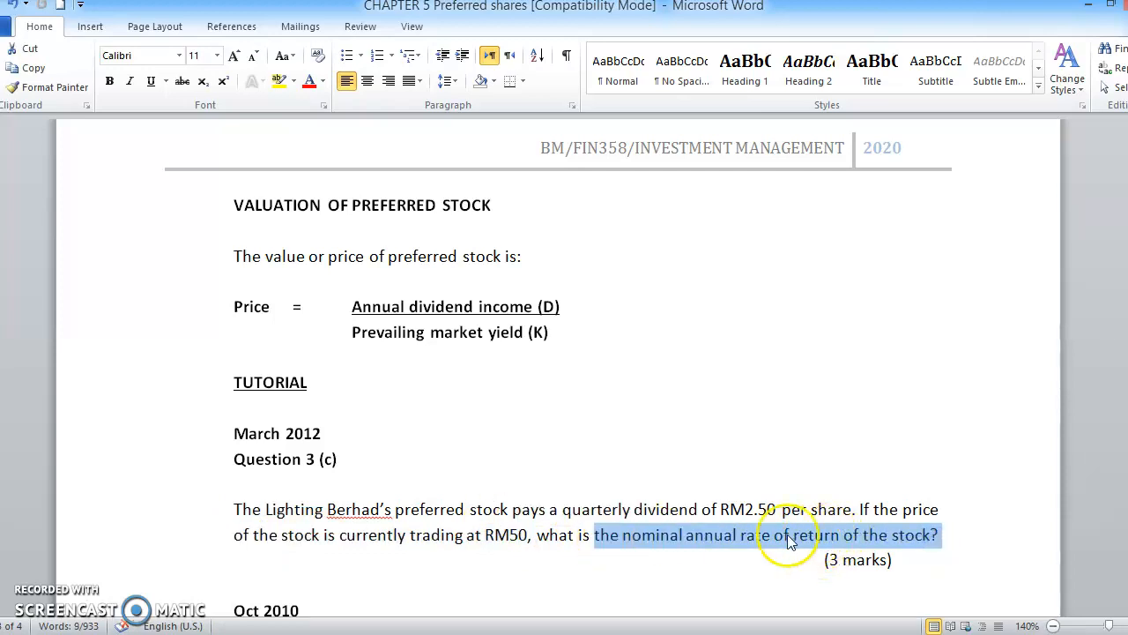
{"action": "mouse_move", "coordinate": [762, 543]}
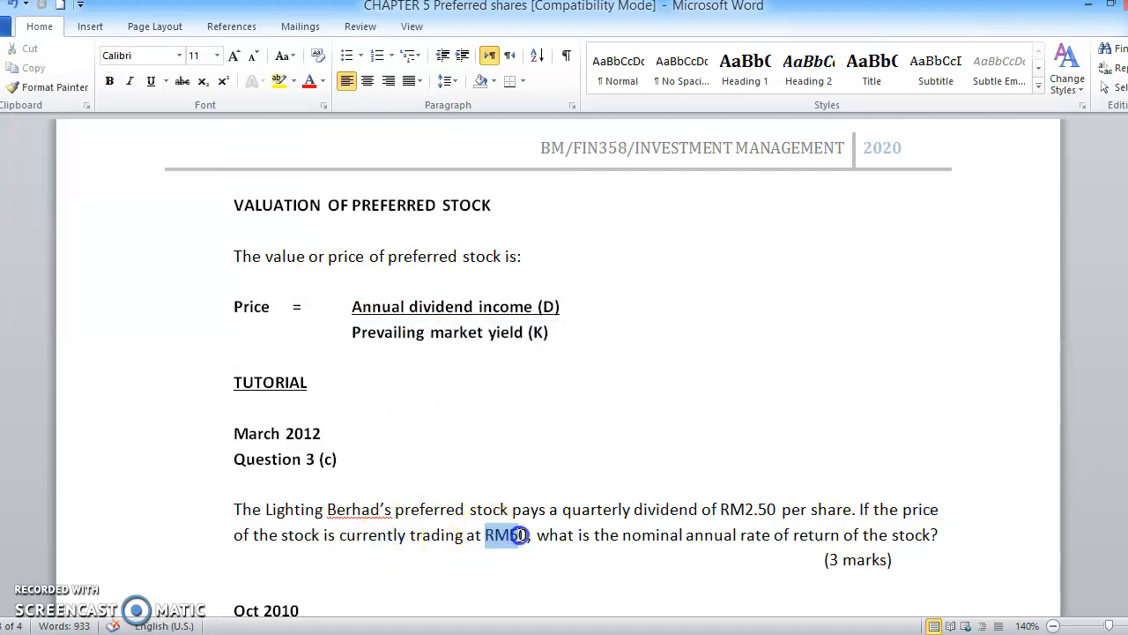
{"action": "double_click", "coordinate": [250, 307]}
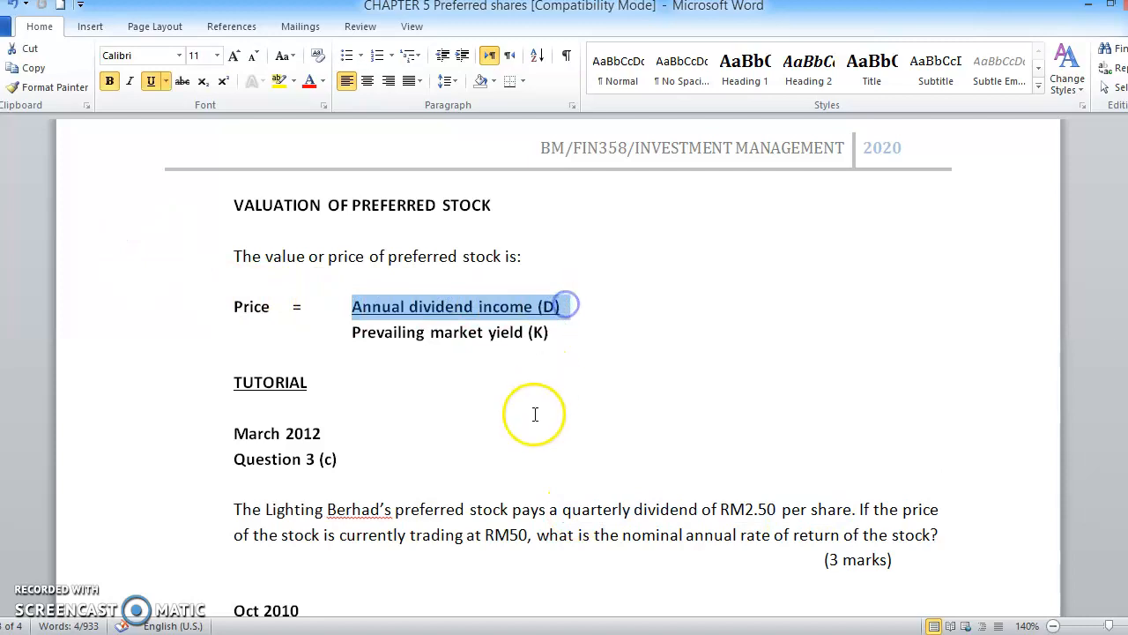
{"action": "left_click", "coordinate": [896, 560]}
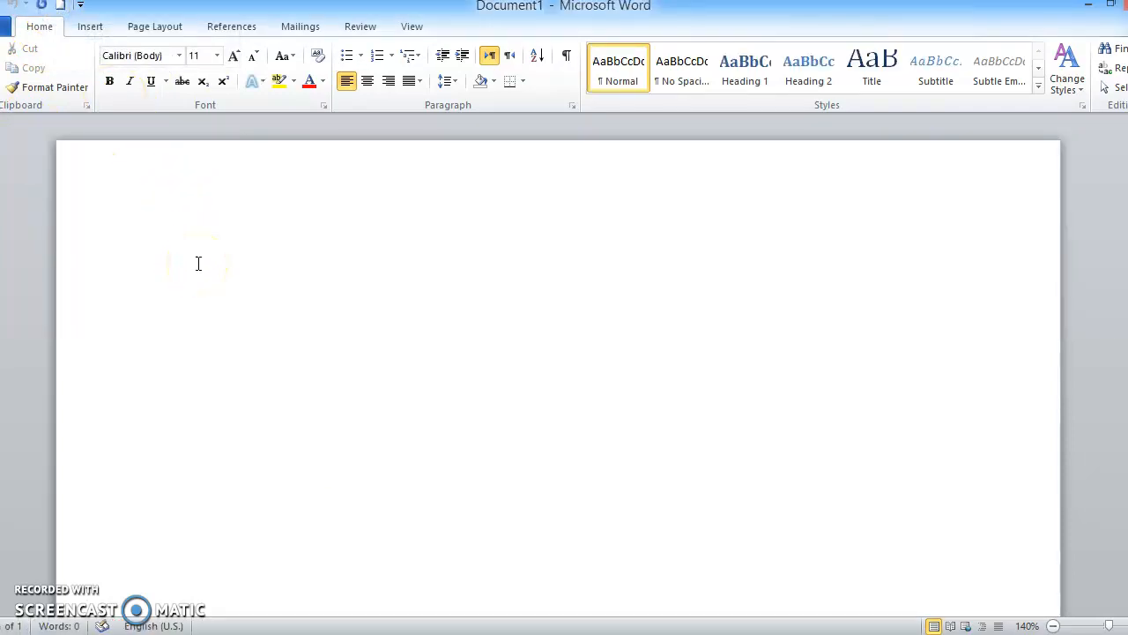
- Write the heading MAC 2012 and start the line Vps =
{"action": "type", "text": "M"}
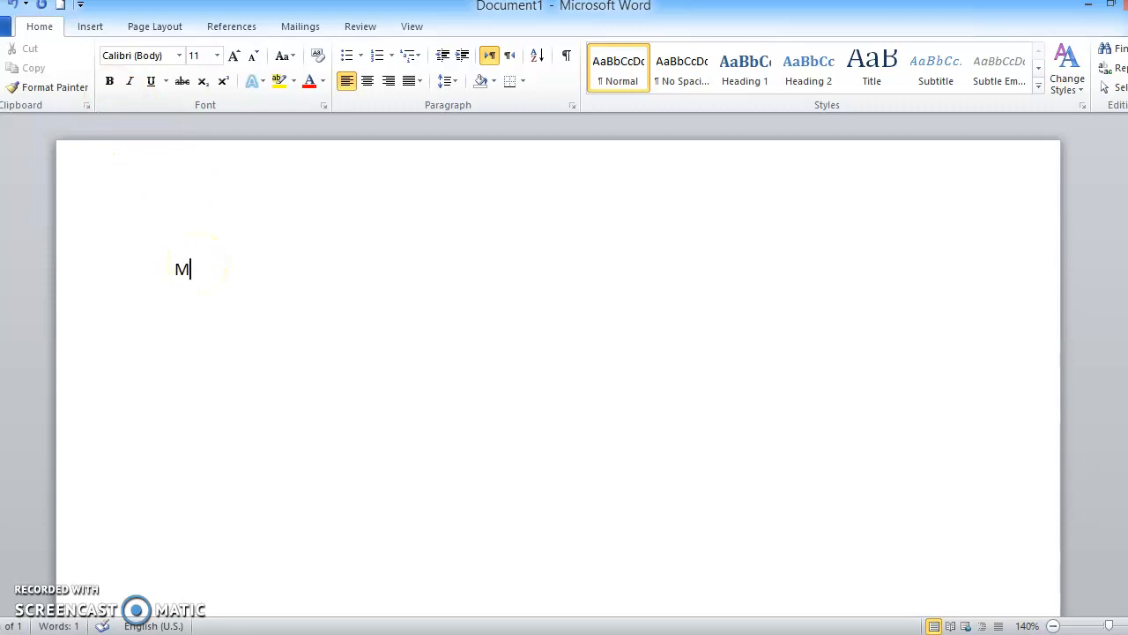
{"action": "type", "text": "AC 2"}
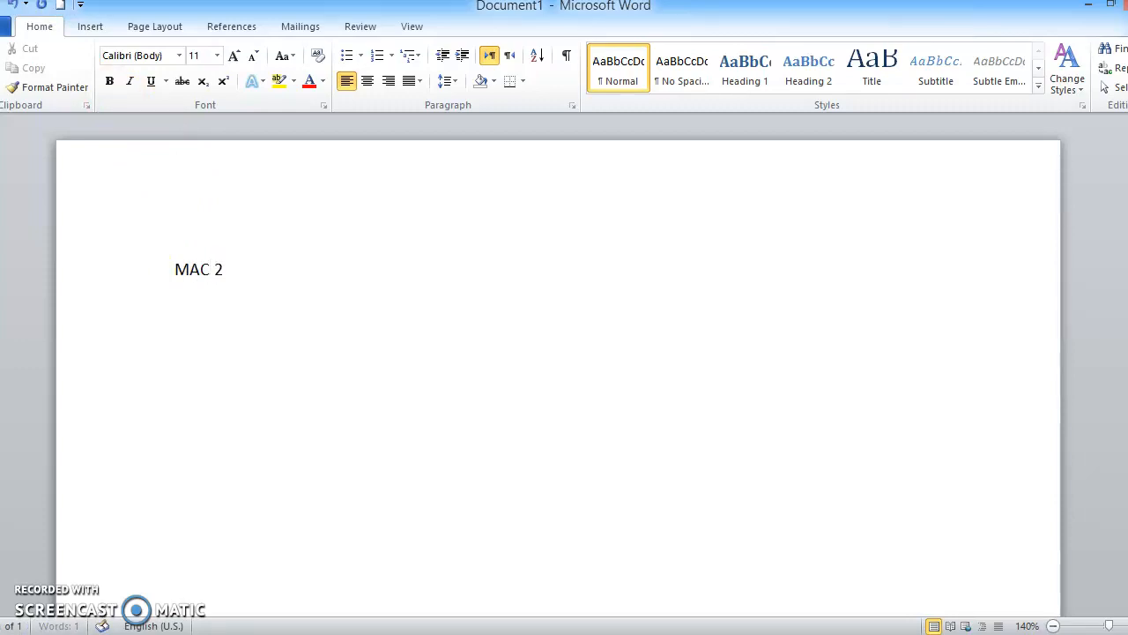
{"action": "type", "text": "012"}
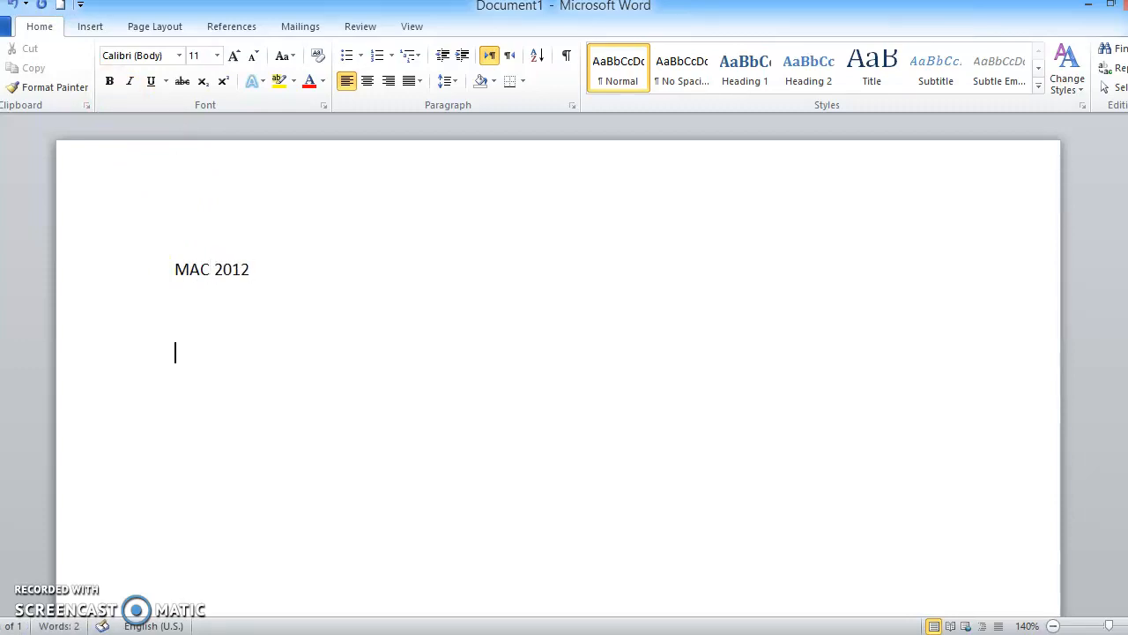
{"action": "type", "text": "Vp"}
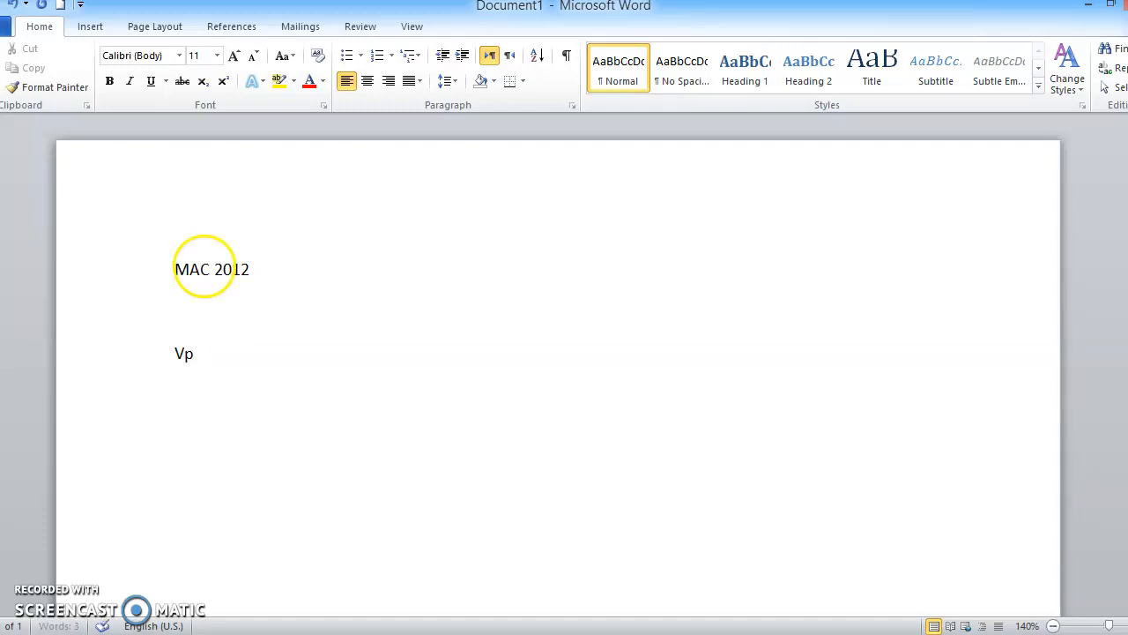
{"action": "type", "text": "s"}
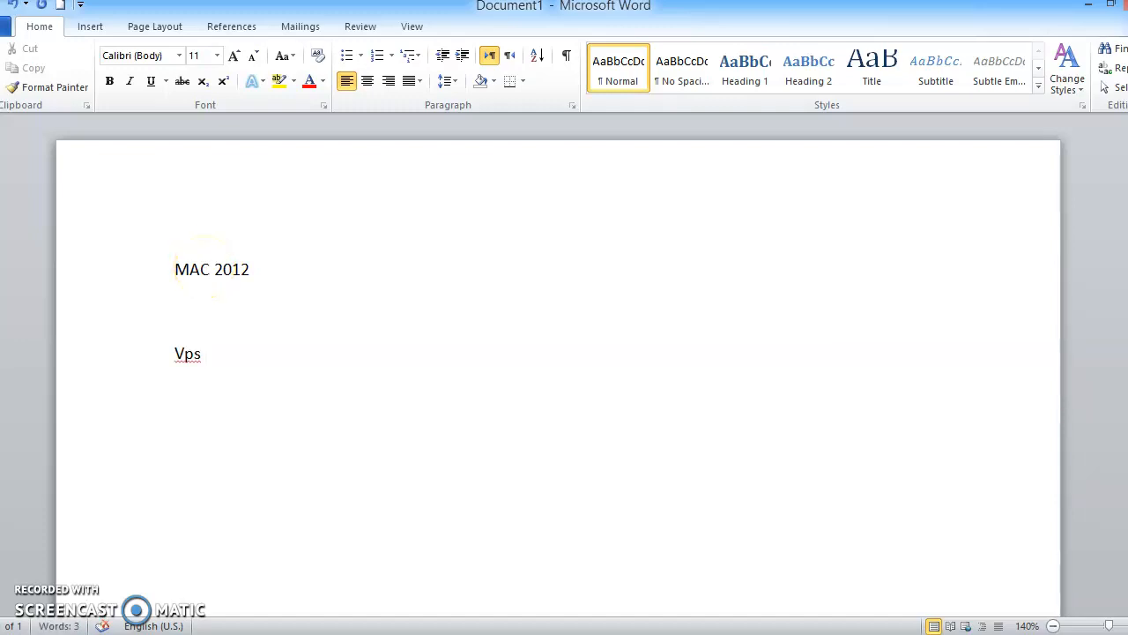
{"action": "type", "text": "="}
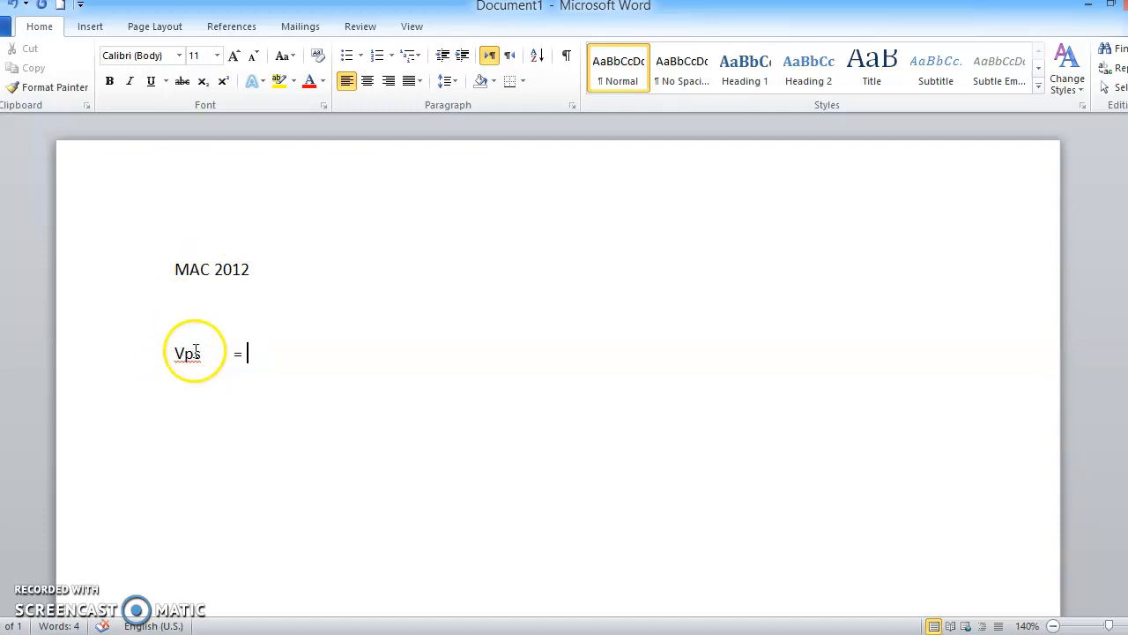
- Complete the formula line as Vps = D / k
{"action": "double_click", "coordinate": [187, 353]}
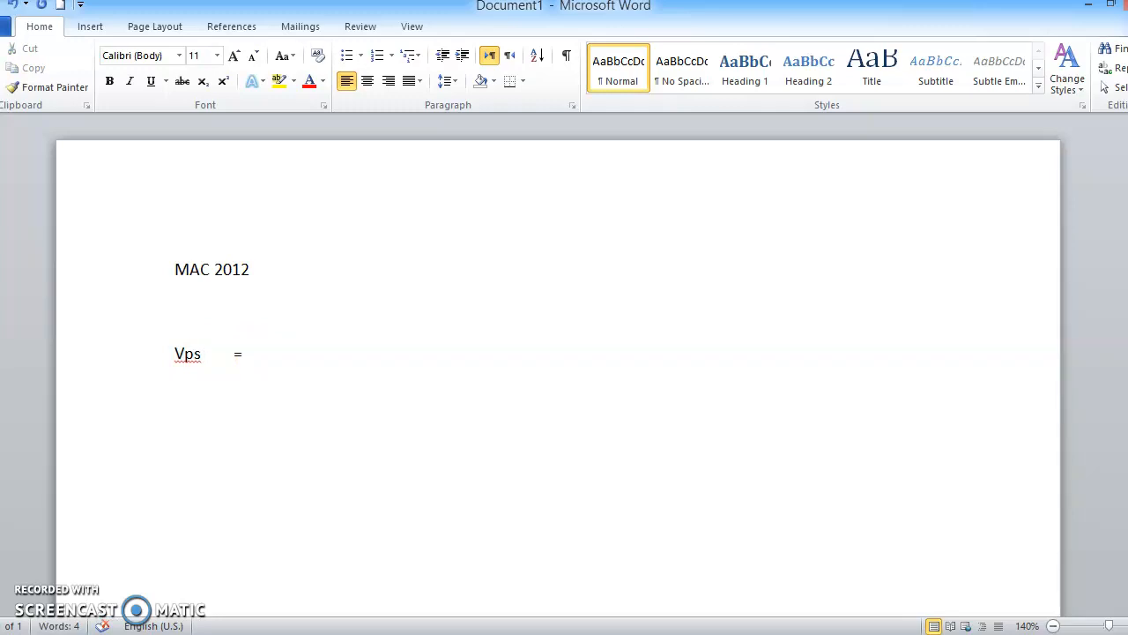
{"action": "type", "text": "D"}
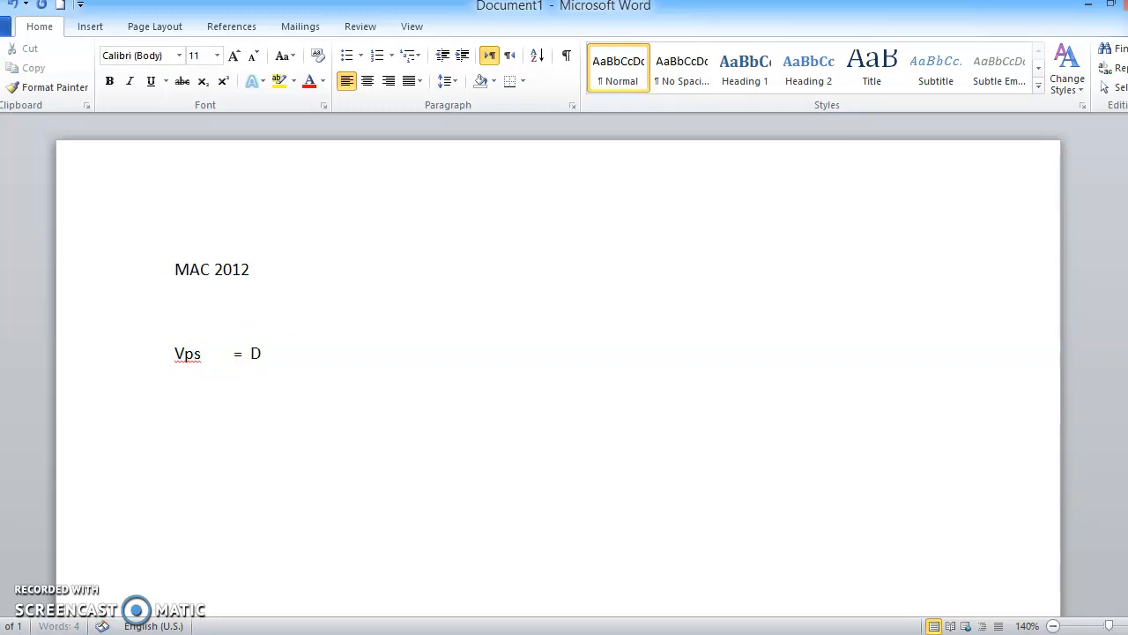
{"action": "type", "text": "/"}
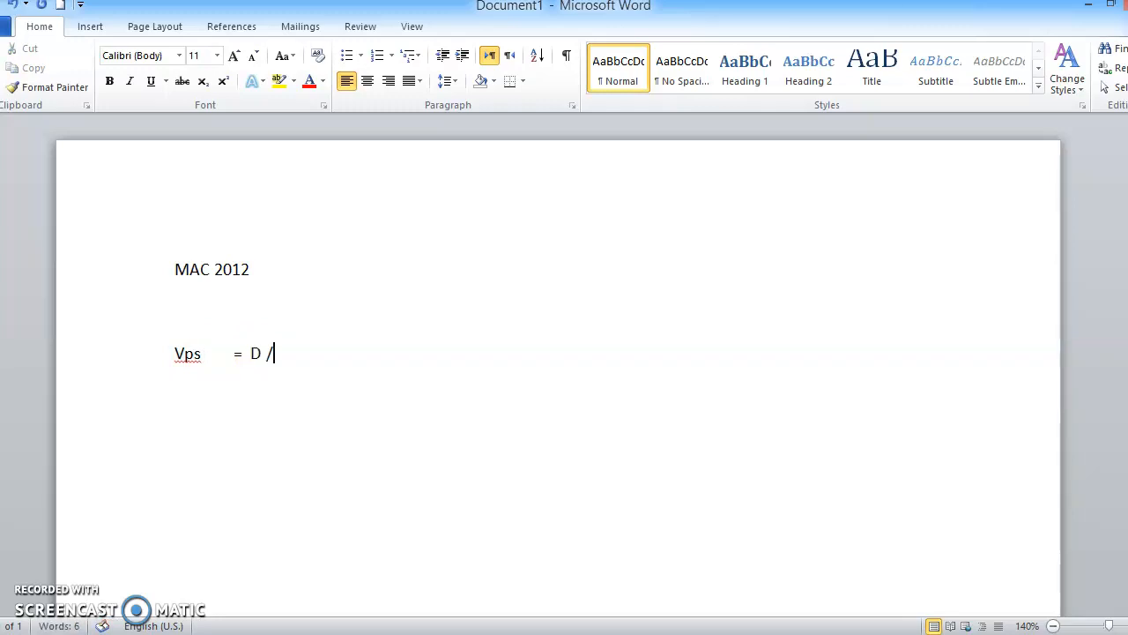
{"action": "type", "text": "k"}
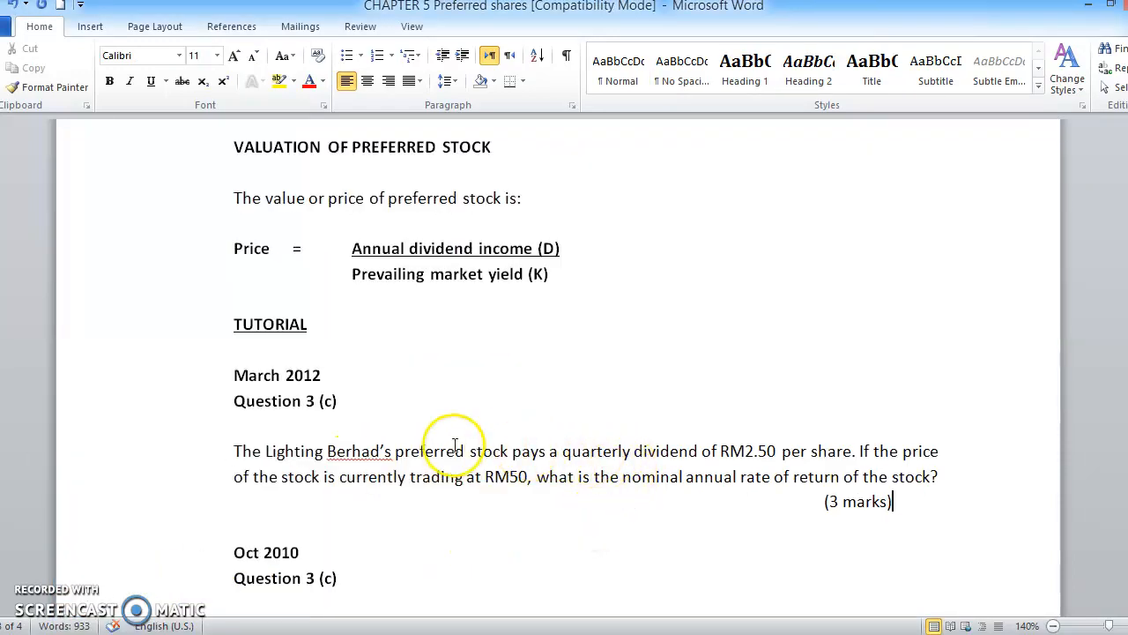
- Mark the quarterly dividend of RM2.50 in the March 2012 question
{"action": "left_click_drag", "start_coordinate": [548, 451], "coordinate": [733, 451]}
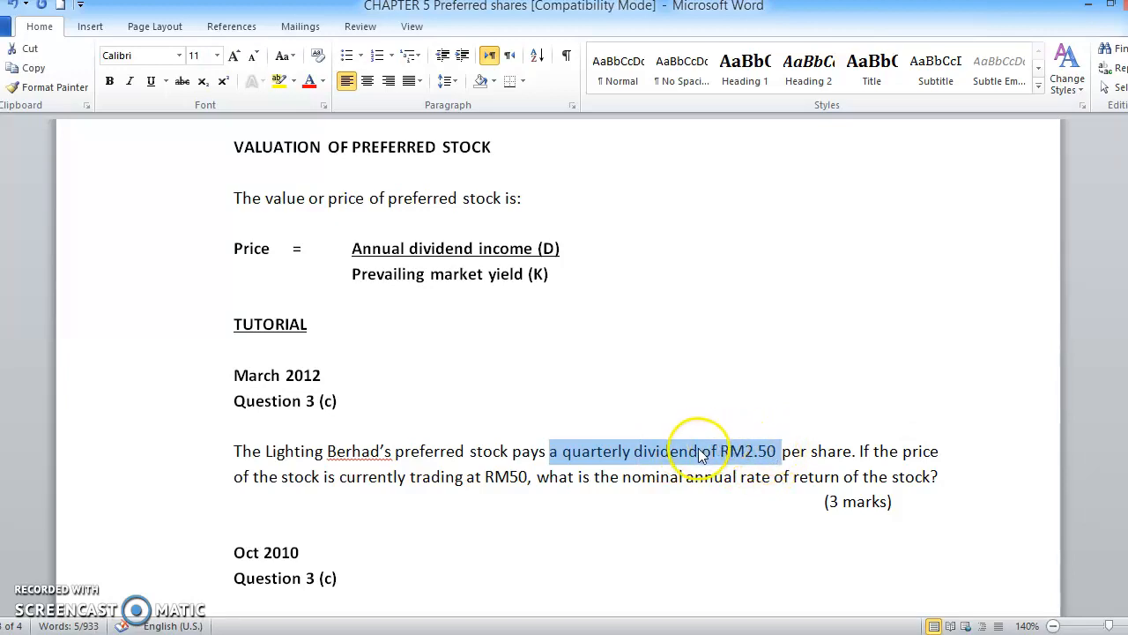
{"action": "mouse_move", "coordinate": [756, 458]}
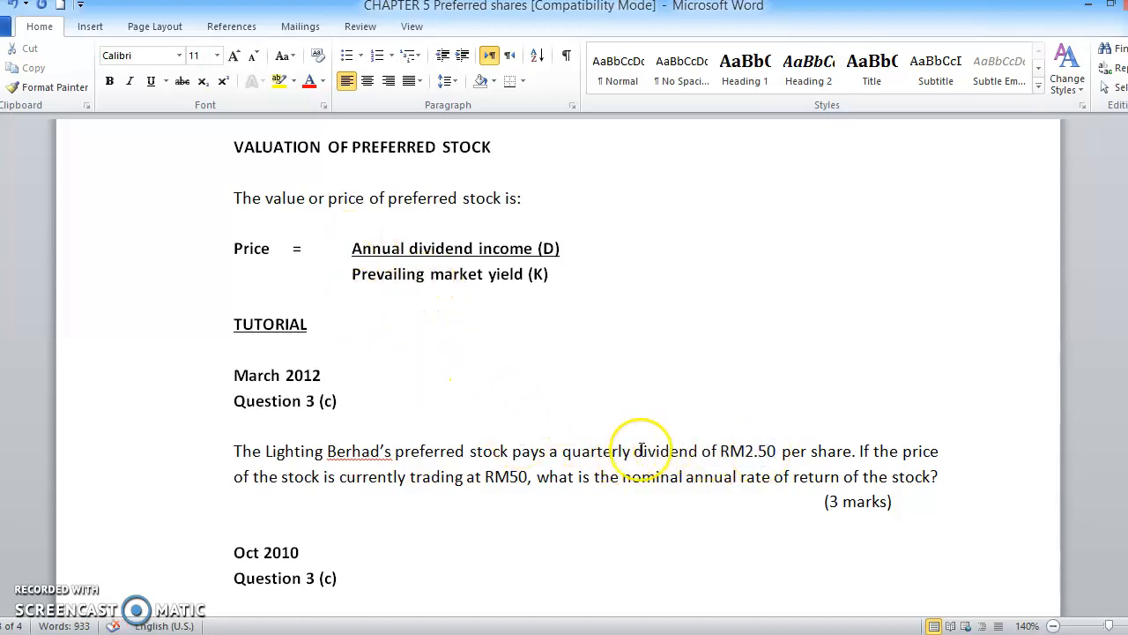
{"action": "left_click_drag", "start_coordinate": [633, 451], "coordinate": [778, 451]}
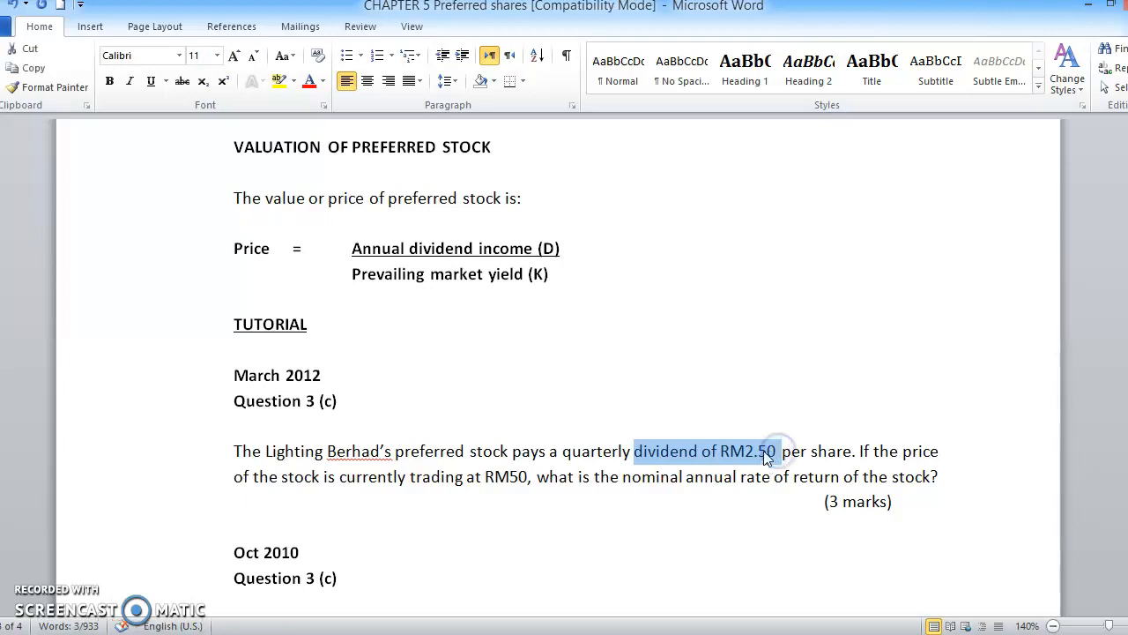
{"action": "left_click_drag", "start_coordinate": [767, 451], "coordinate": [560, 451]}
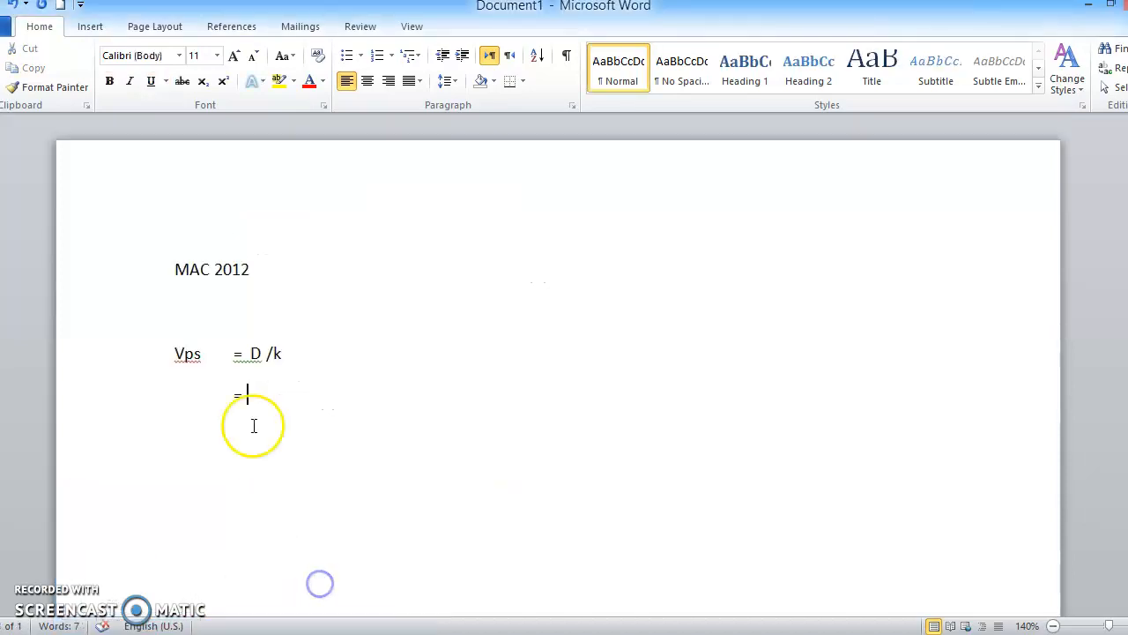
- Write the substitution line RM50 = (RM 2.50 X 4 ) / k
{"action": "type", "text": "r"}
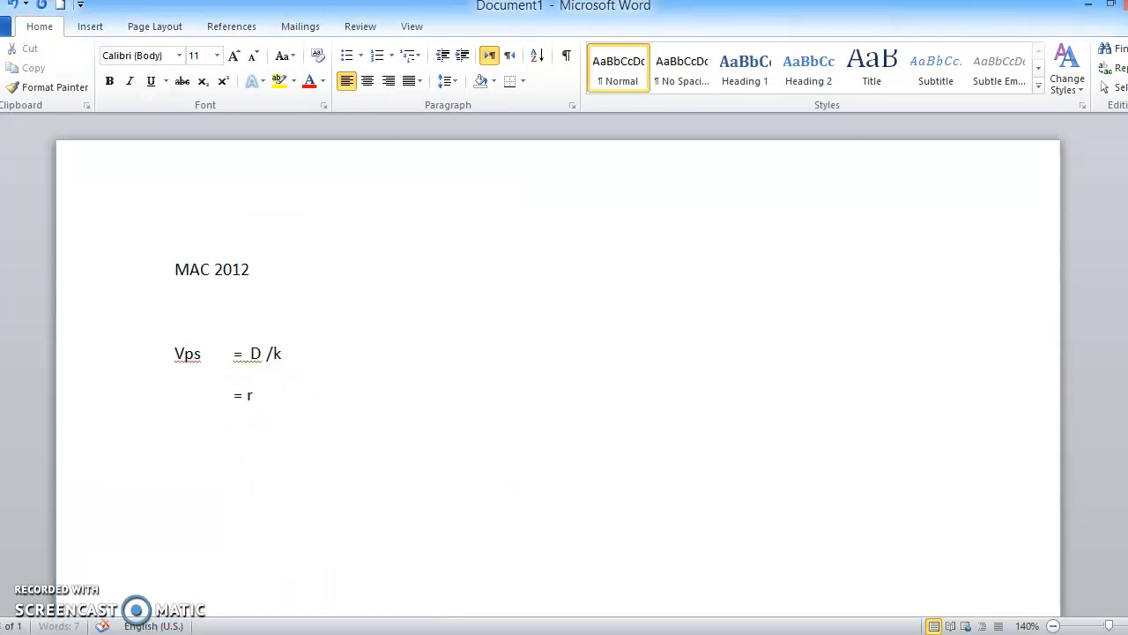
{"action": "type", "text": "M"}
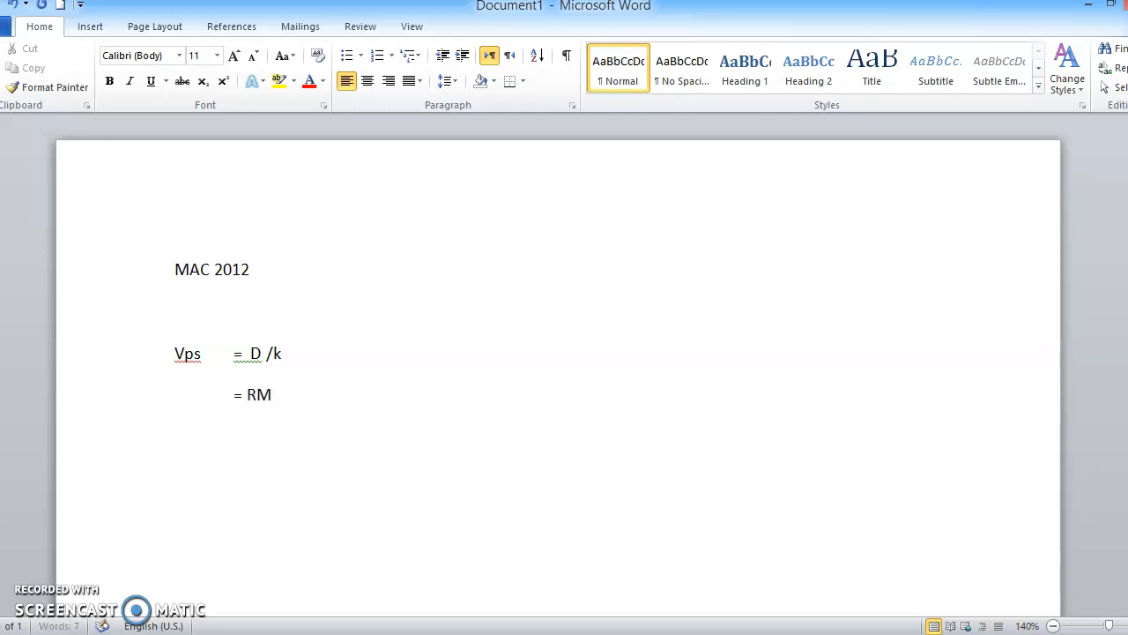
{"action": "type", "text": "2.50"}
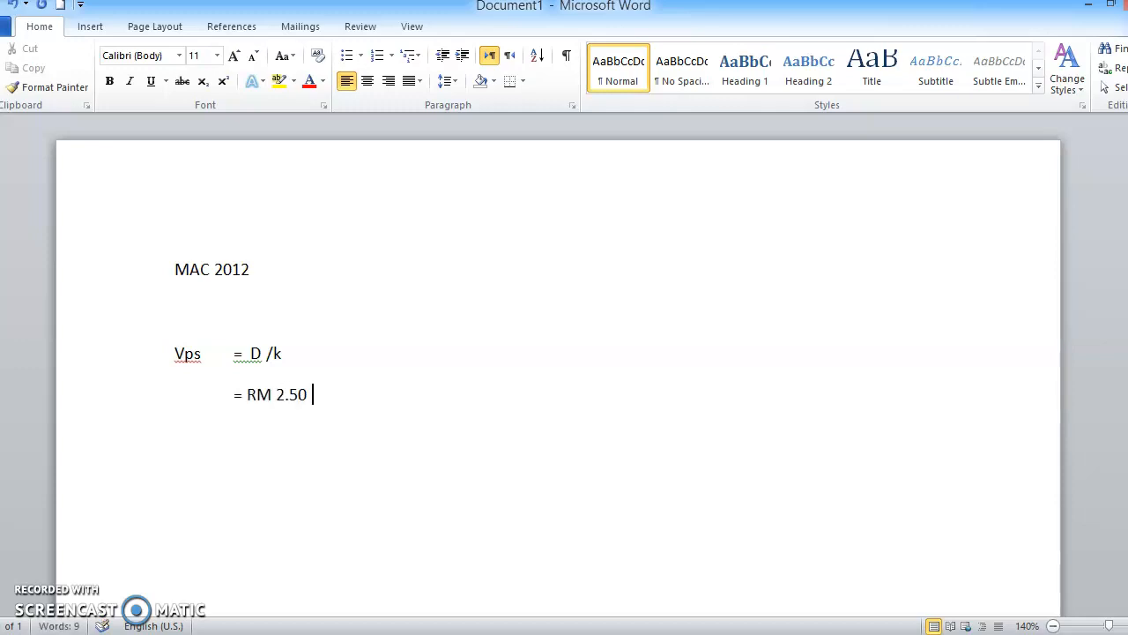
{"action": "type", "text": "X 4"}
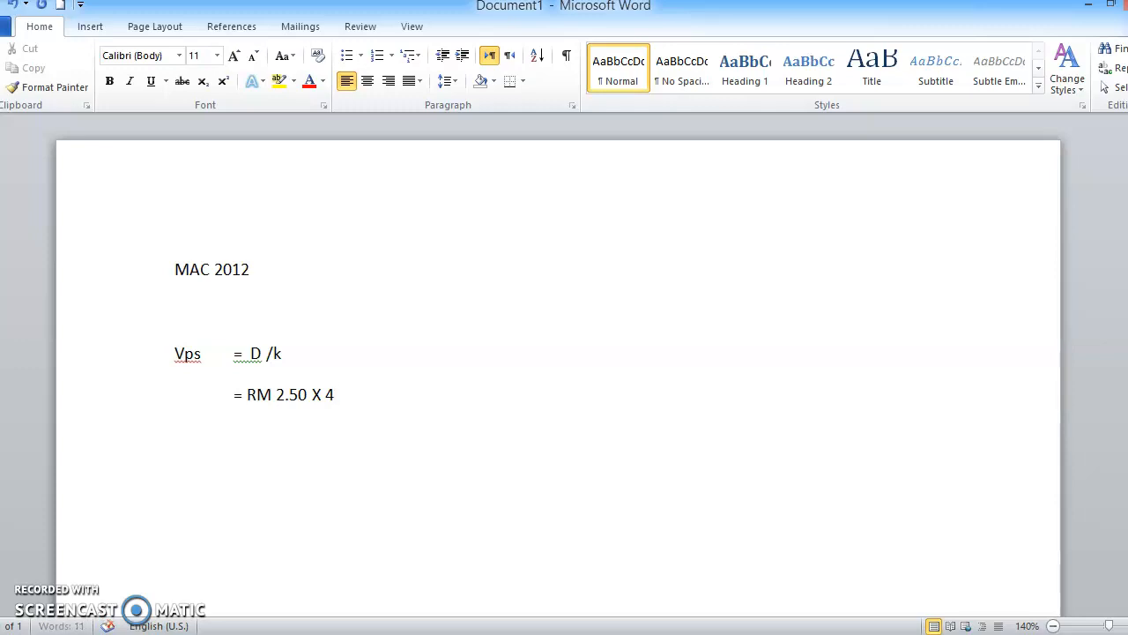
{"action": "type", "text": ")"}
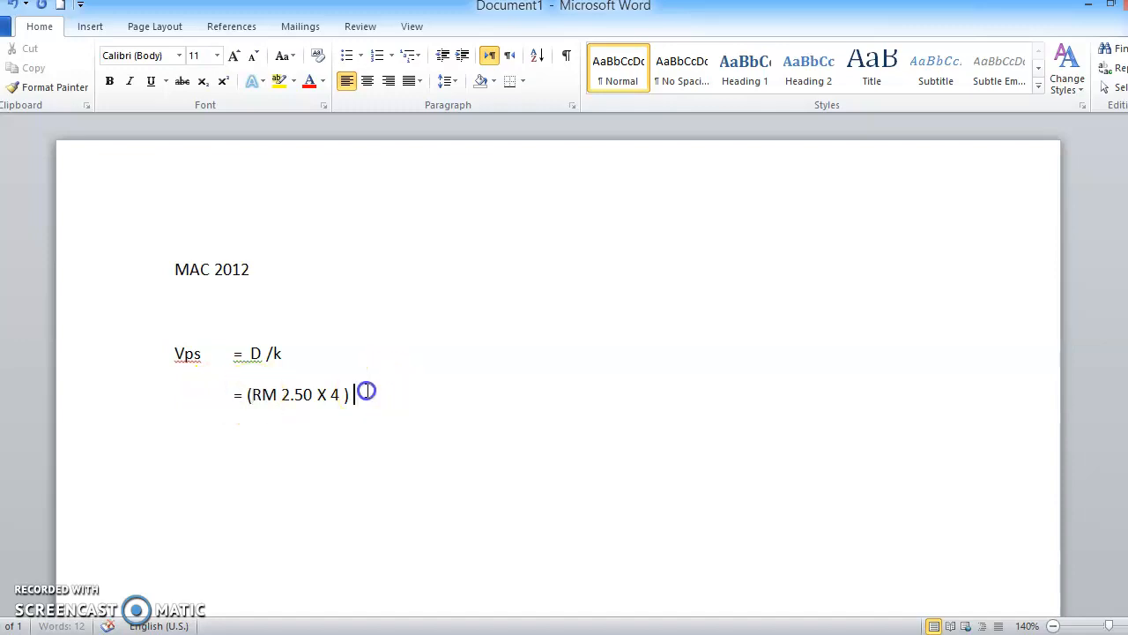
{"action": "type", "text": "/"}
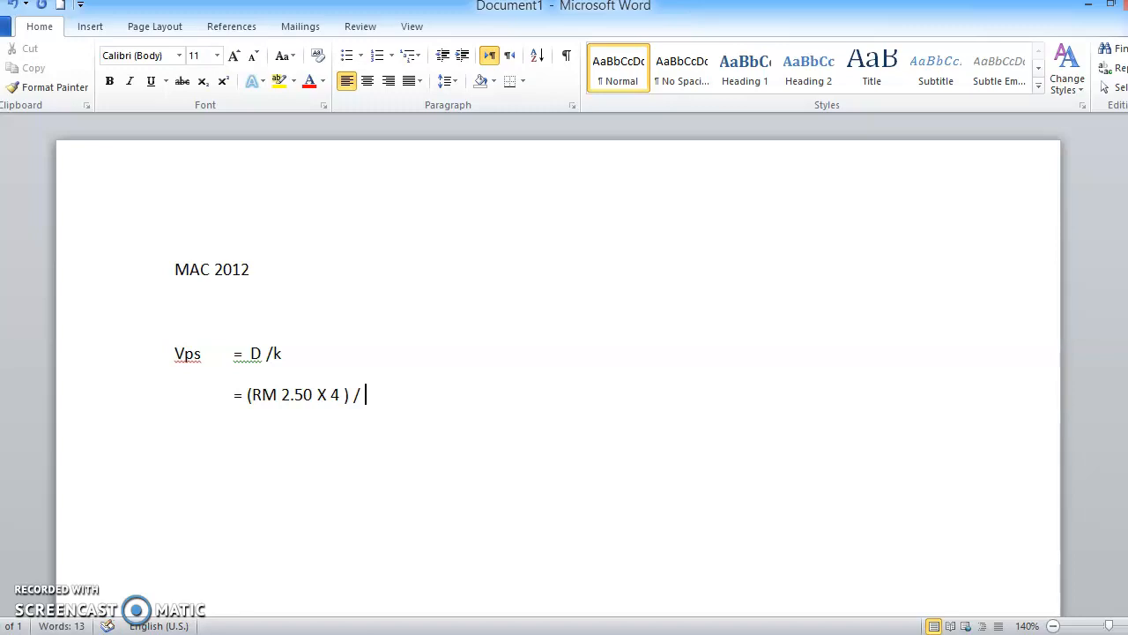
{"action": "type", "text": "k"}
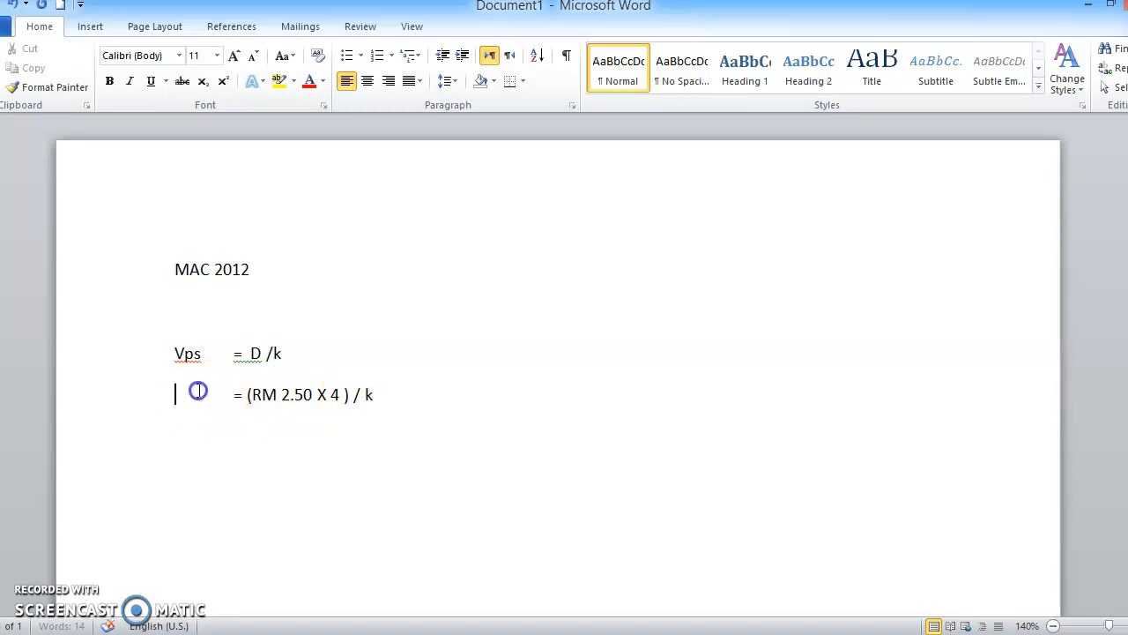
{"action": "type", "text": "RM"}
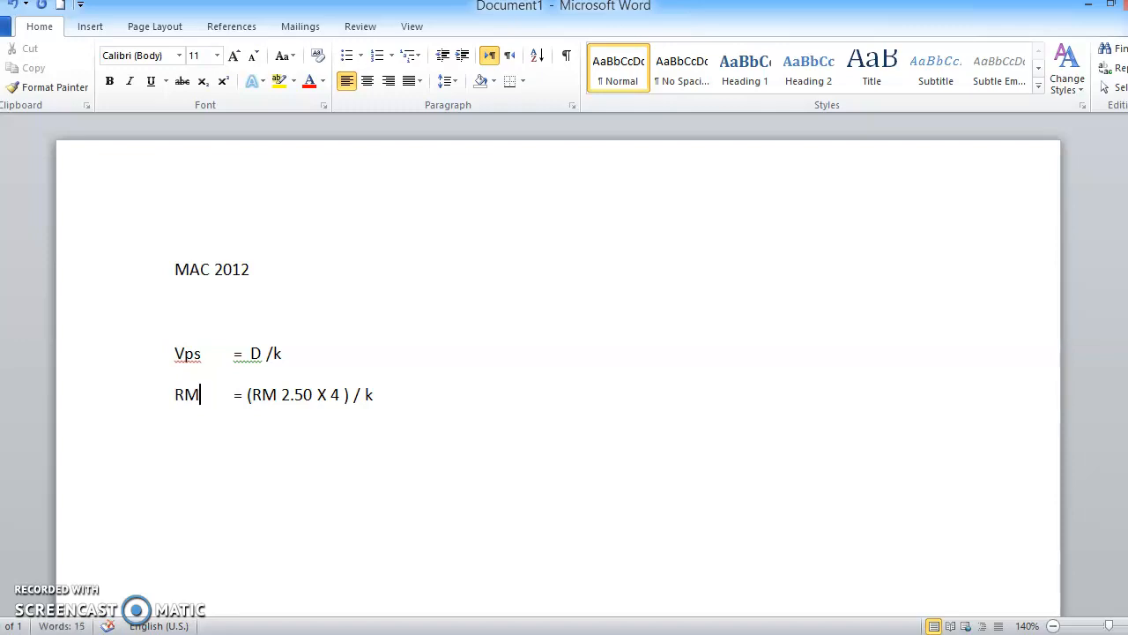
{"action": "type", "text": "50"}
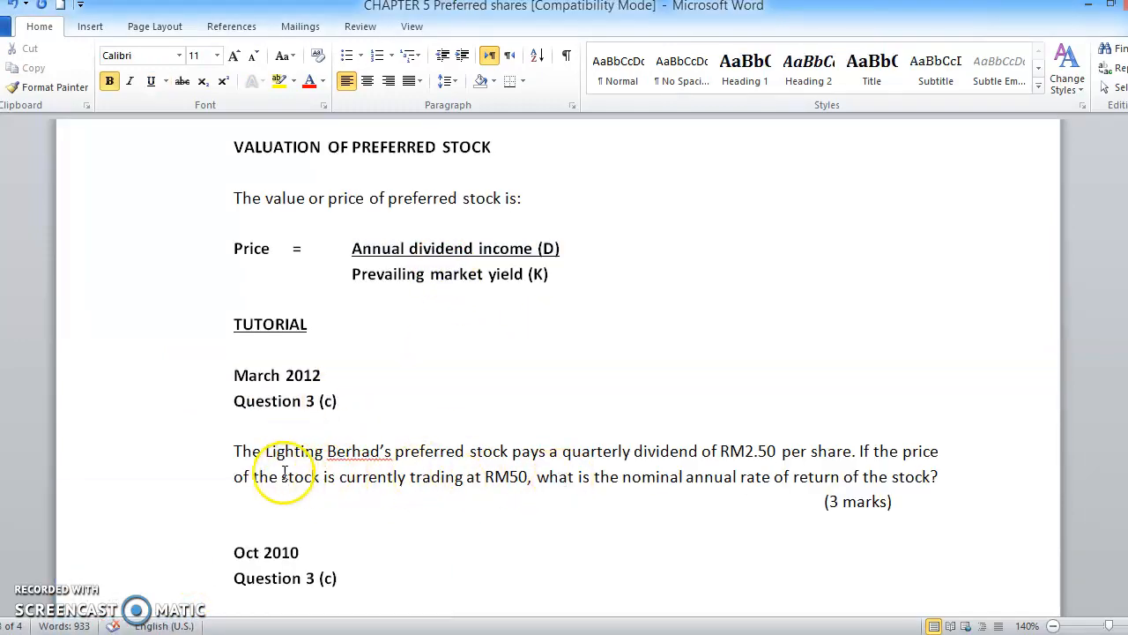
- Write the simplified line RM50 = RM10/k
{"action": "left_click_drag", "start_coordinate": [282, 476], "coordinate": [528, 476]}
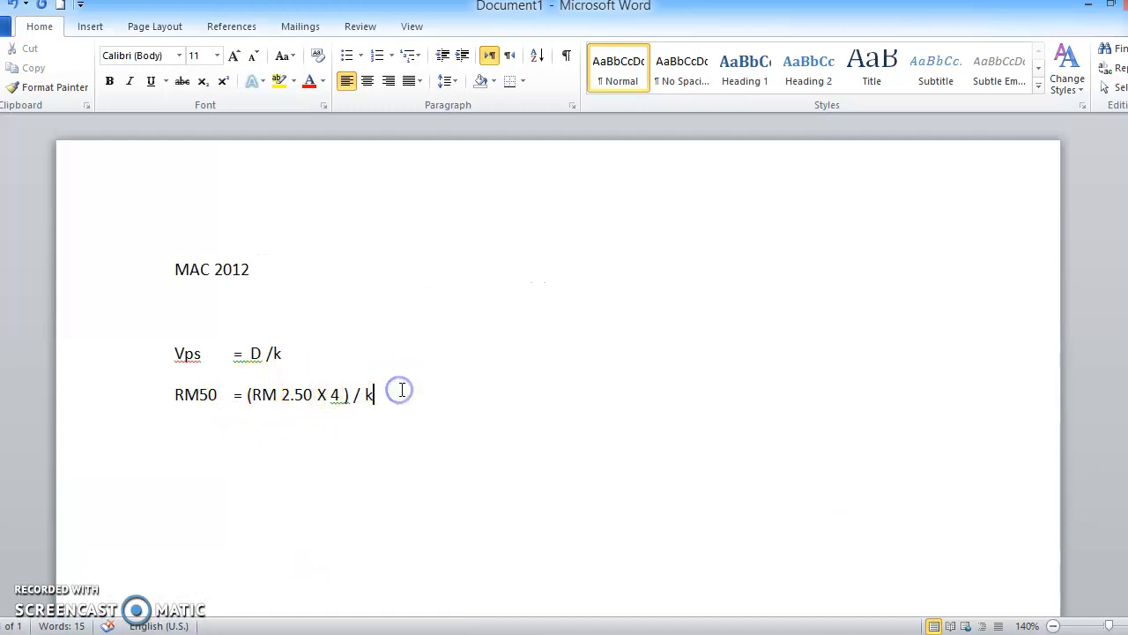
{"action": "type", "text": "RM50"}
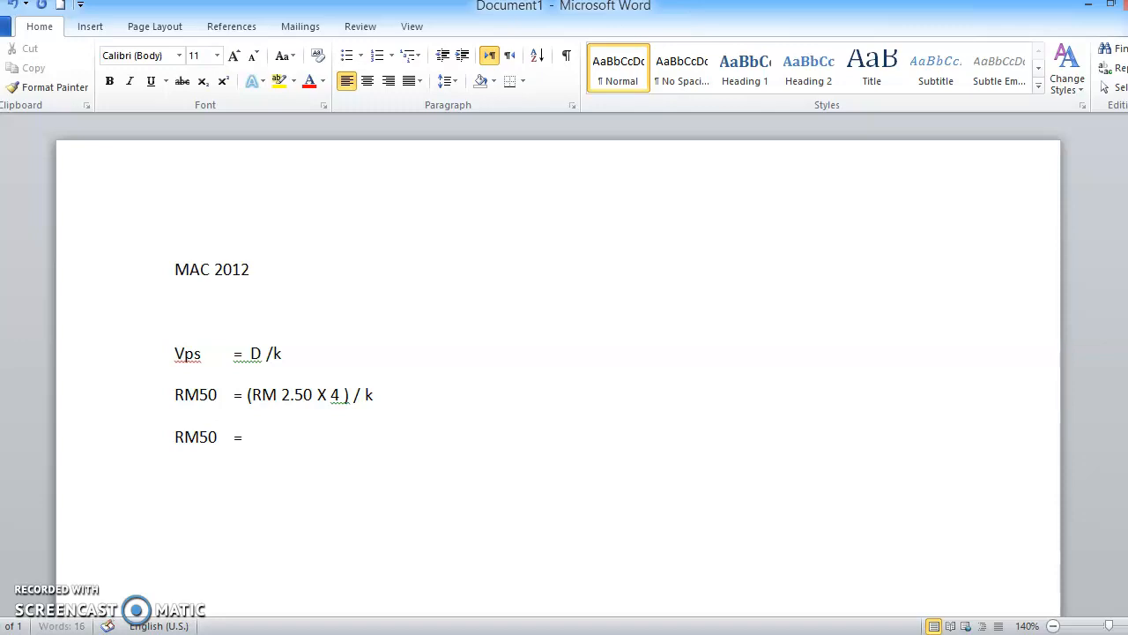
{"action": "type", "text": "RM10"}
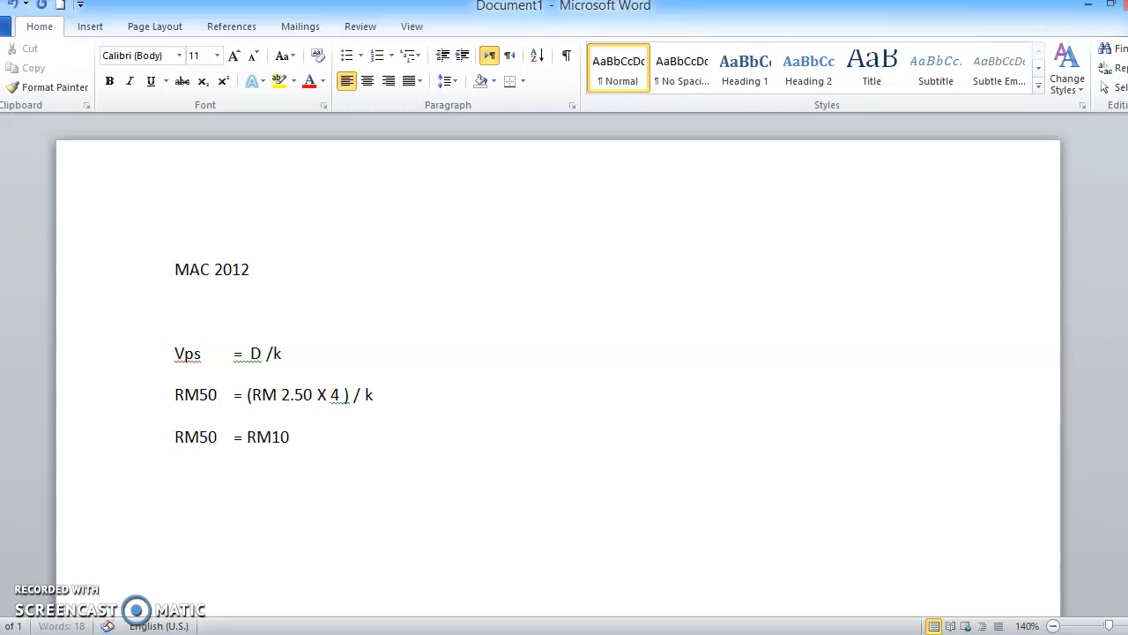
{"action": "type", "text": "/k"}
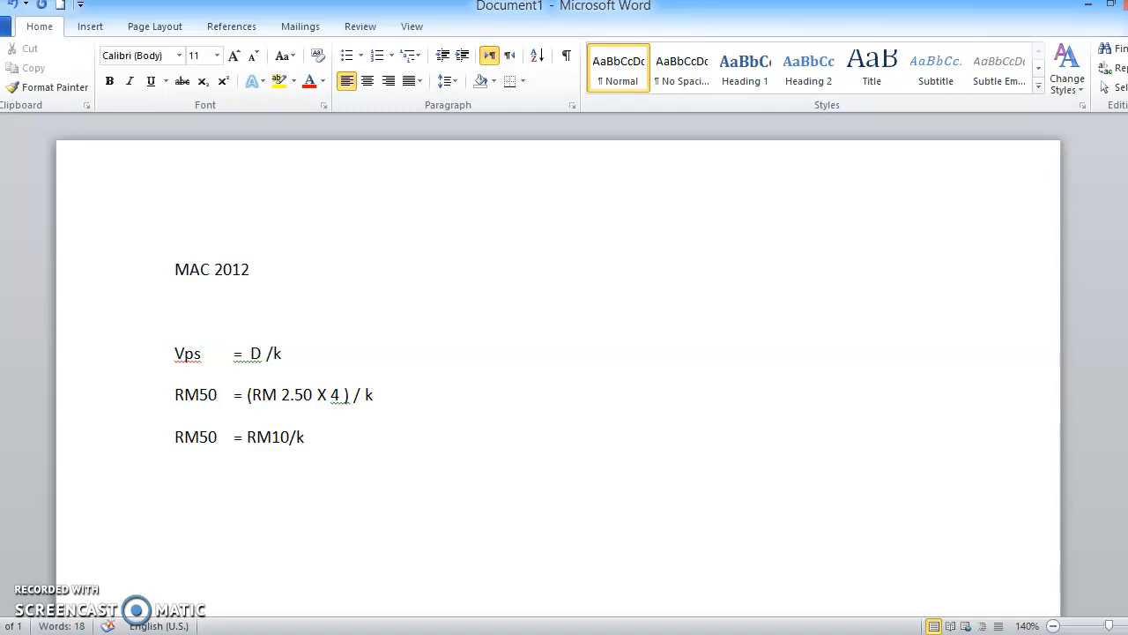
{"action": "type", "text": "k"}
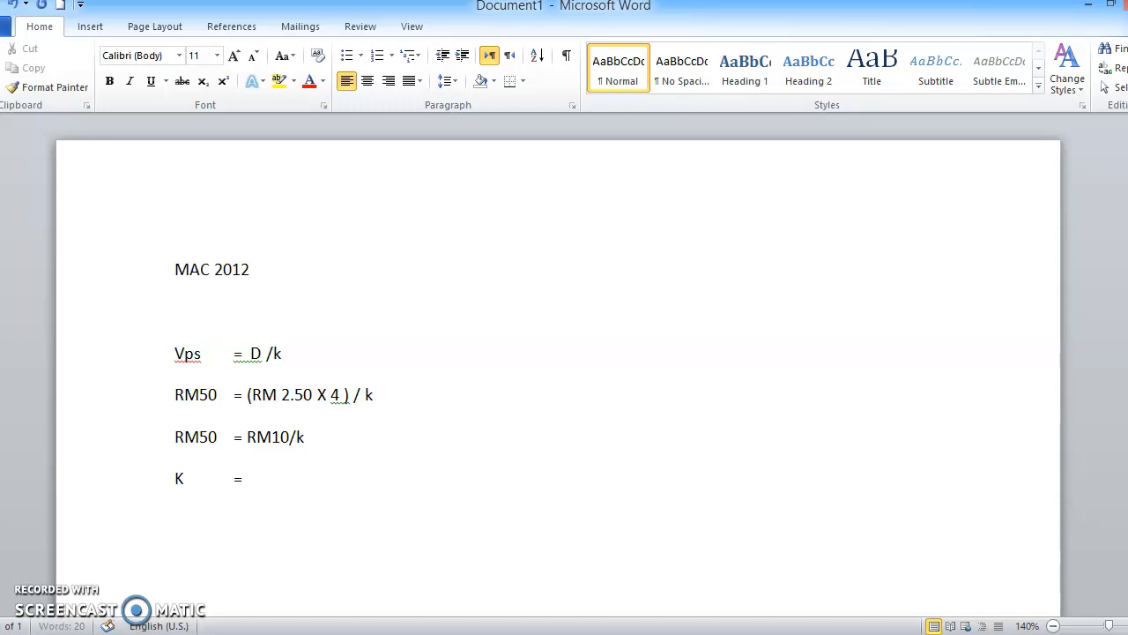
- Rearrange to K = RM 10/RM50
{"action": "type", "text": "rm"}
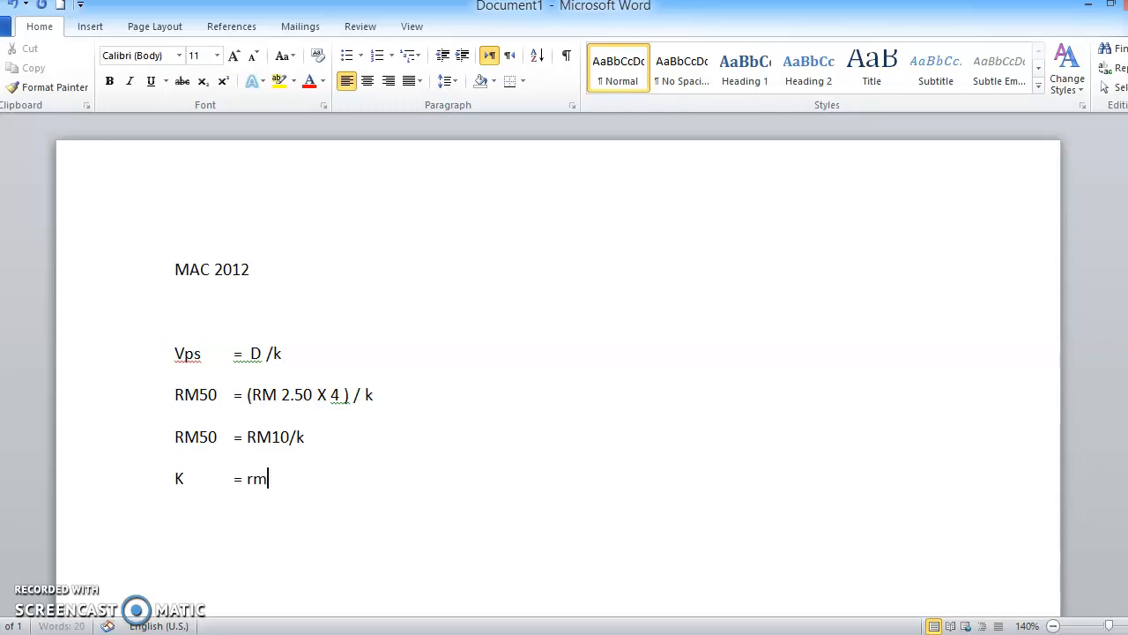
{"action": "type", "text": "RM 10"}
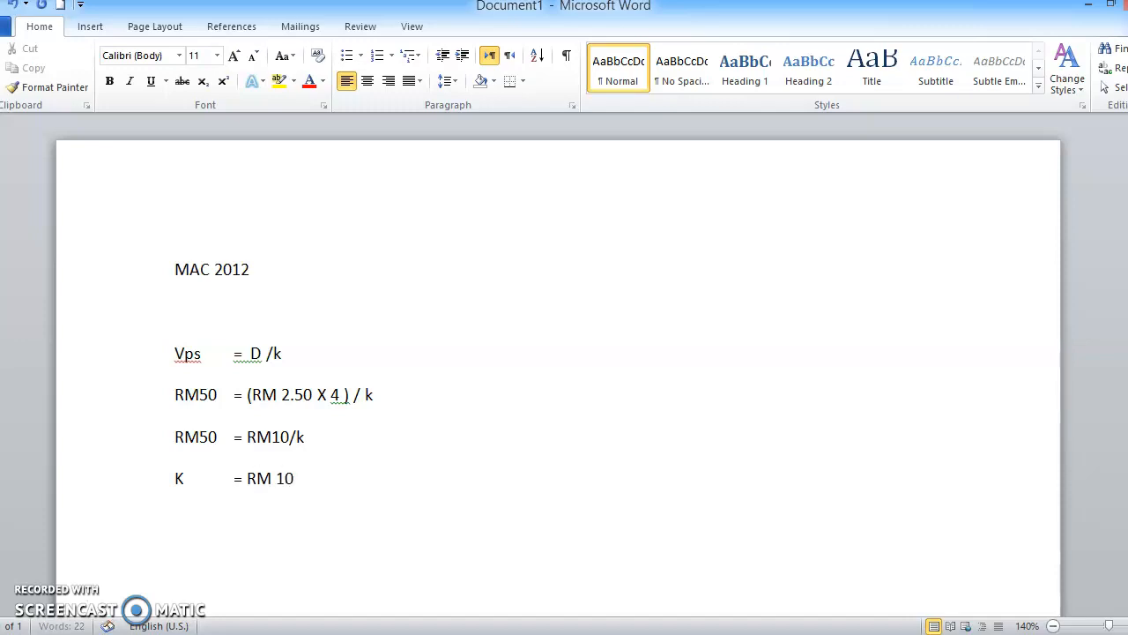
{"action": "type", "text": "/"}
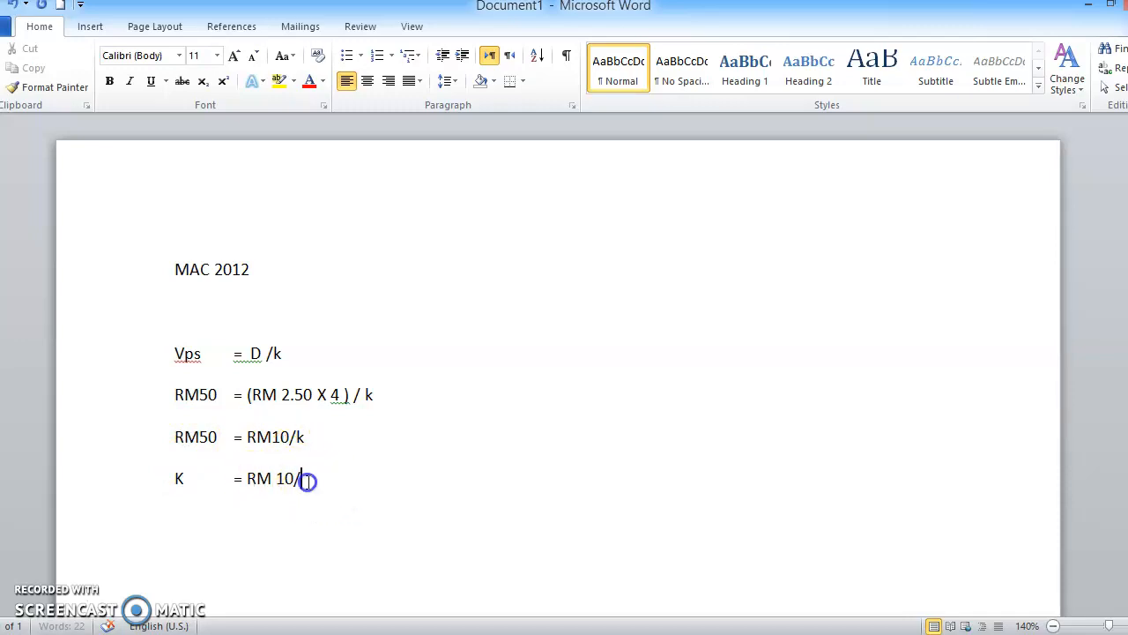
{"action": "type", "text": "RM"}
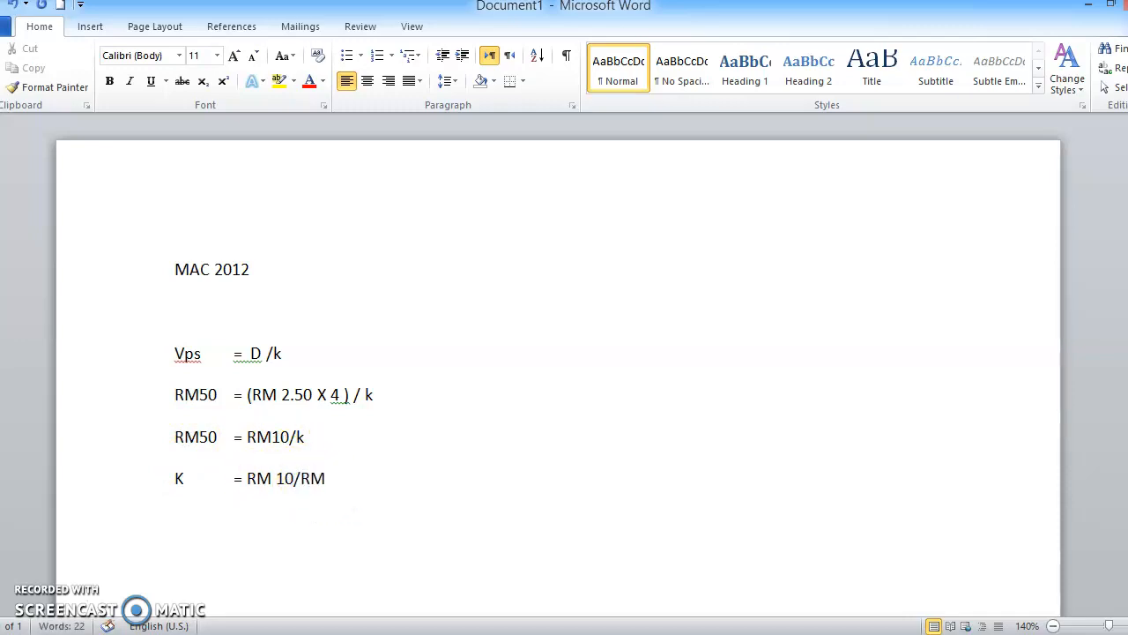
{"action": "type", "text": "50"}
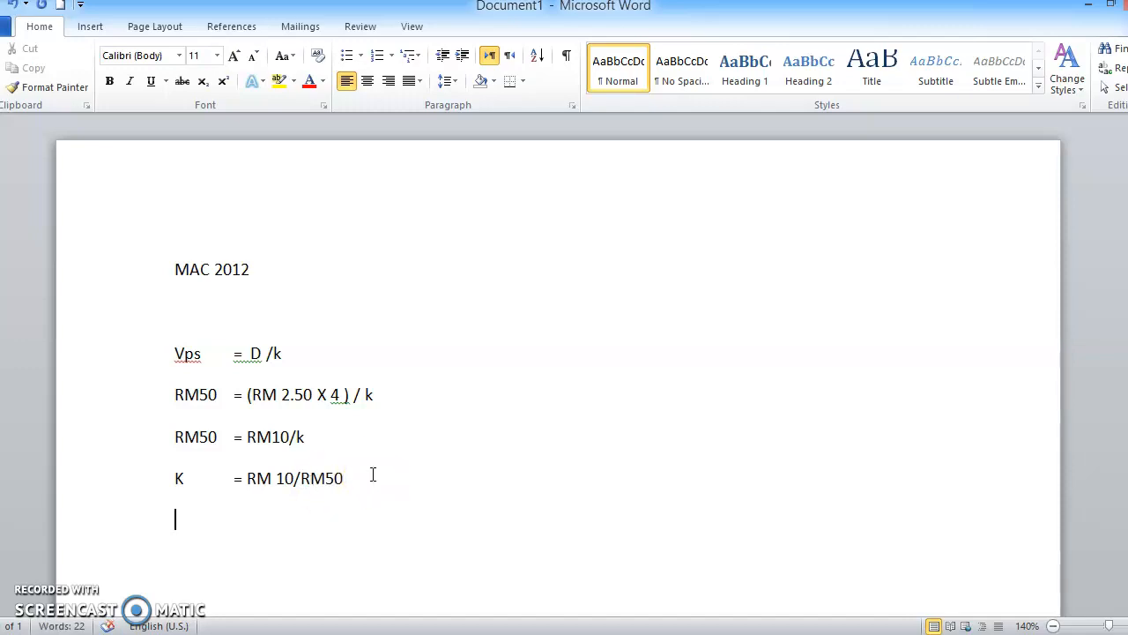
{"action": "type", "text": "="}
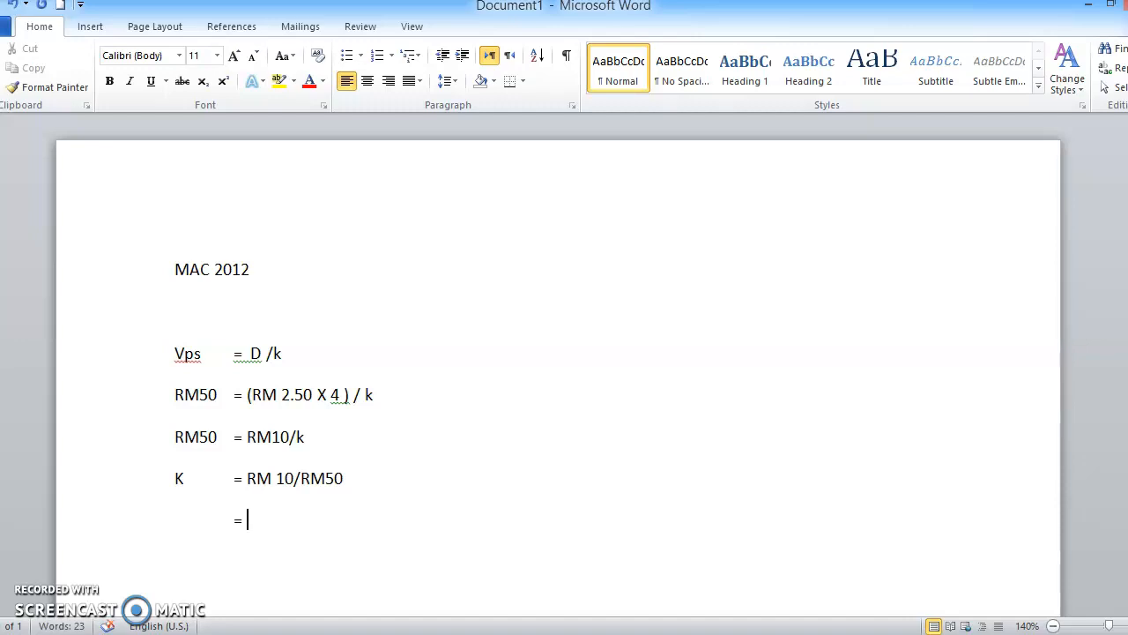
{"action": "type", "text": "0.20"}
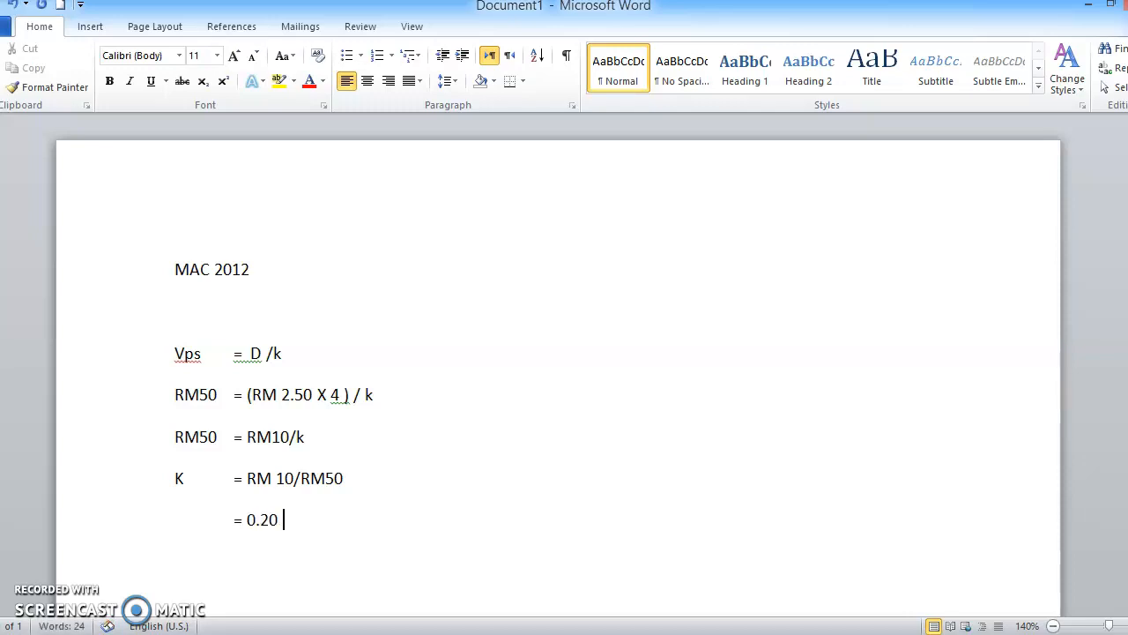
{"action": "type", "text": "@20"}
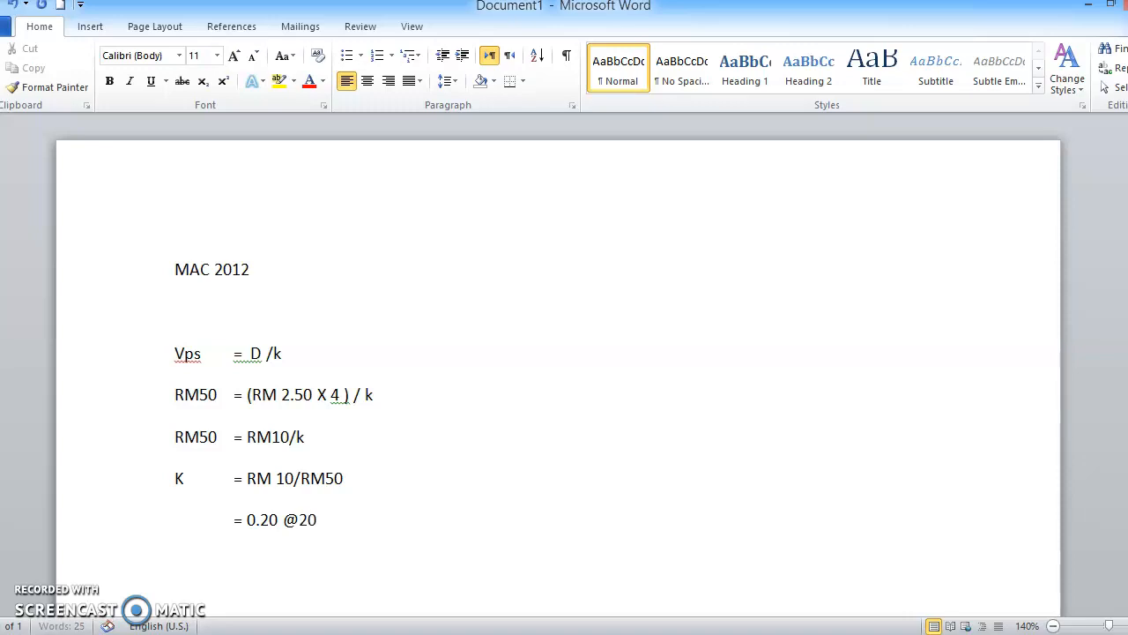
{"action": "type", "text": "%"}
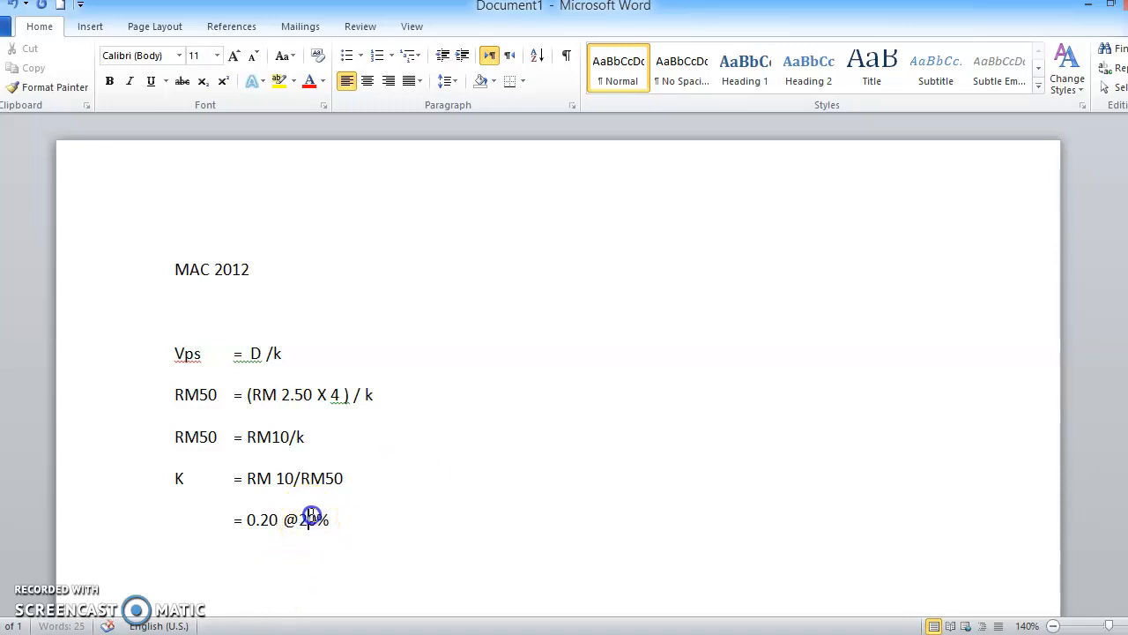
{"action": "double_click", "coordinate": [311, 518]}
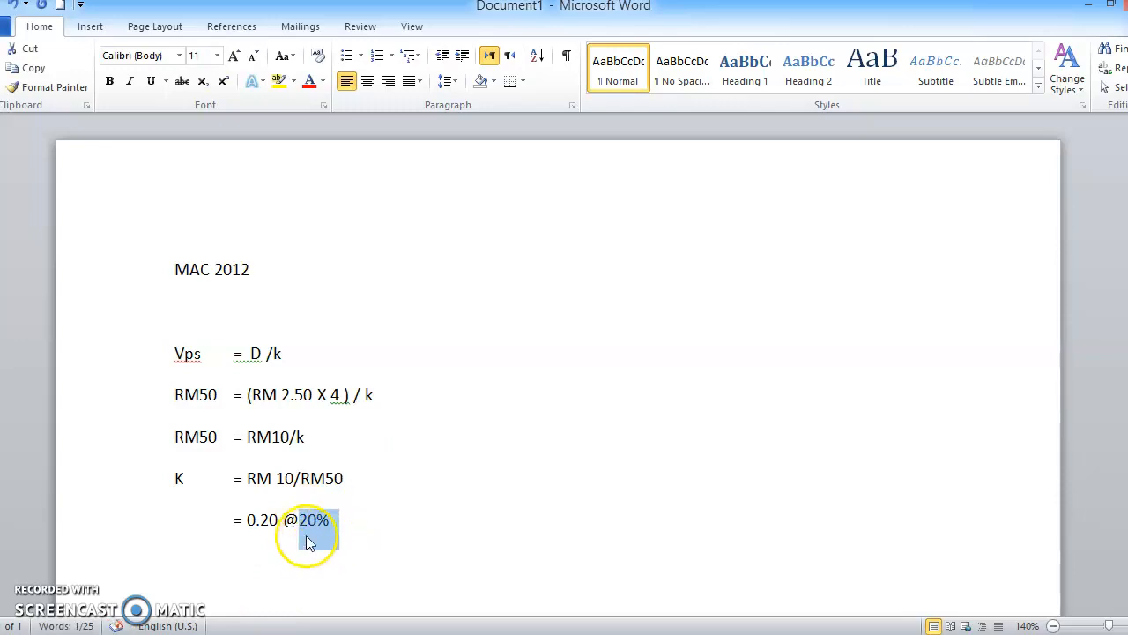
{"action": "left_click", "coordinate": [338, 519]}
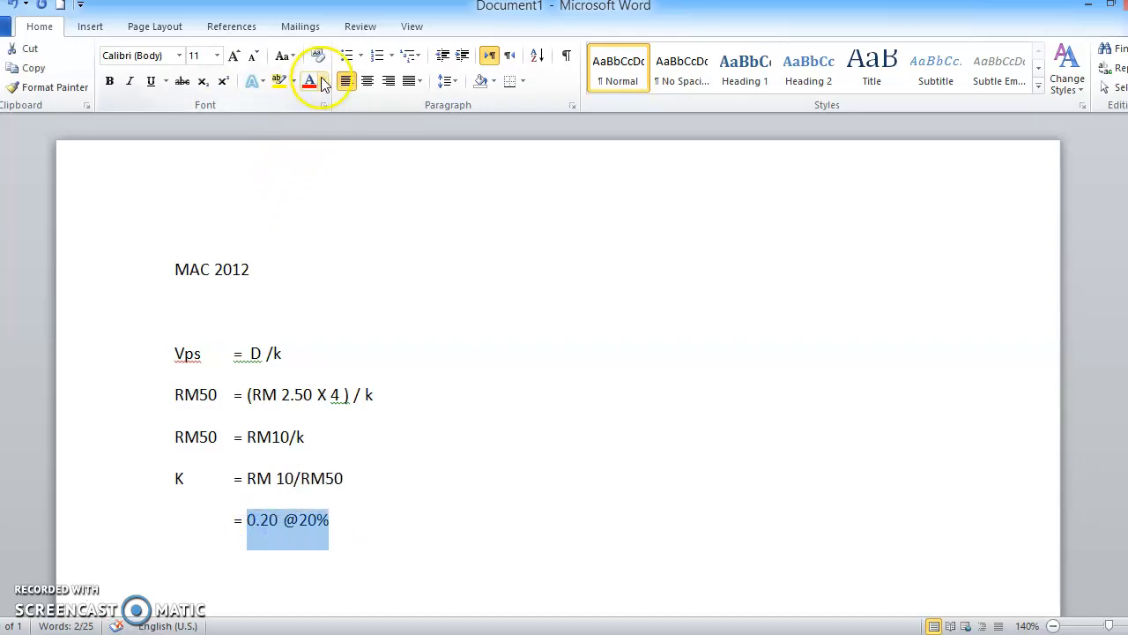
{"action": "left_click", "coordinate": [321, 81]}
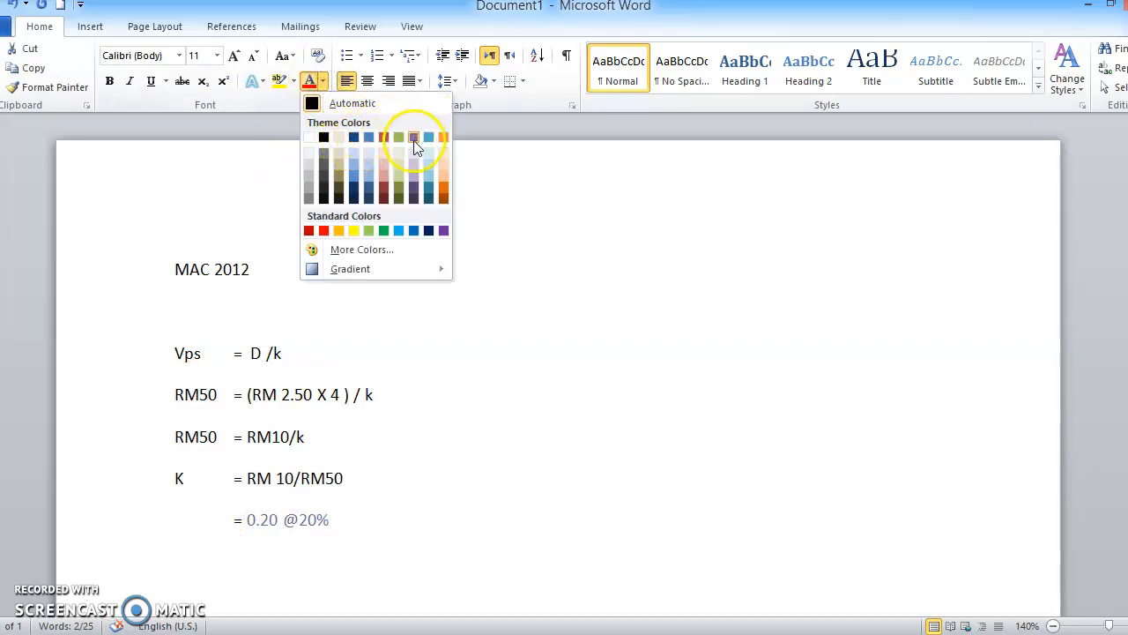
{"action": "left_click", "coordinate": [413, 138]}
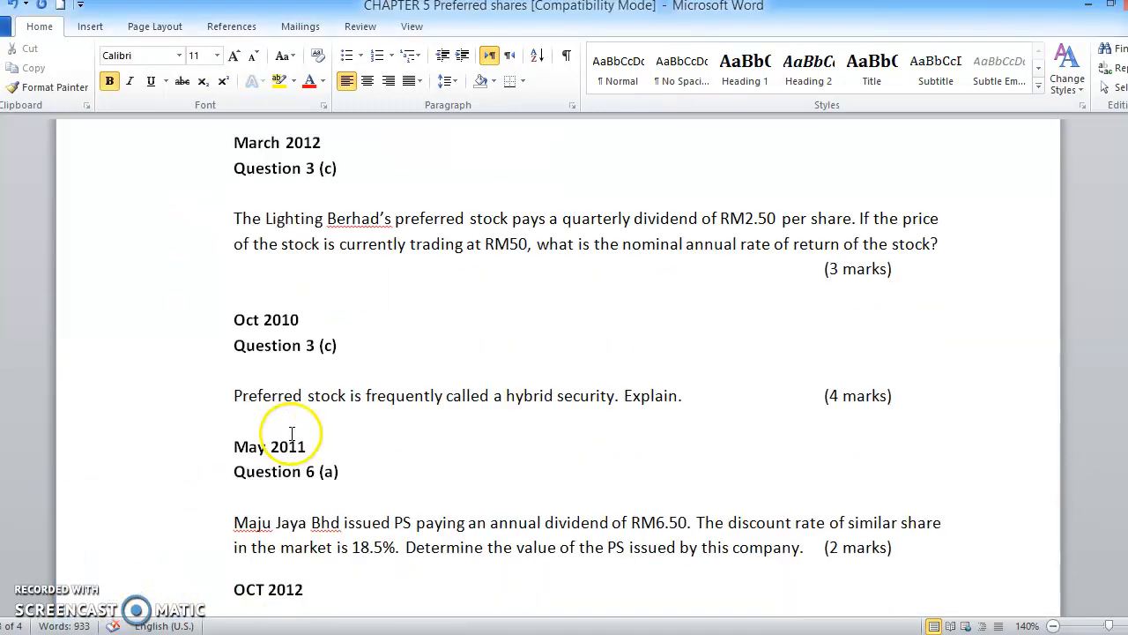
- Highlight the Oct 2010 hybrid security question and move down to the tutorial answer page
{"action": "left_click_drag", "start_coordinate": [232, 395], "coordinate": [445, 395]}
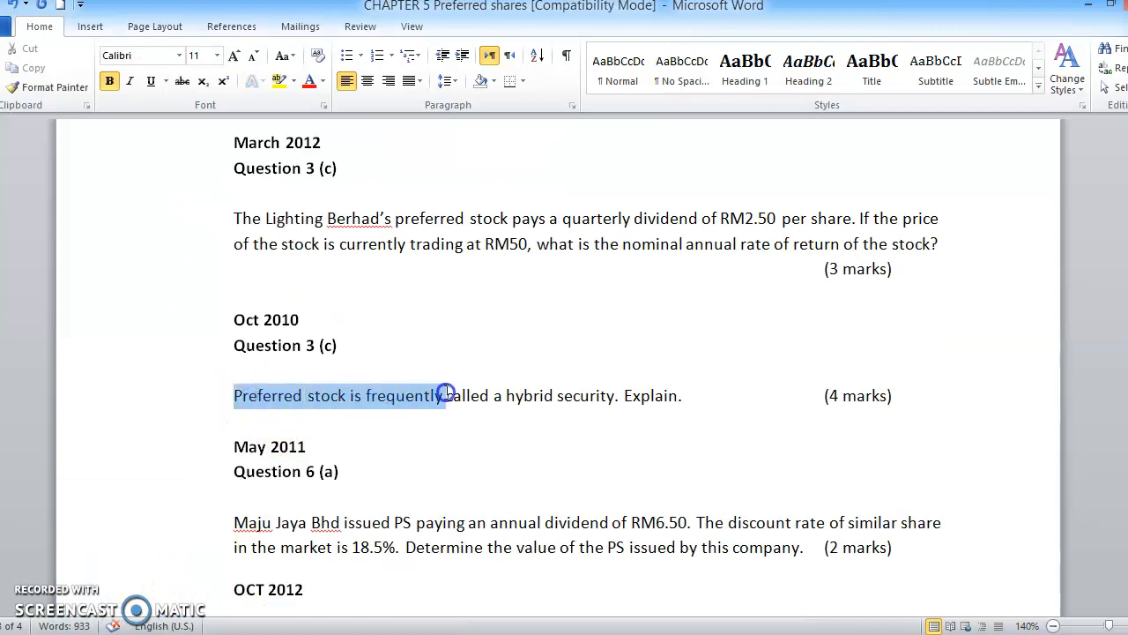
{"action": "left_click_drag", "start_coordinate": [444, 395], "coordinate": [670, 395]}
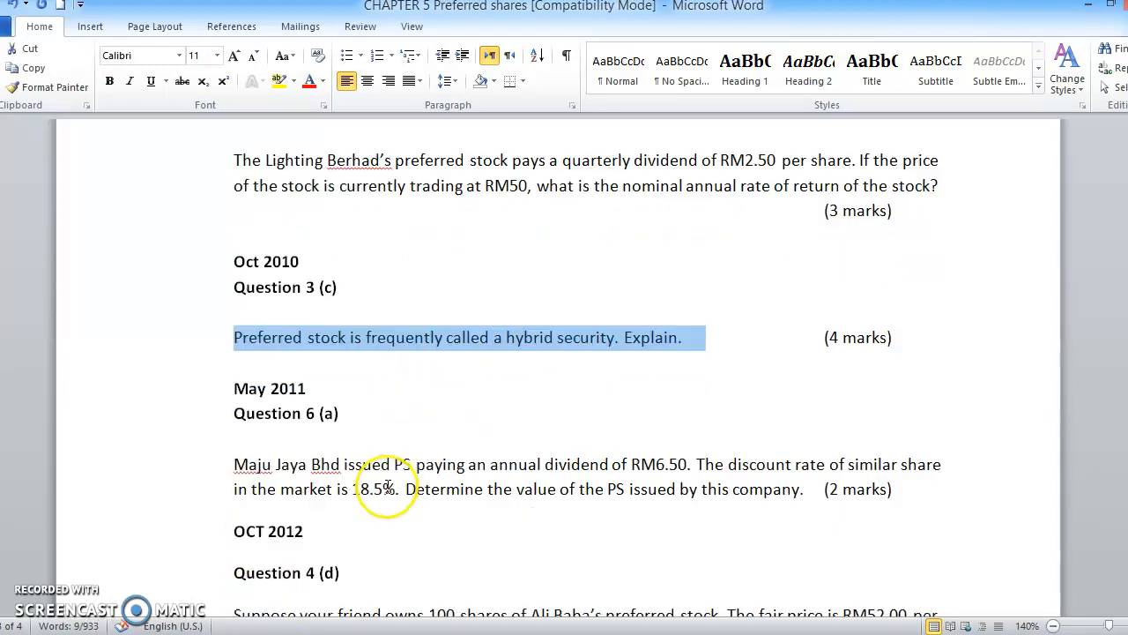
{"action": "scroll", "scroll_direction": "down", "scroll_amount": 3}
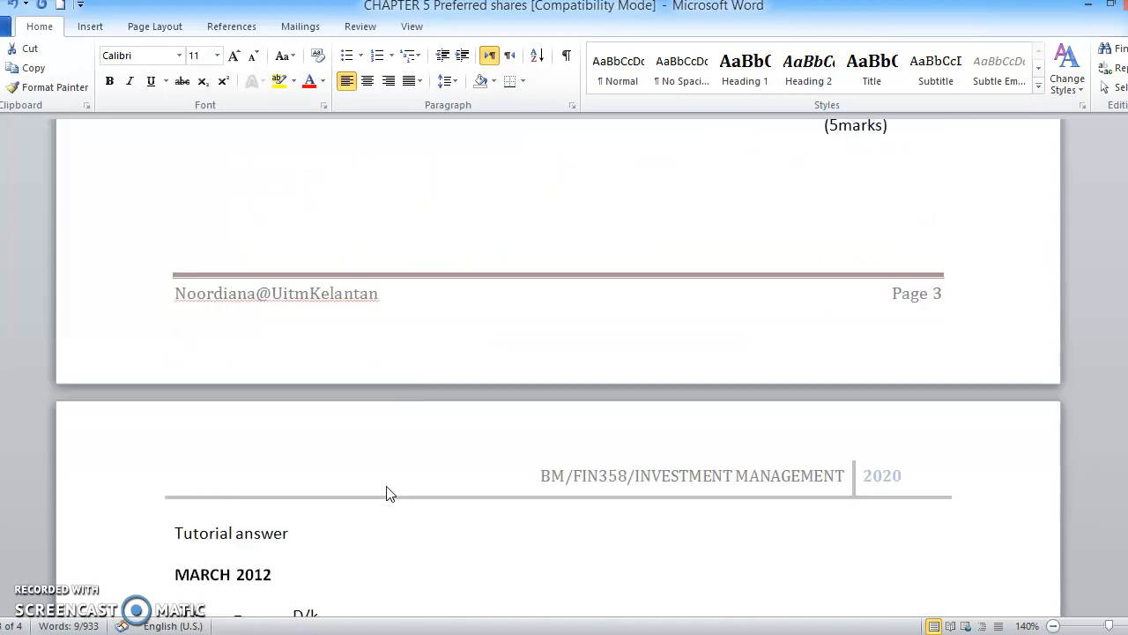
{"action": "scroll", "scroll_direction": "down", "scroll_amount": 3}
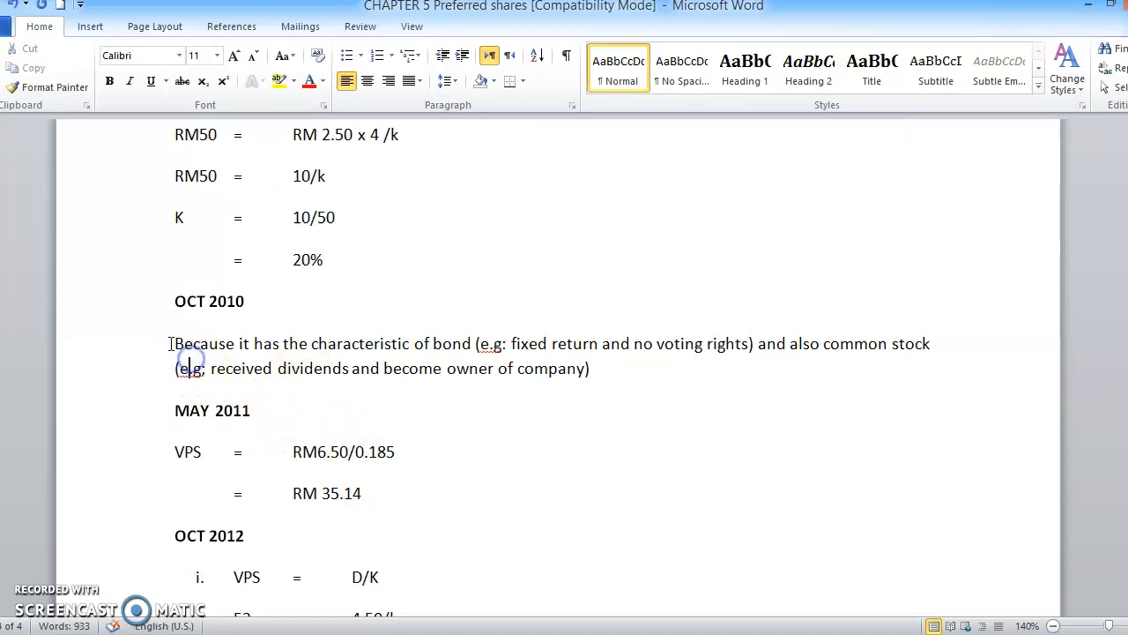
- Highlight the Oct 2010 answer's bond and common stock characteristics
{"action": "left_click_drag", "start_coordinate": [175, 344], "coordinate": [413, 344]}
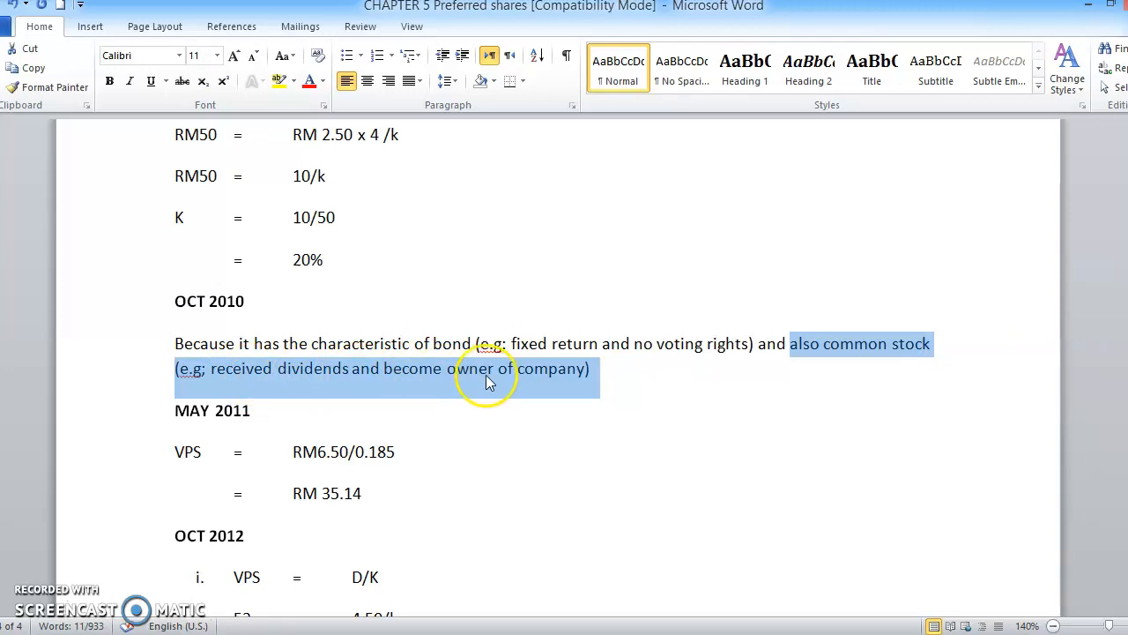
{"action": "mouse_move", "coordinate": [503, 381]}
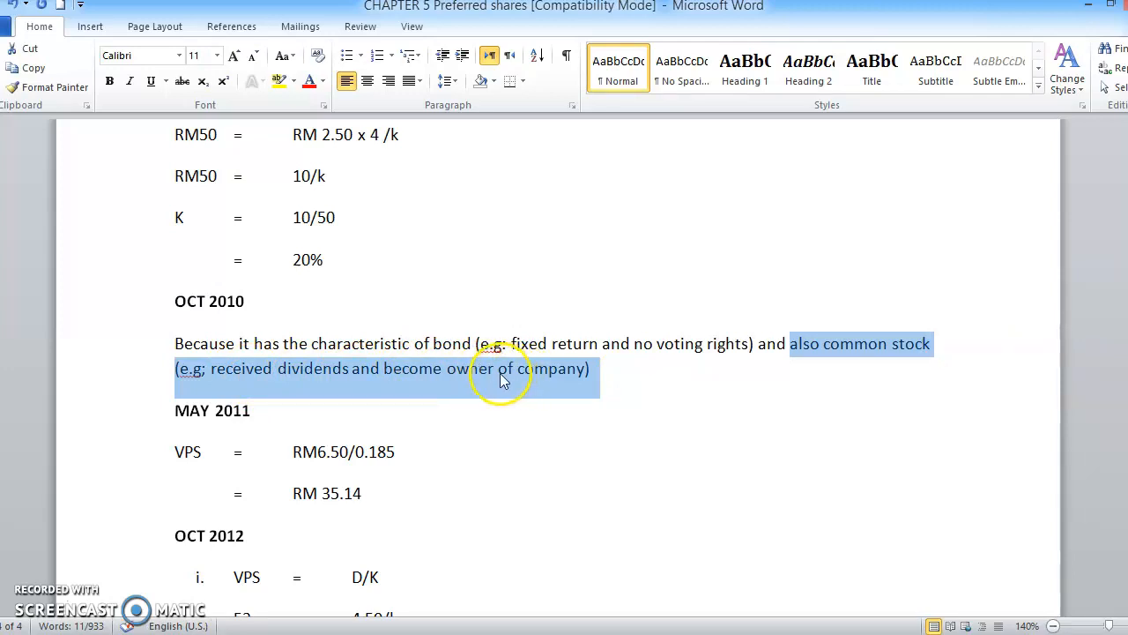
{"action": "left_click", "coordinate": [437, 342]}
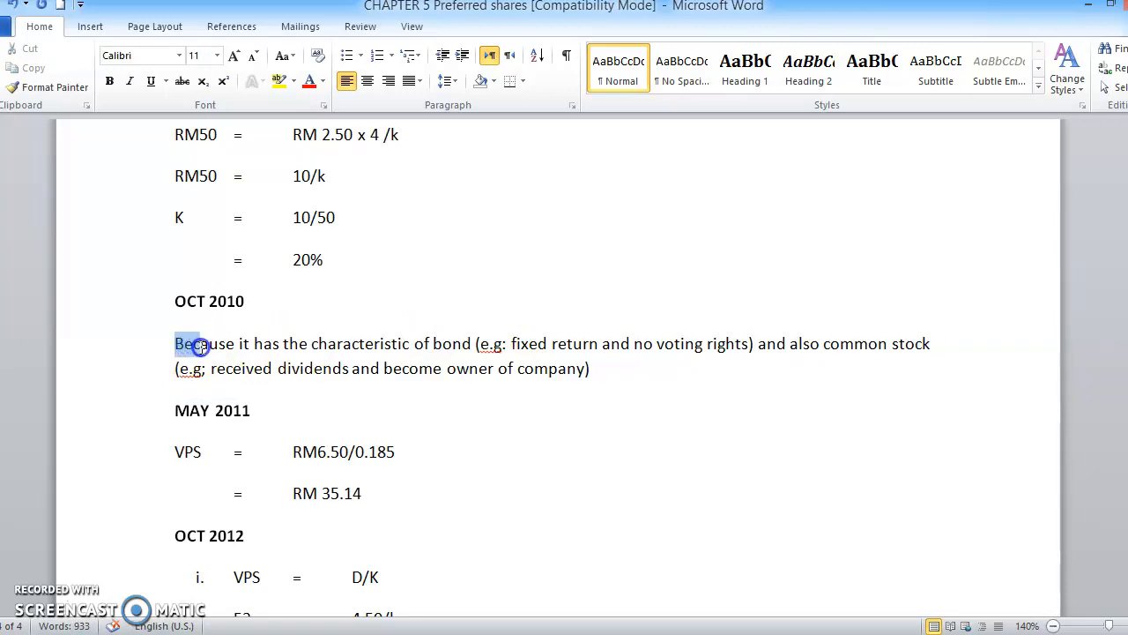
{"action": "left_click_drag", "start_coordinate": [201, 344], "coordinate": [483, 344]}
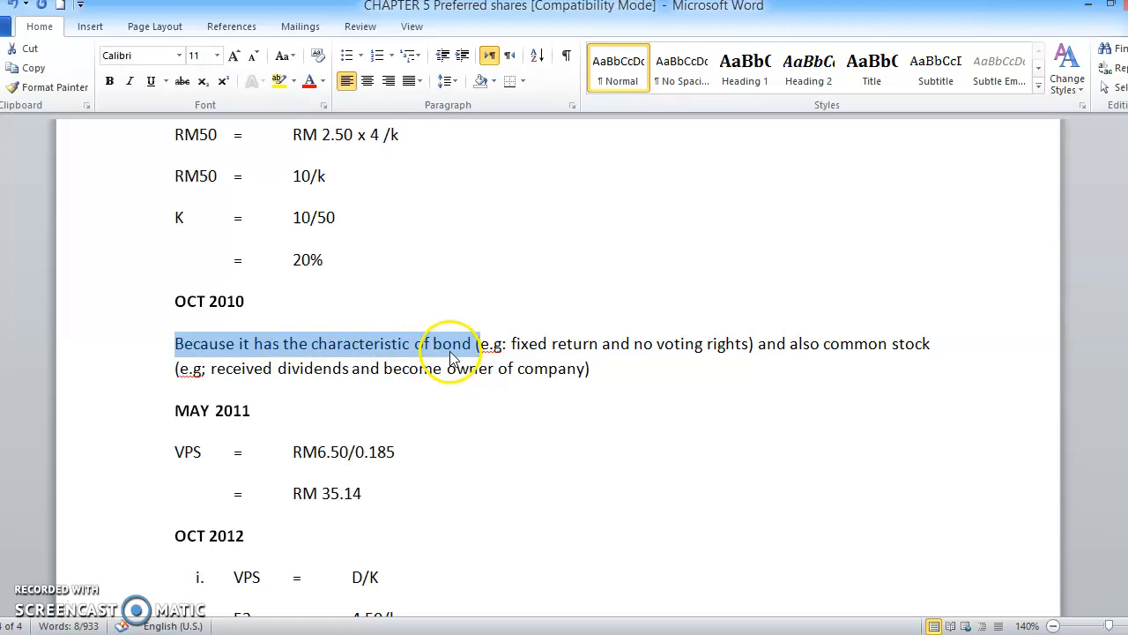
{"action": "mouse_move", "coordinate": [370, 356]}
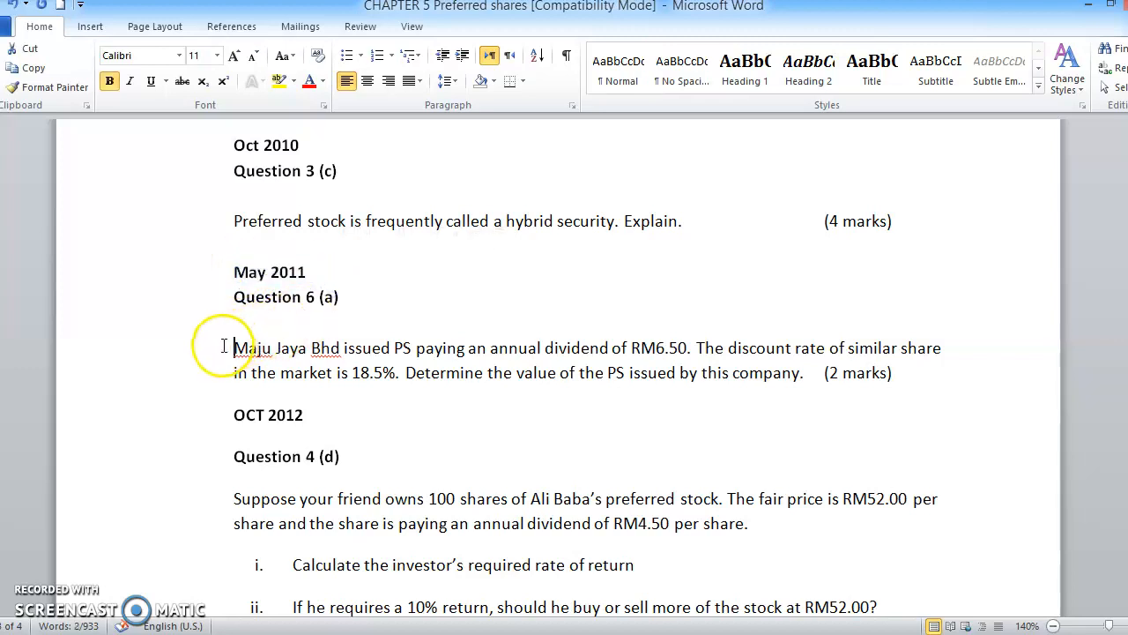
- Highlight the RM6.50 annual dividend and the task to determine PS value in May 2011 Question 6 (a)
{"action": "left_click_drag", "start_coordinate": [233, 348], "coordinate": [415, 348]}
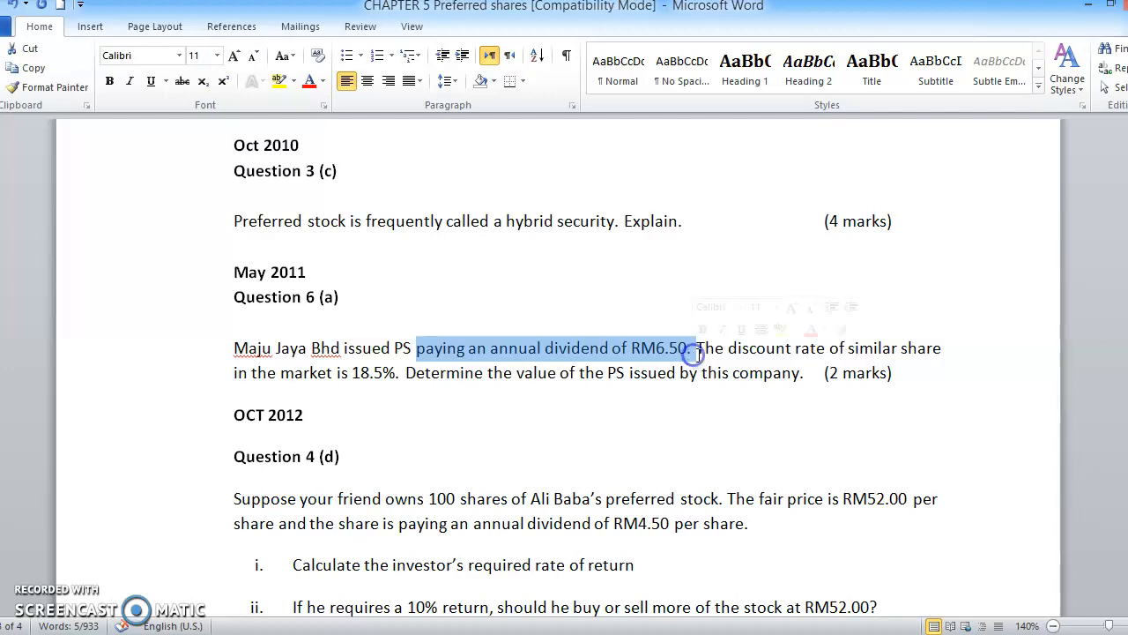
{"action": "left_click_drag", "start_coordinate": [697, 349], "coordinate": [881, 372]}
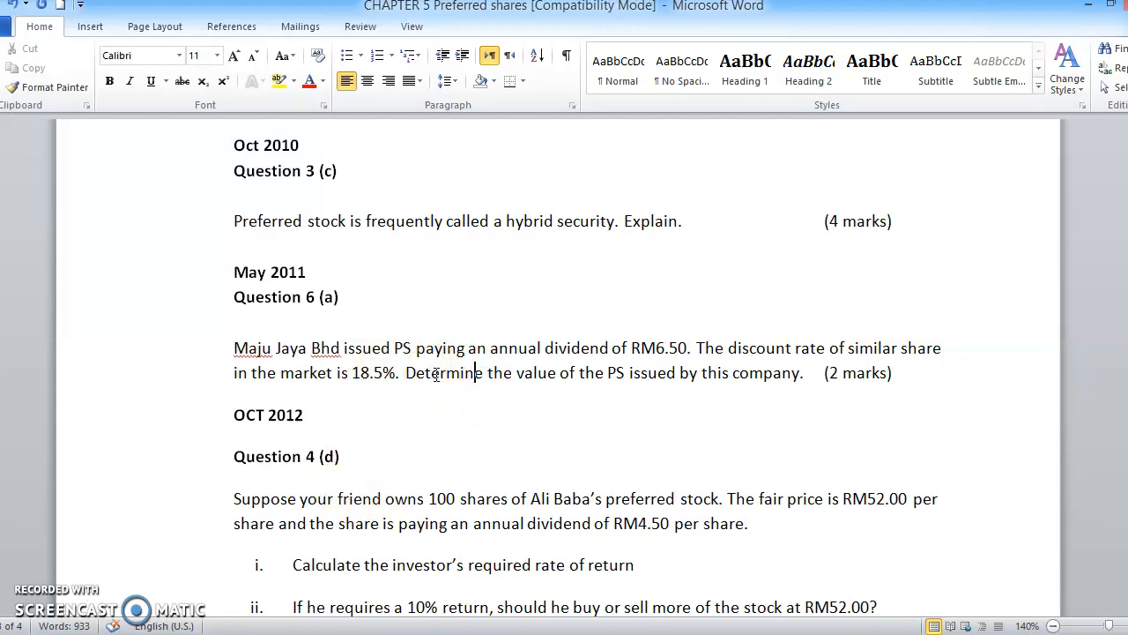
{"action": "left_click_drag", "start_coordinate": [406, 372], "coordinate": [800, 372]}
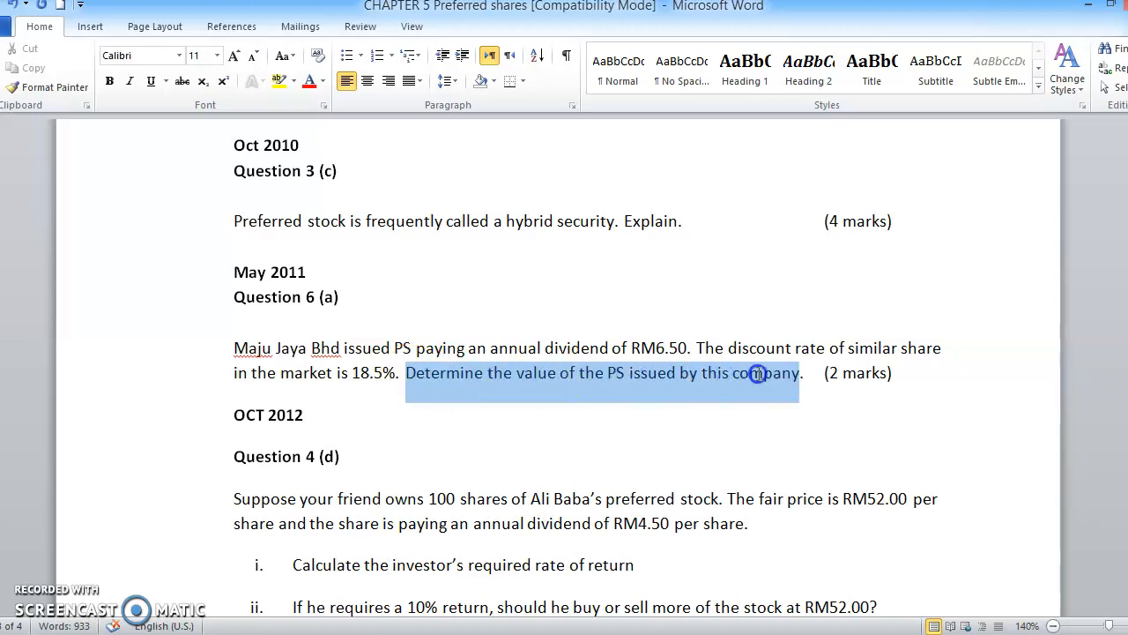
{"action": "scroll", "scroll_direction": "up", "scroll_amount": 3}
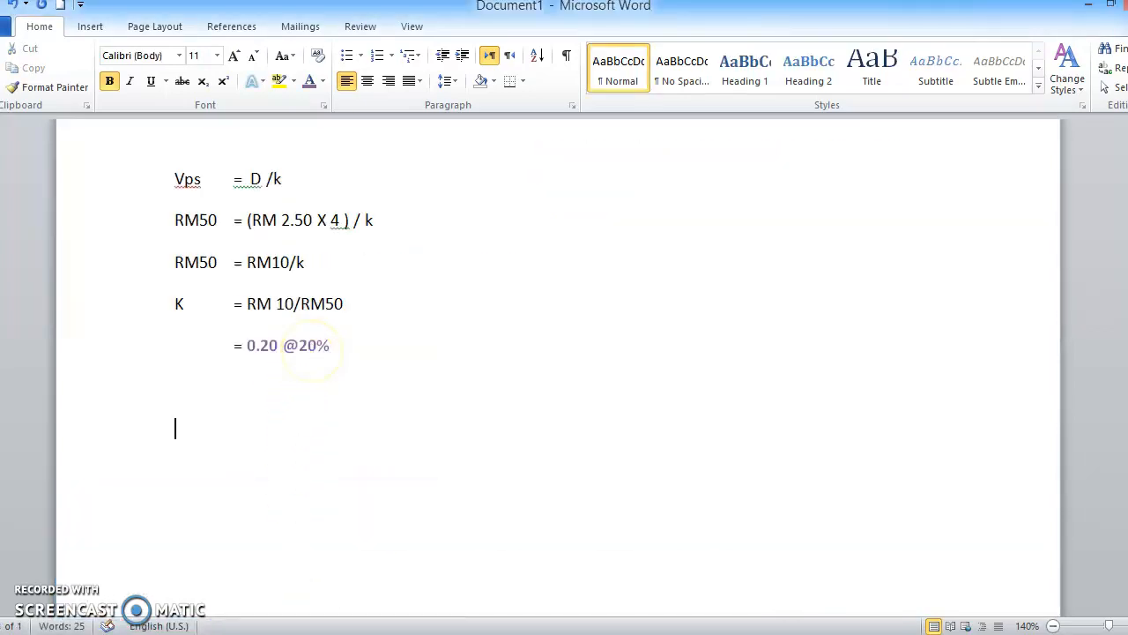
- Add the heading MAY 2011 below the 20% result and start Vps
{"action": "type", "text": "MAY 2"}
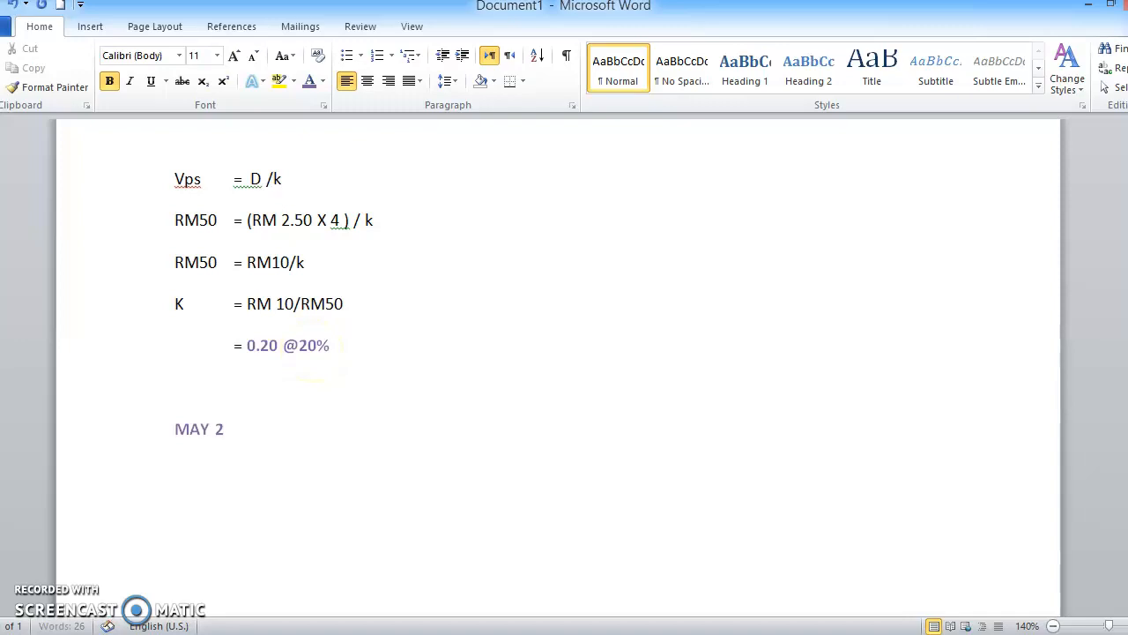
{"action": "type", "text": "011"}
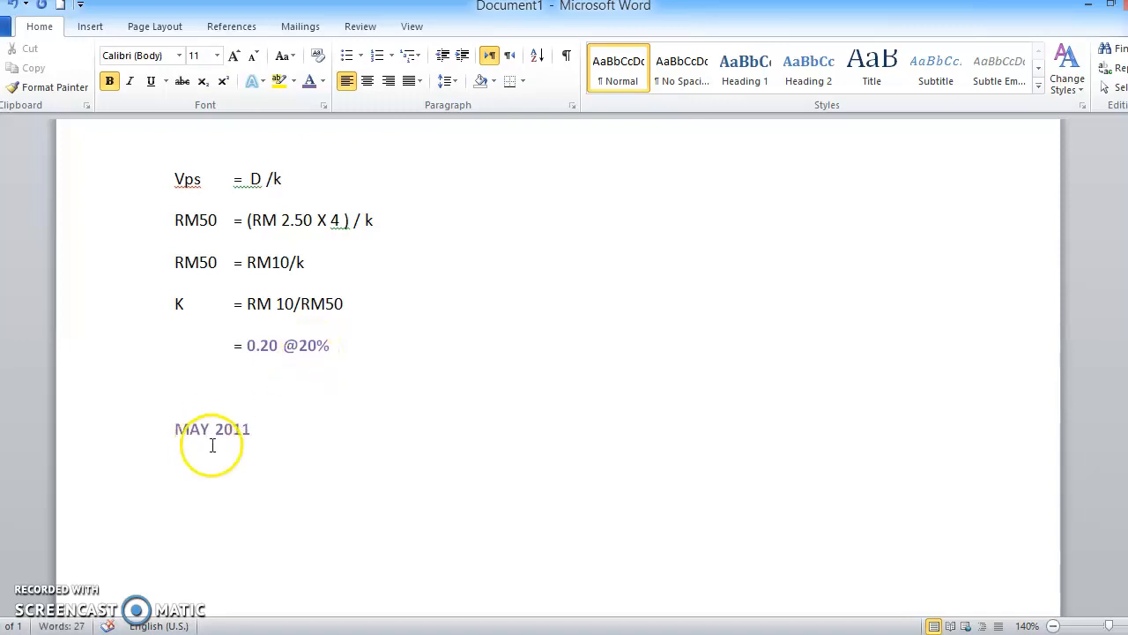
{"action": "left_click", "coordinate": [324, 81]}
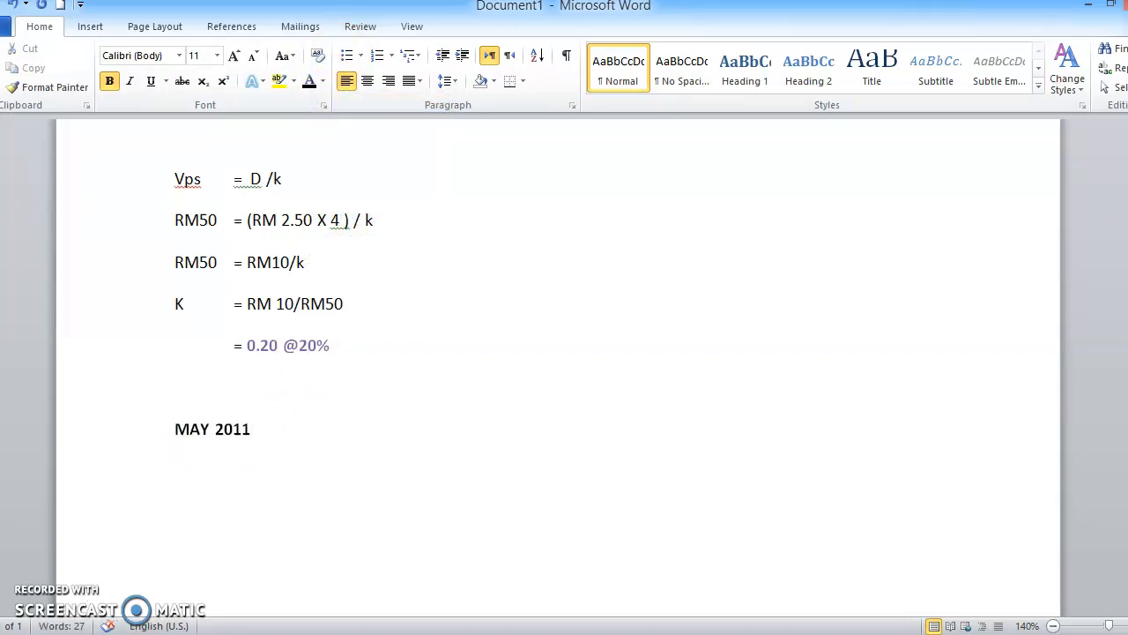
{"action": "type", "text": "Vps"}
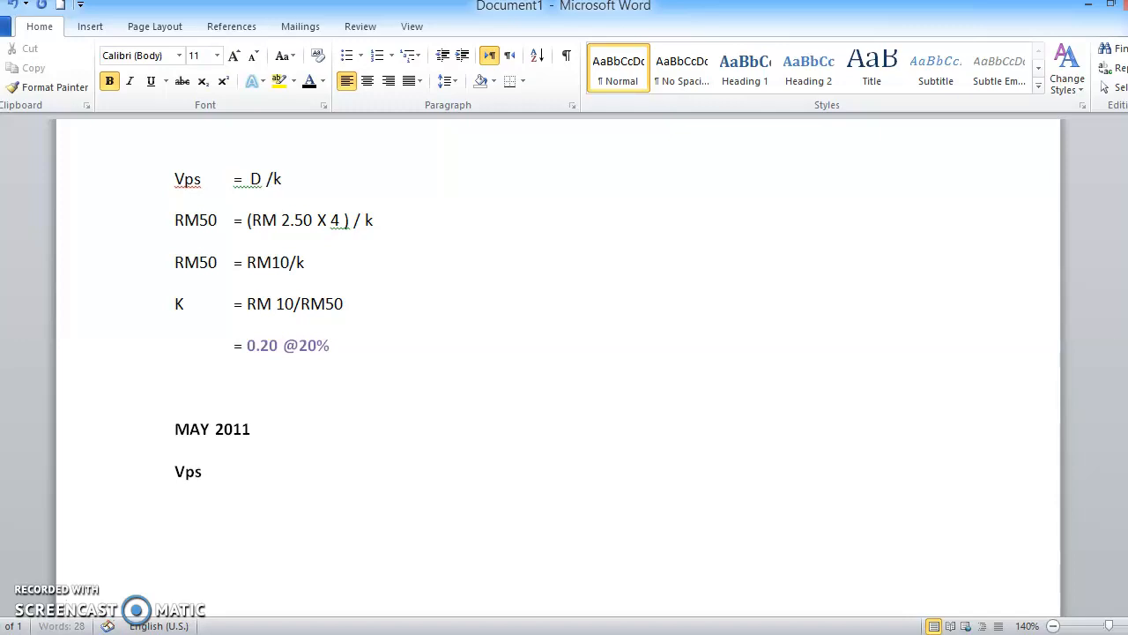
- Complete Vps = D/k and begin the next equals line
{"action": "type", "text": "="}
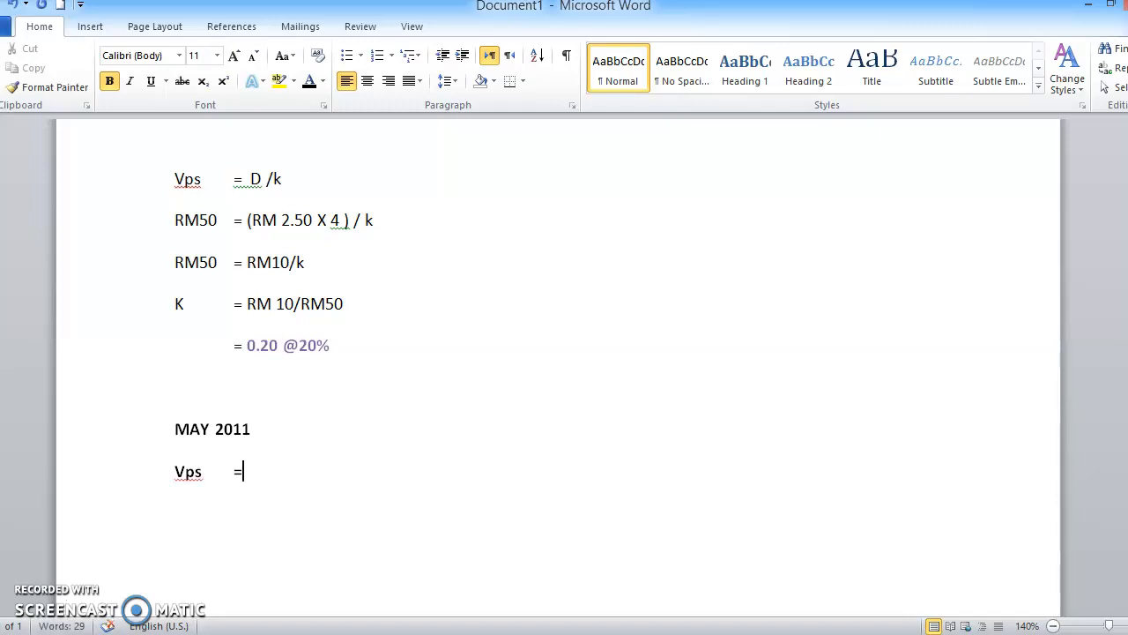
{"action": "type", "text": "D/"}
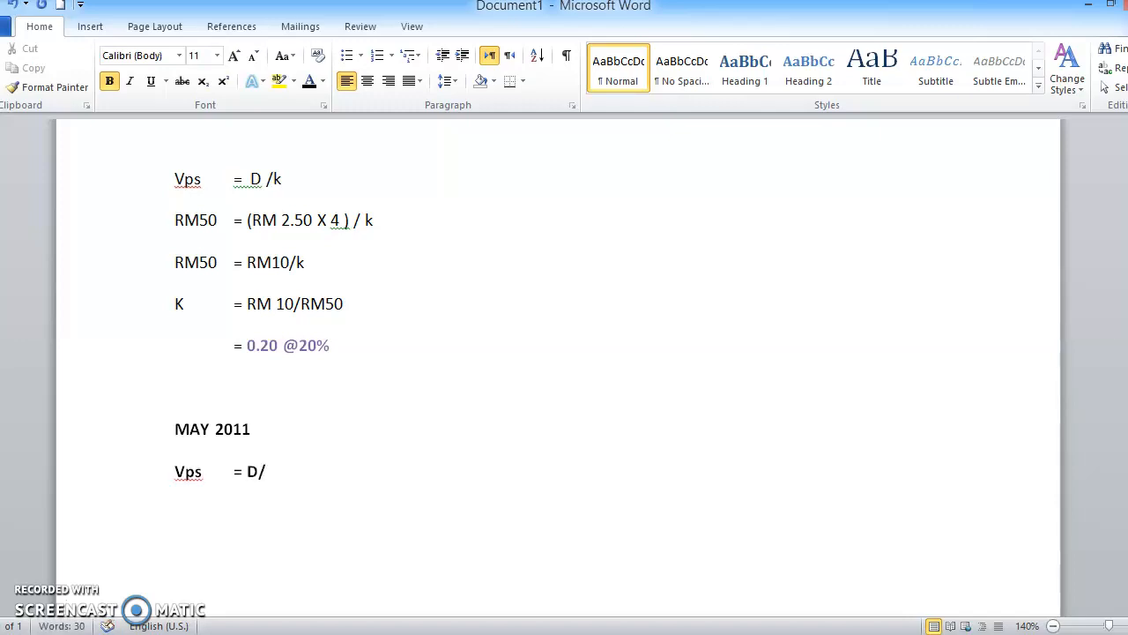
{"action": "type", "text": "k"}
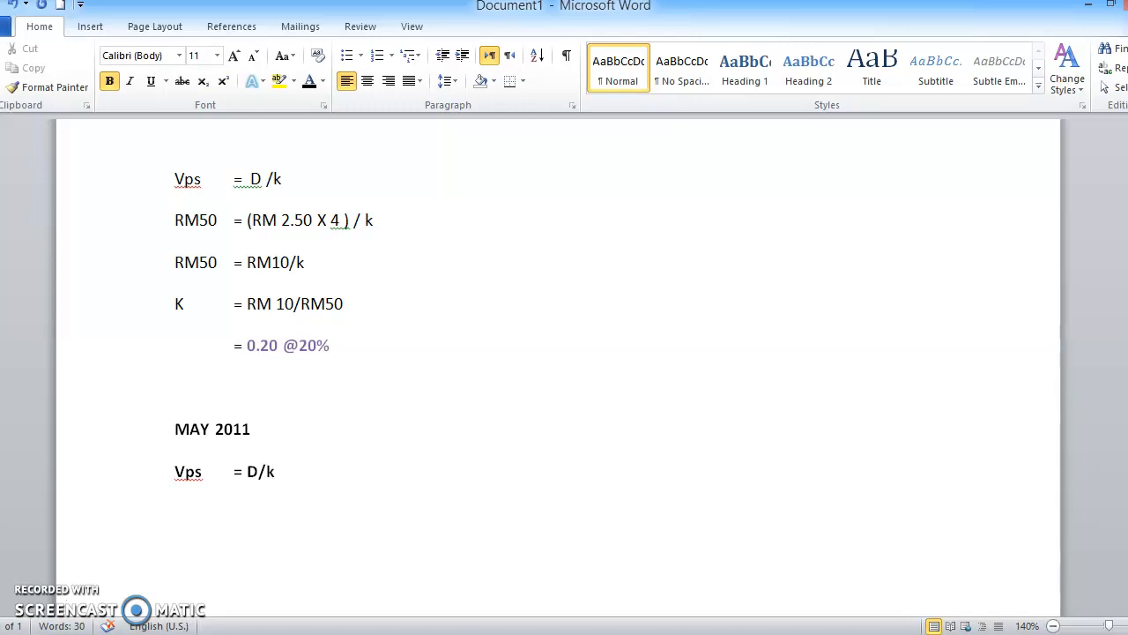
{"action": "type", "text": "="}
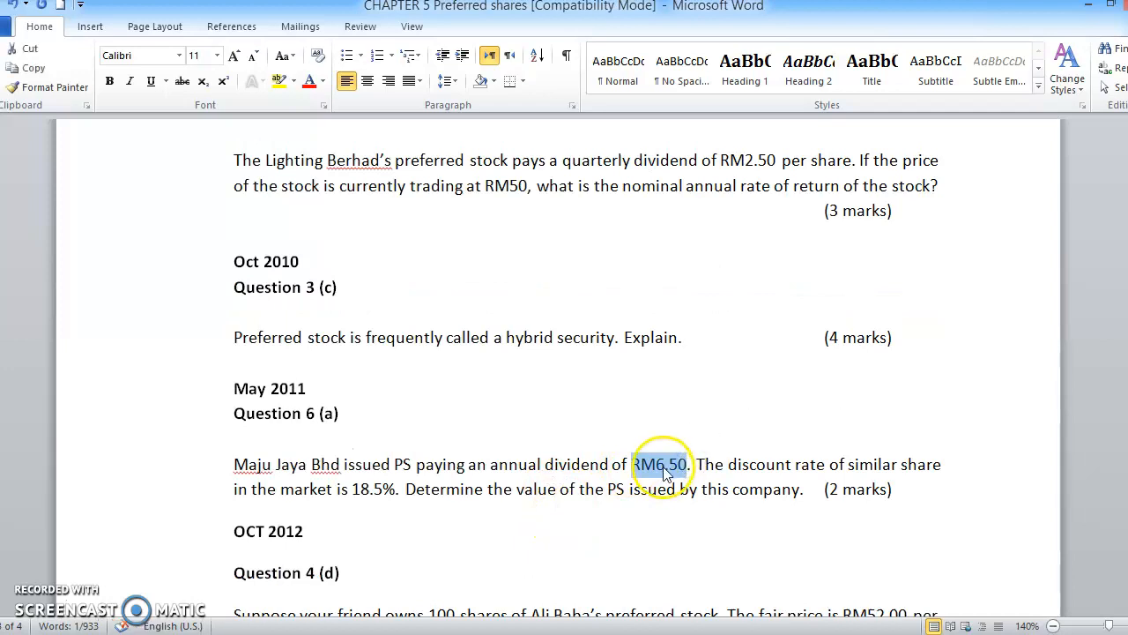
- Write the substitution line RM 6.50 / 0.185
{"action": "left_click", "coordinate": [419, 465]}
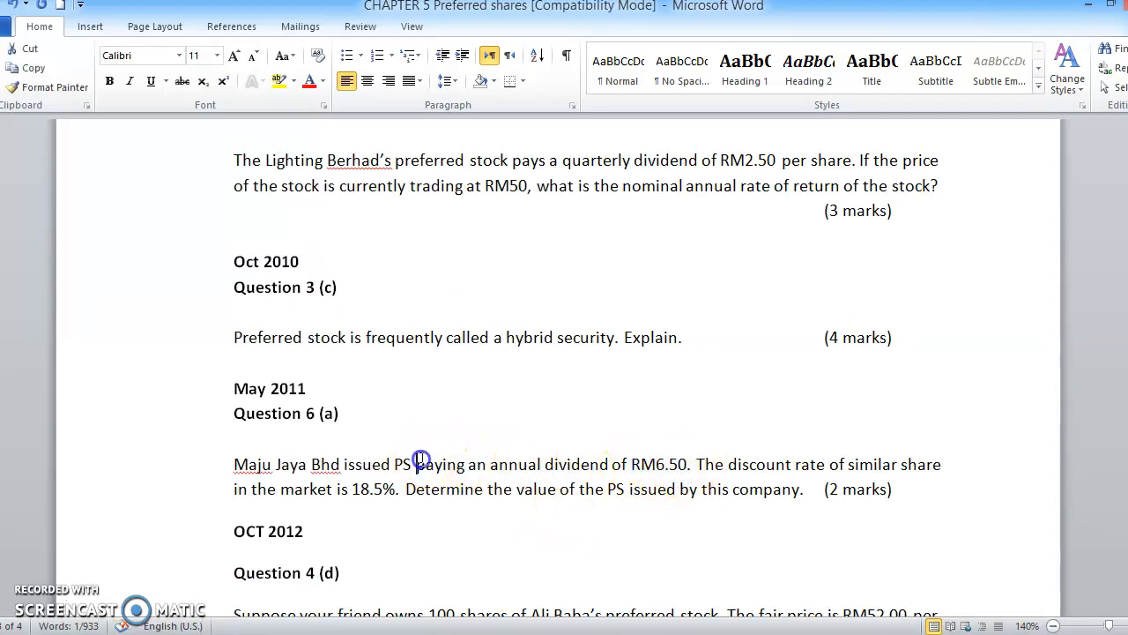
{"action": "left_click_drag", "start_coordinate": [416, 465], "coordinate": [609, 465]}
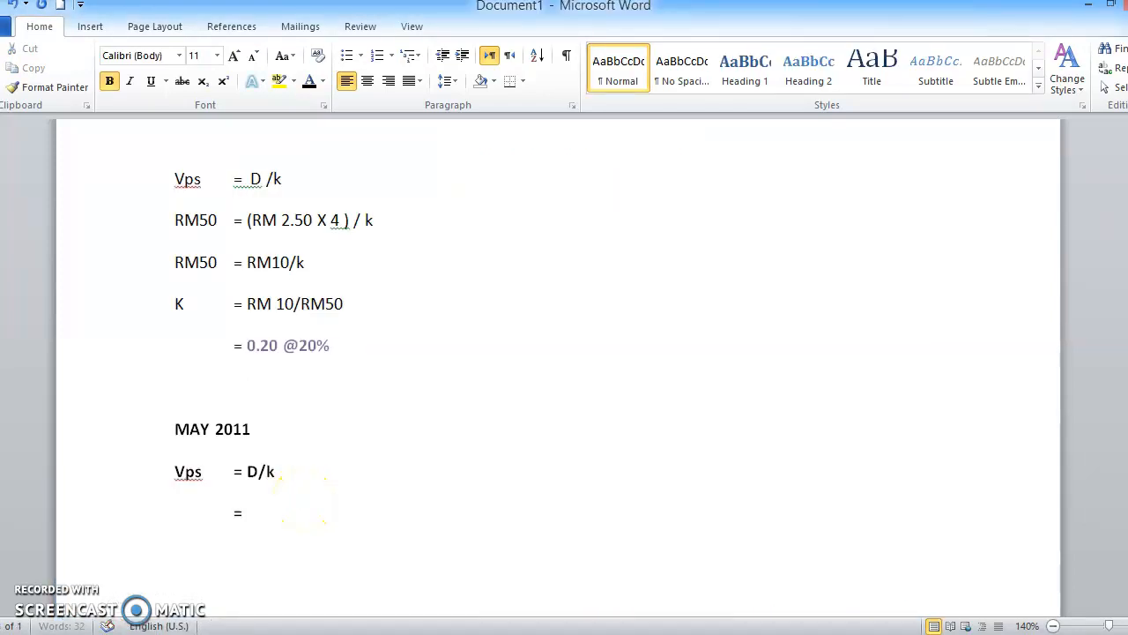
{"action": "type", "text": "RM 6"}
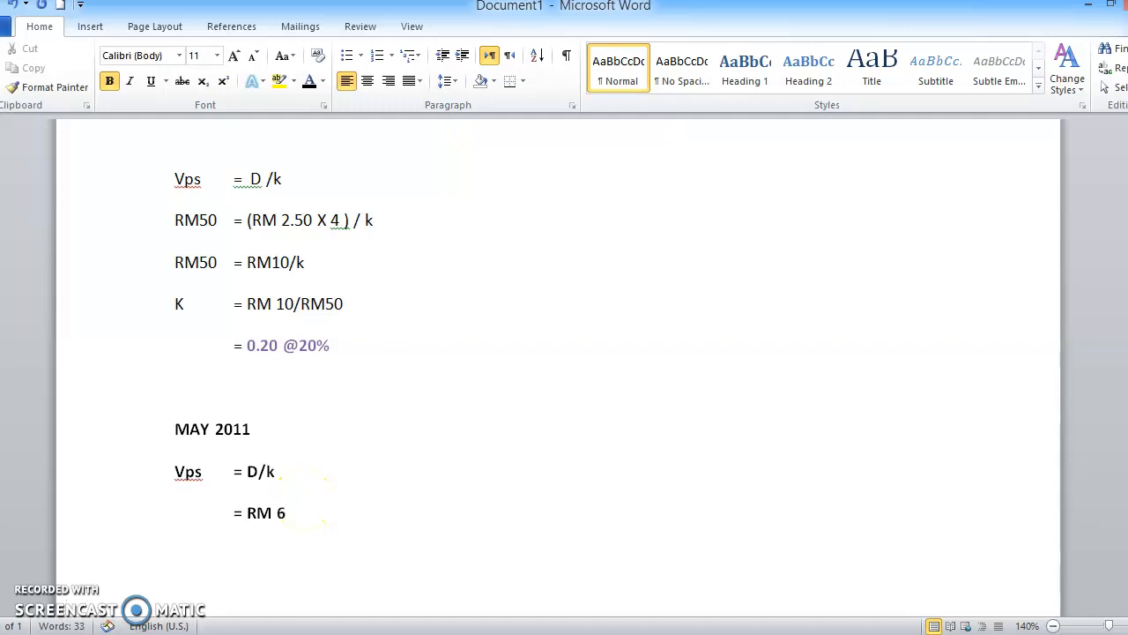
{"action": "type", "text": ".50"}
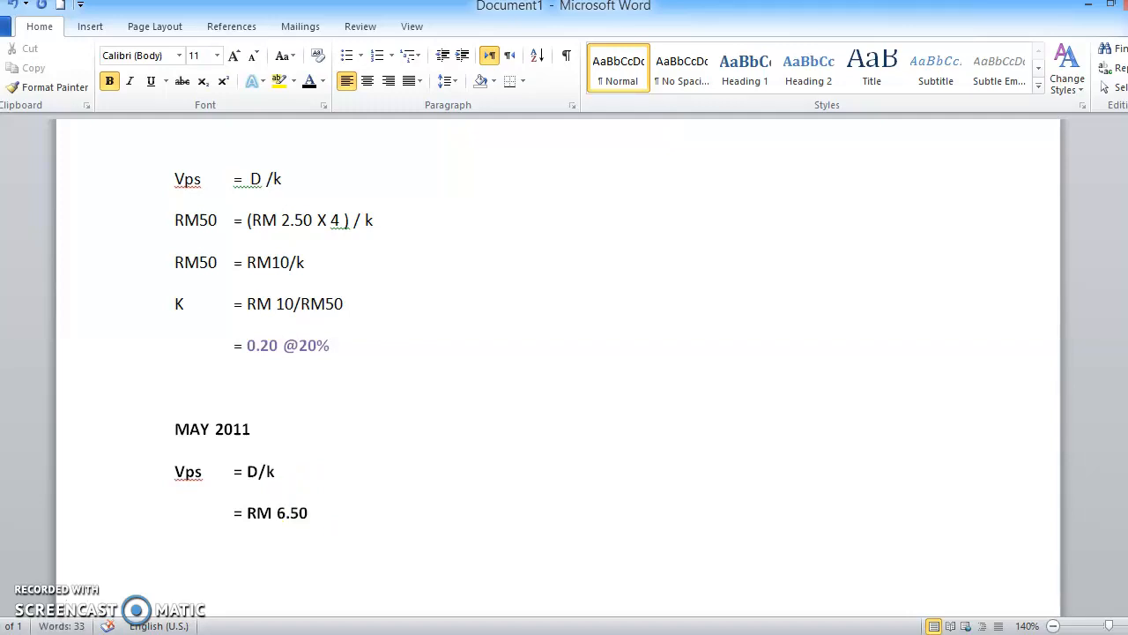
{"action": "type", "text": "/"}
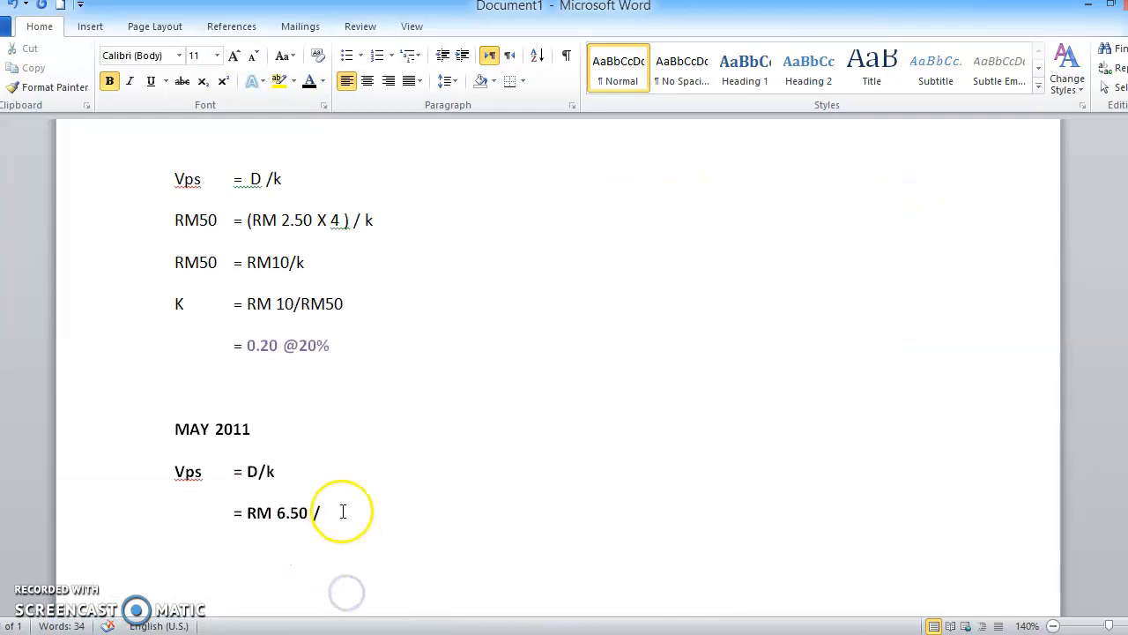
{"action": "type", "text": "0"}
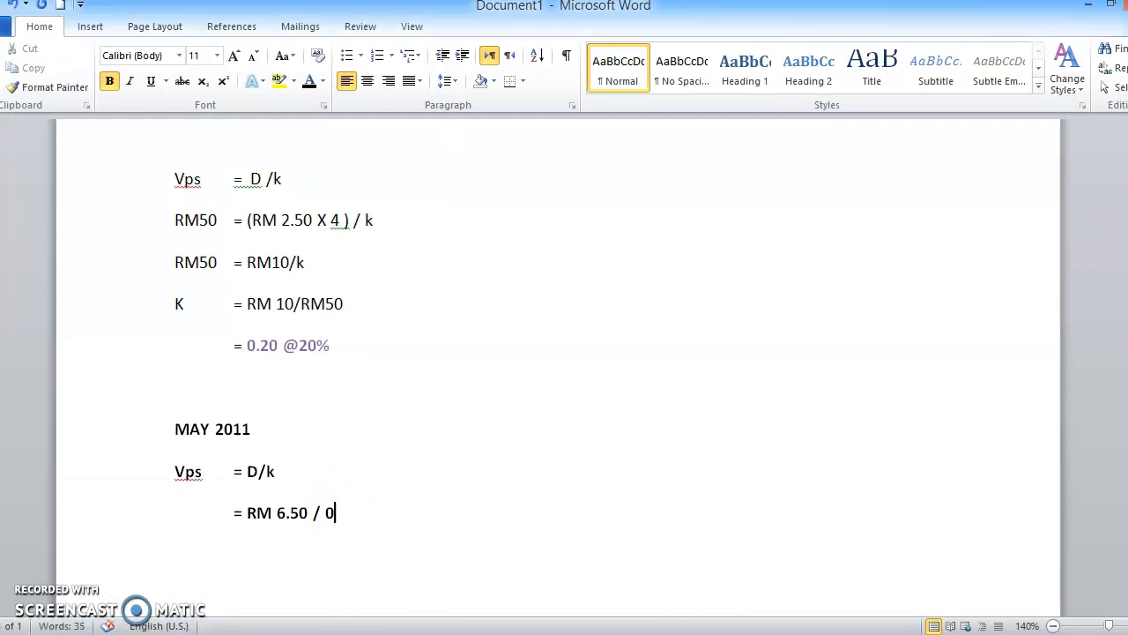
{"action": "type", "text": ".185"}
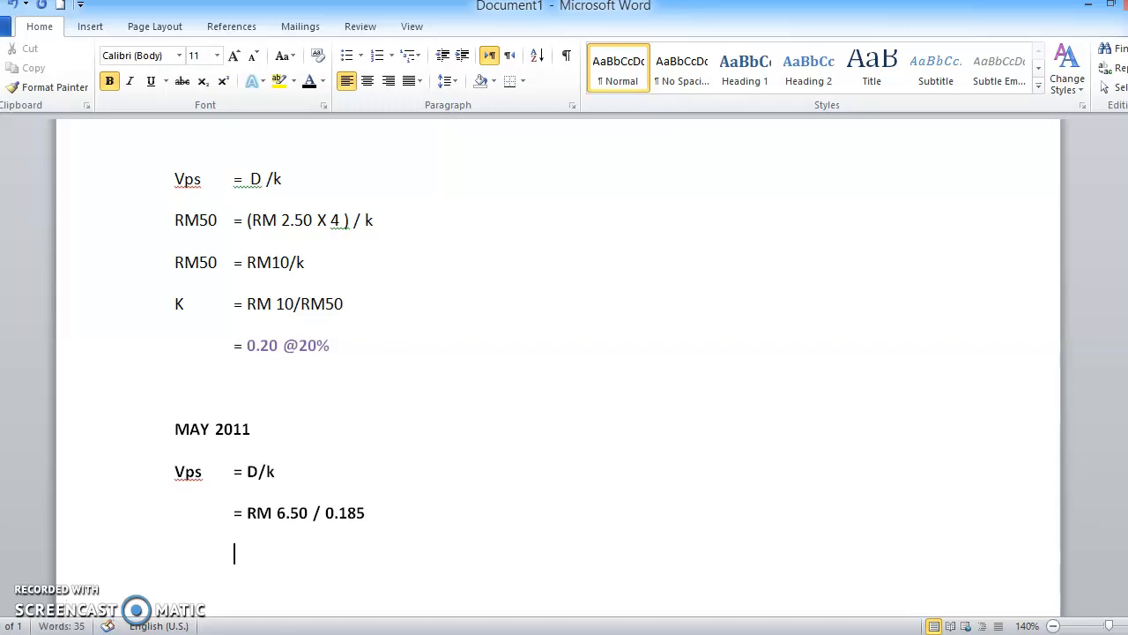
- Write the answer = RM 35.14 and recolour it purple like the earlier answer
{"action": "type", "text": "="}
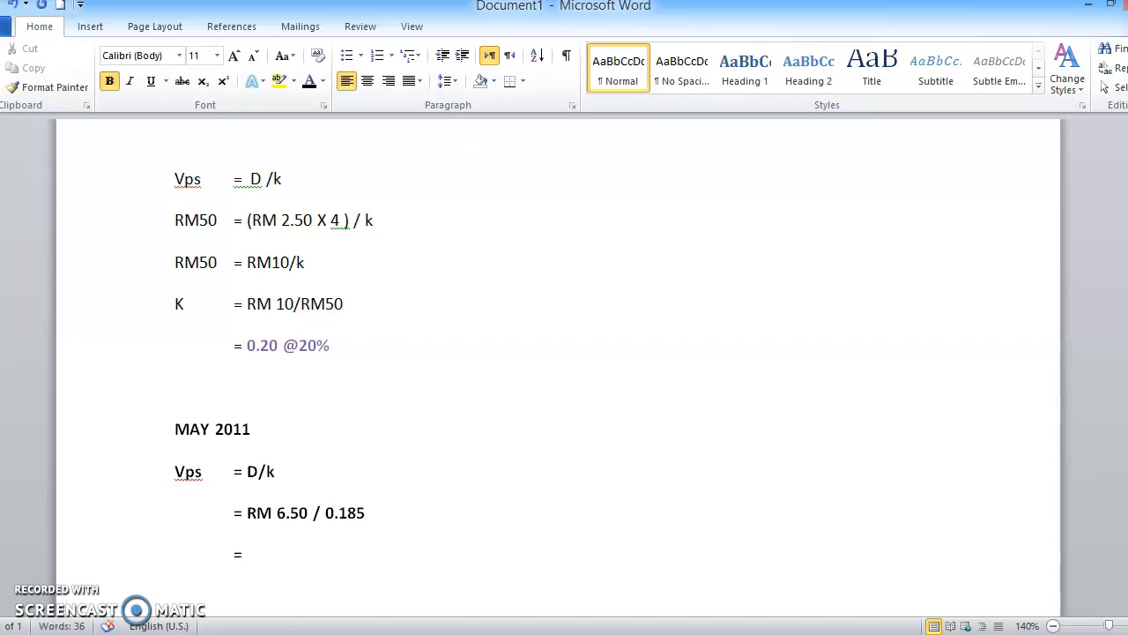
{"action": "type", "text": "rm"}
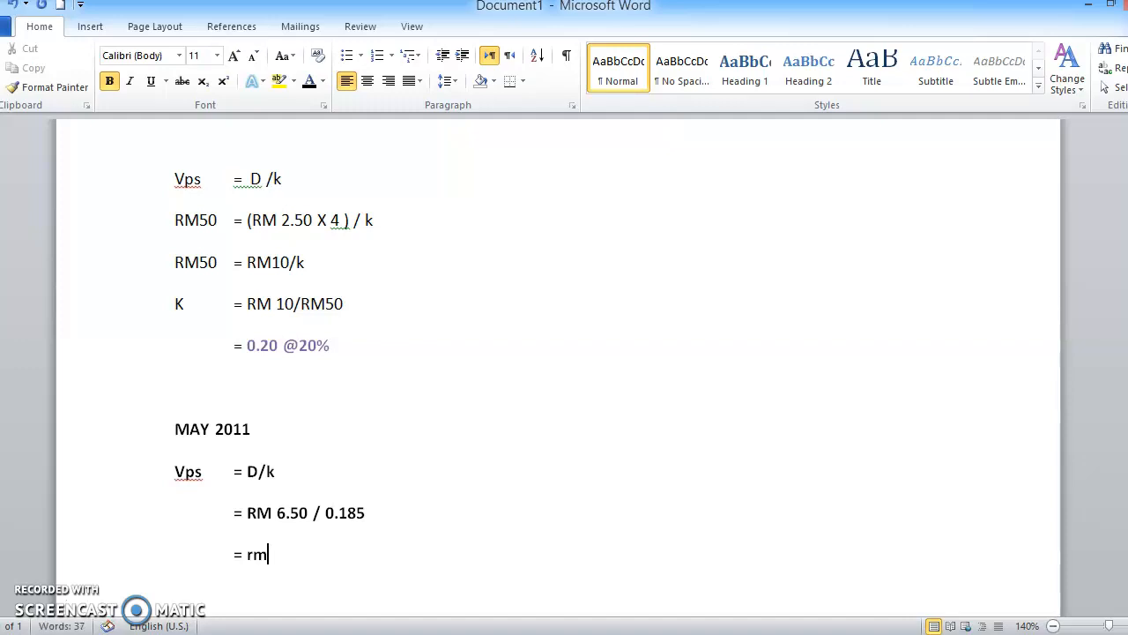
{"action": "type", "text": "RM"}
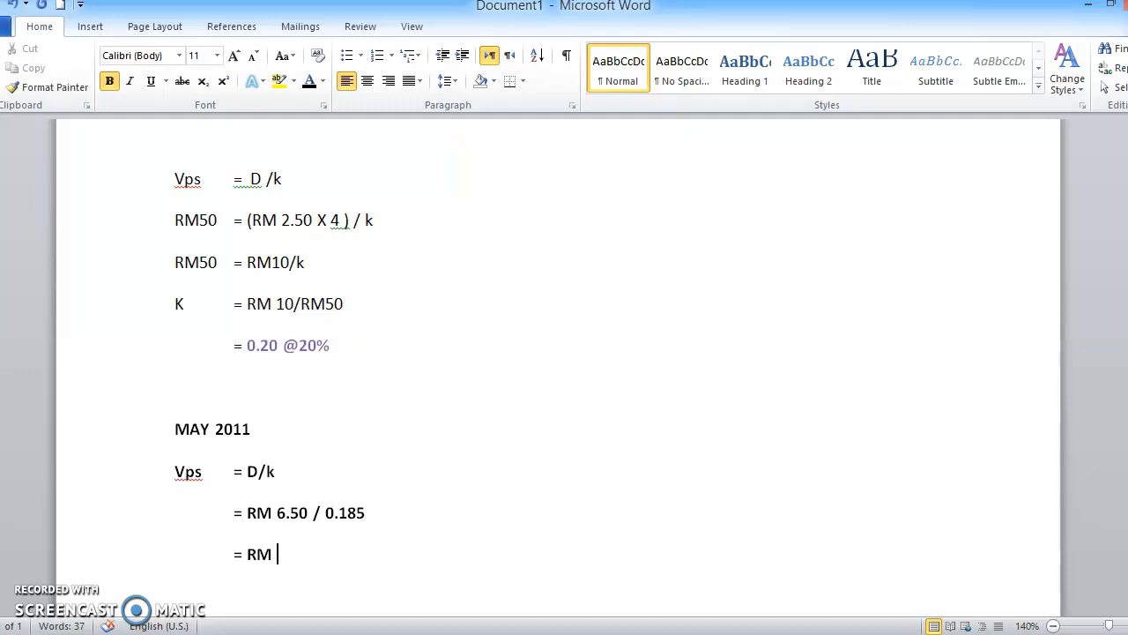
{"action": "type", "text": "35."}
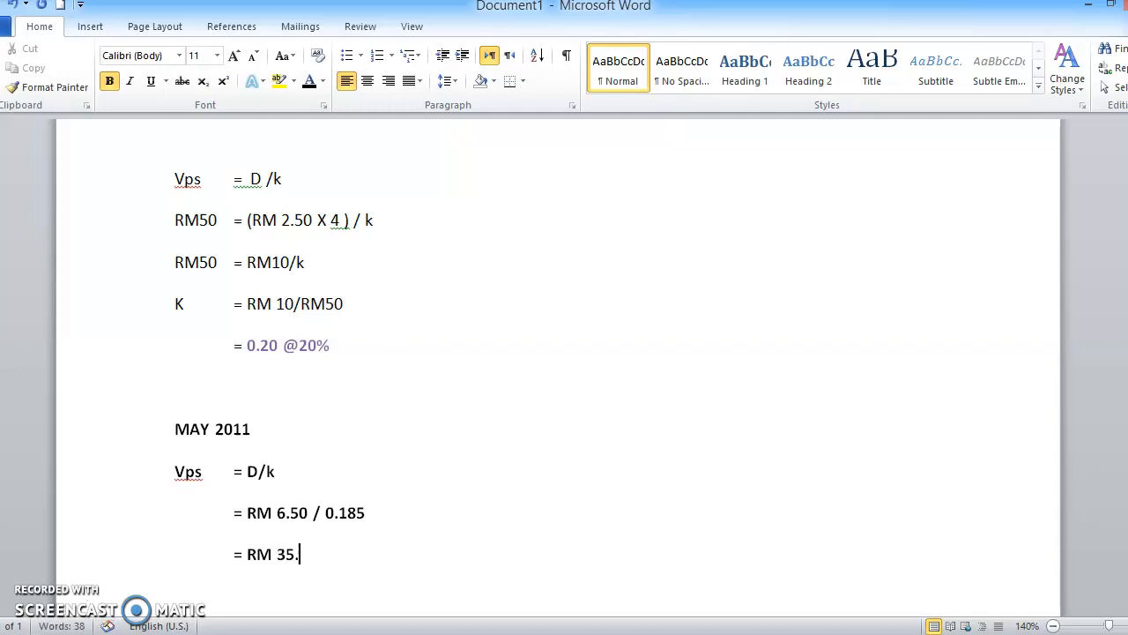
{"action": "type", "text": "14"}
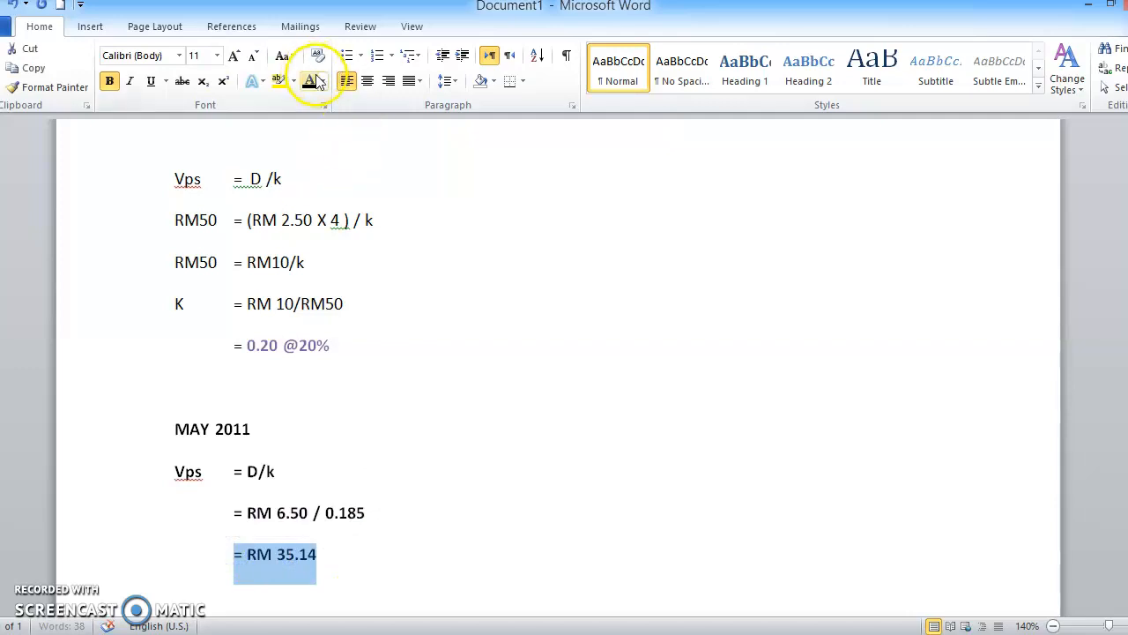
{"action": "left_click", "coordinate": [319, 81]}
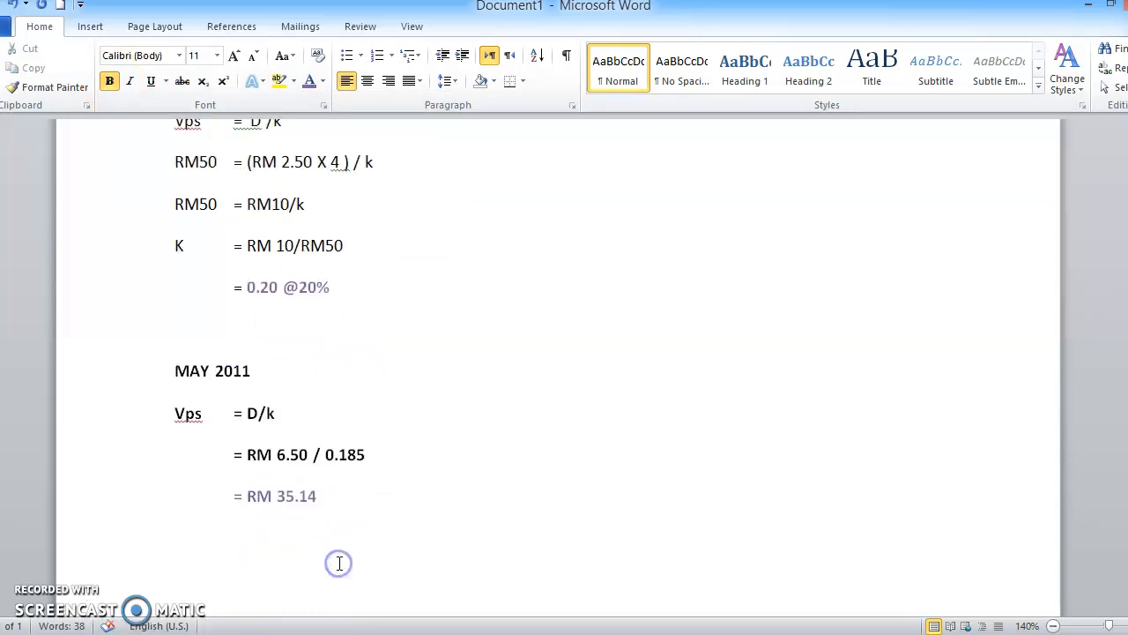
{"action": "scroll", "scroll_direction": "down", "scroll_amount": 3}
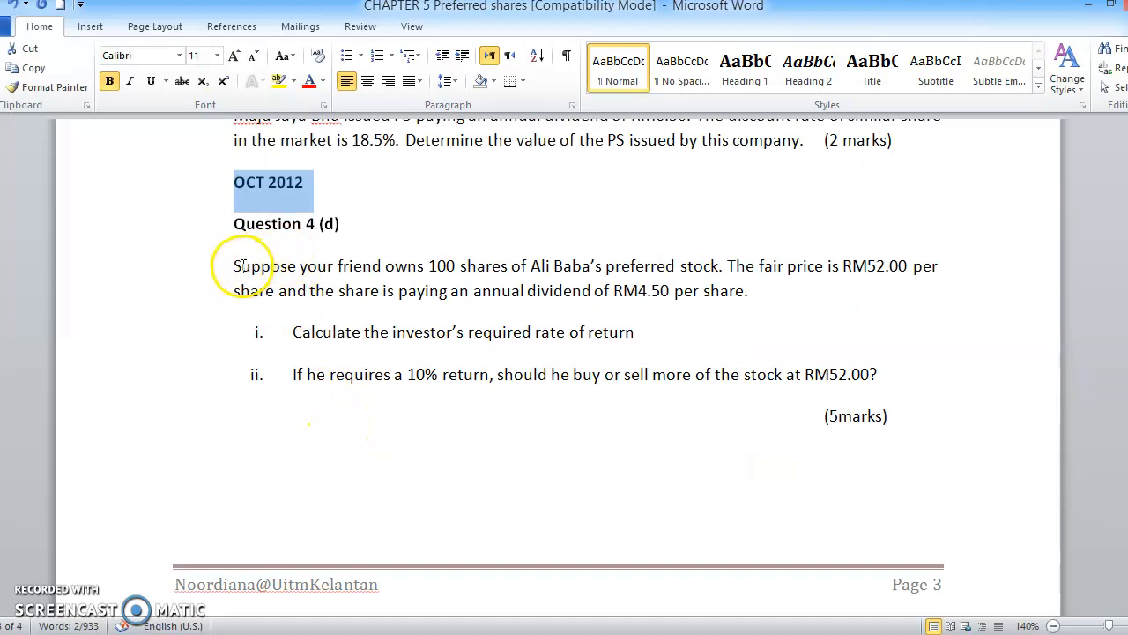
{"action": "left_click_drag", "start_coordinate": [232, 265], "coordinate": [529, 264]}
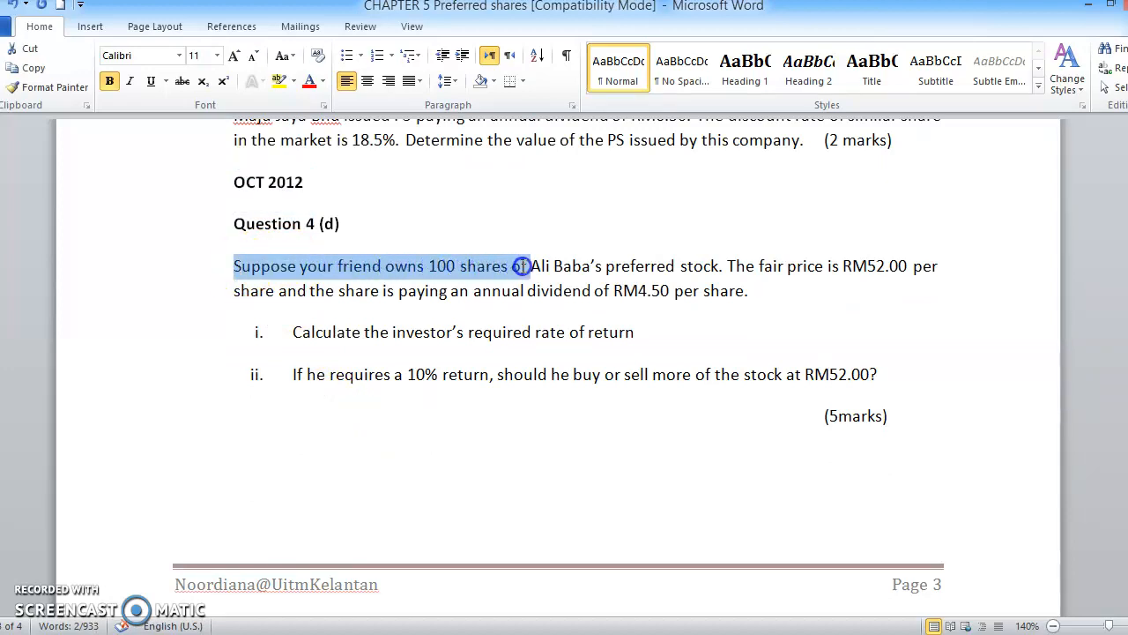
{"action": "left_click_drag", "start_coordinate": [520, 264], "coordinate": [719, 265]}
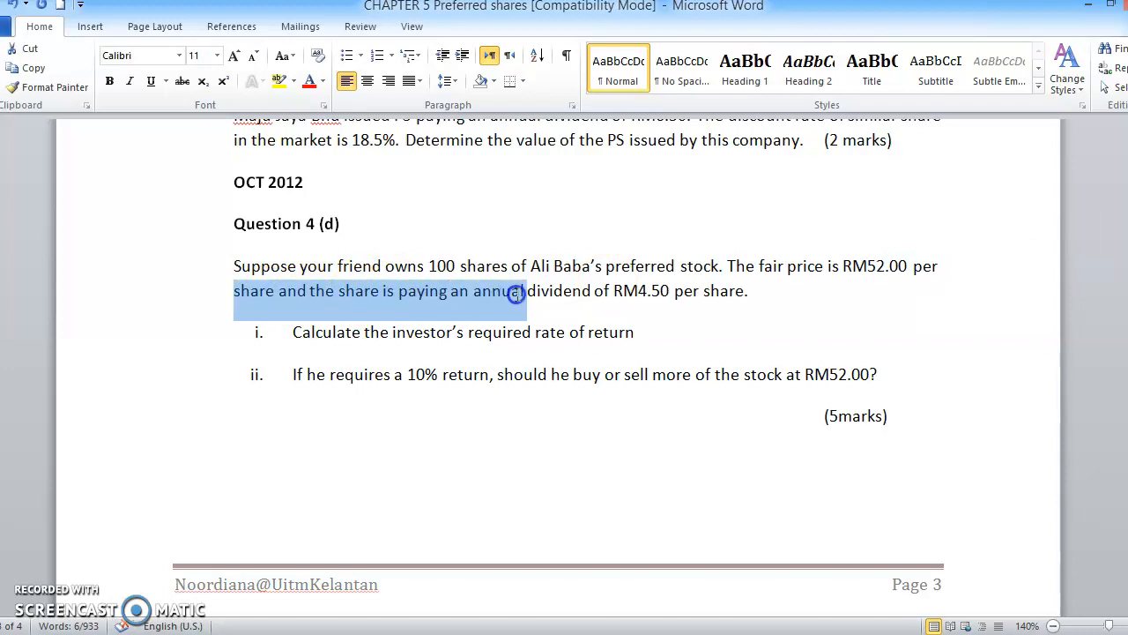
{"action": "left_click_drag", "start_coordinate": [515, 290], "coordinate": [702, 291]}
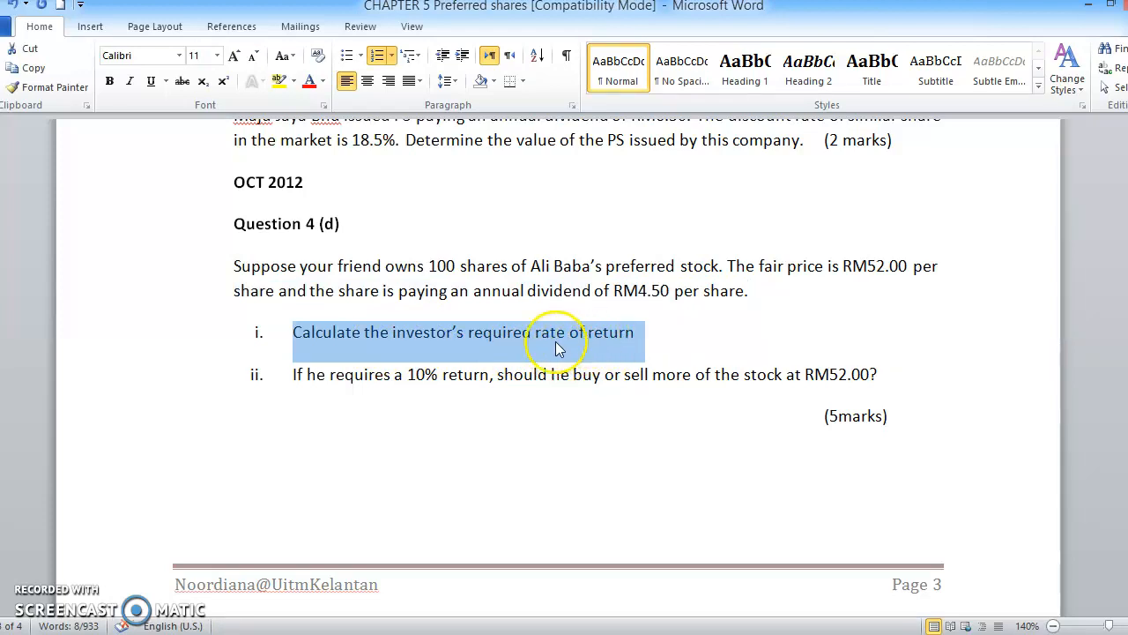
{"action": "scroll", "scroll_direction": "up", "scroll_amount": 3}
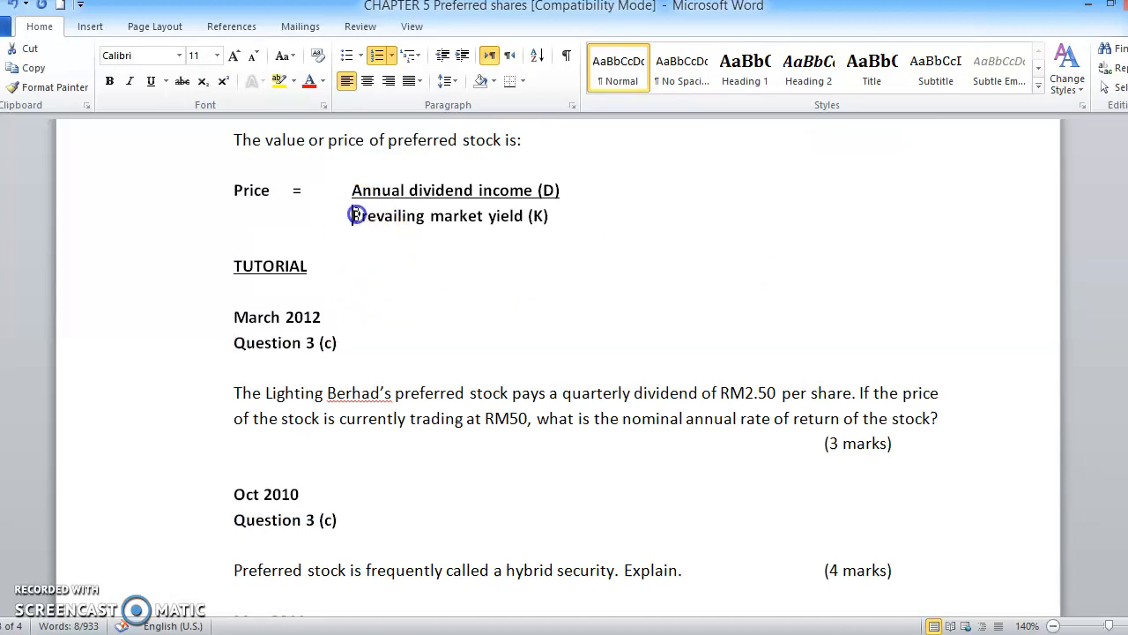
{"action": "triple_click", "coordinate": [448, 215]}
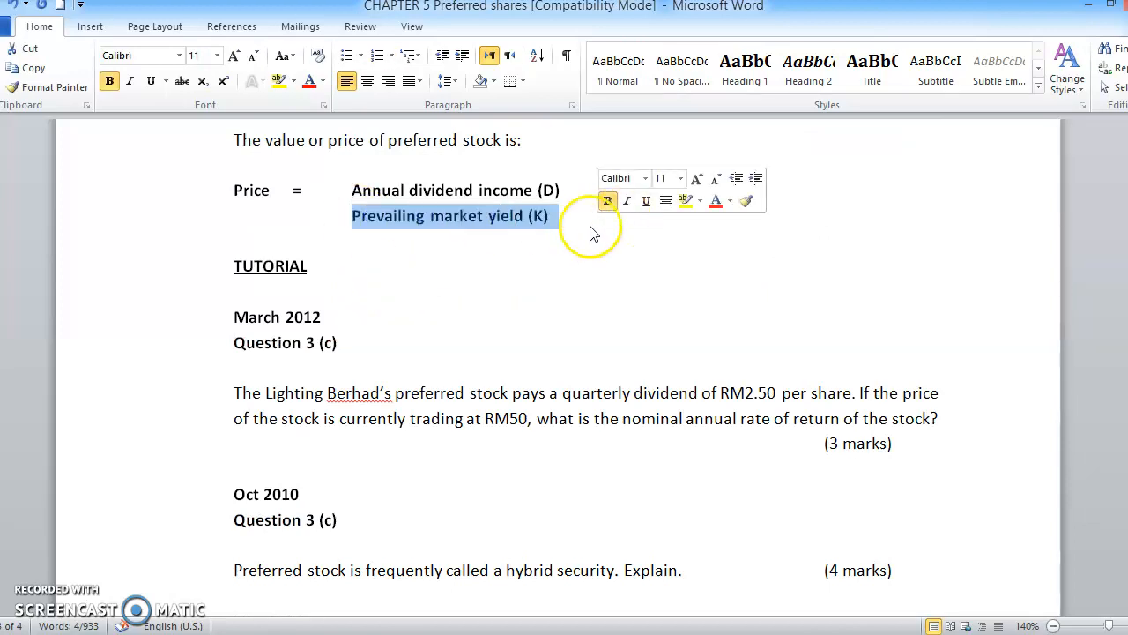
{"action": "scroll", "scroll_direction": "down", "scroll_amount": 3}
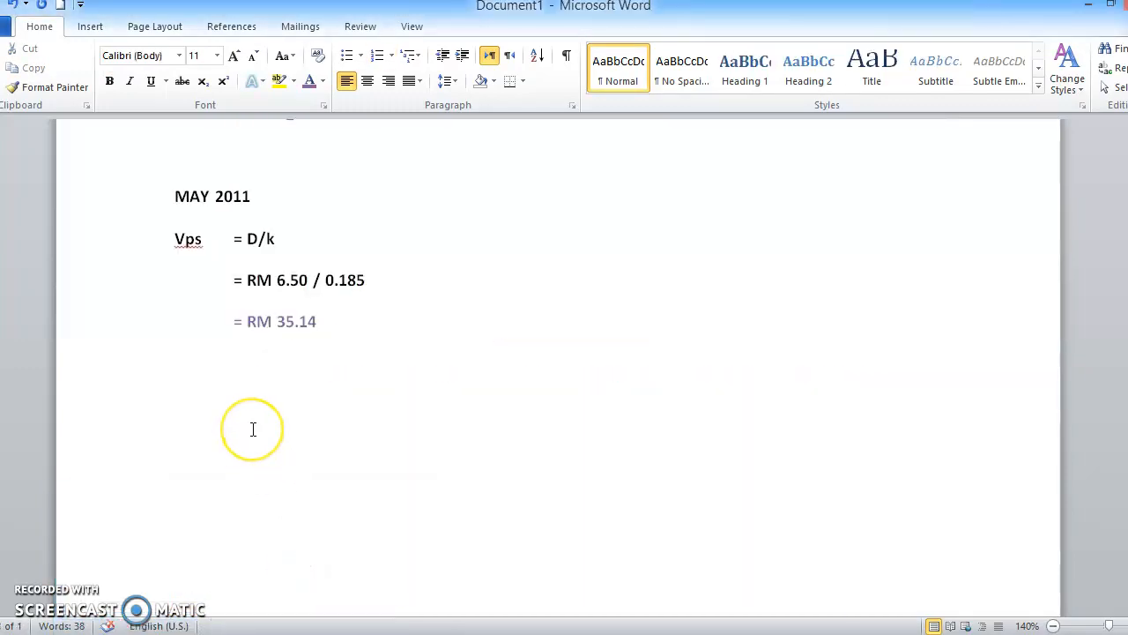
- Add the Oct 2012 heading and the opening formula Vps = D/k
{"action": "type", "text": "Oct"}
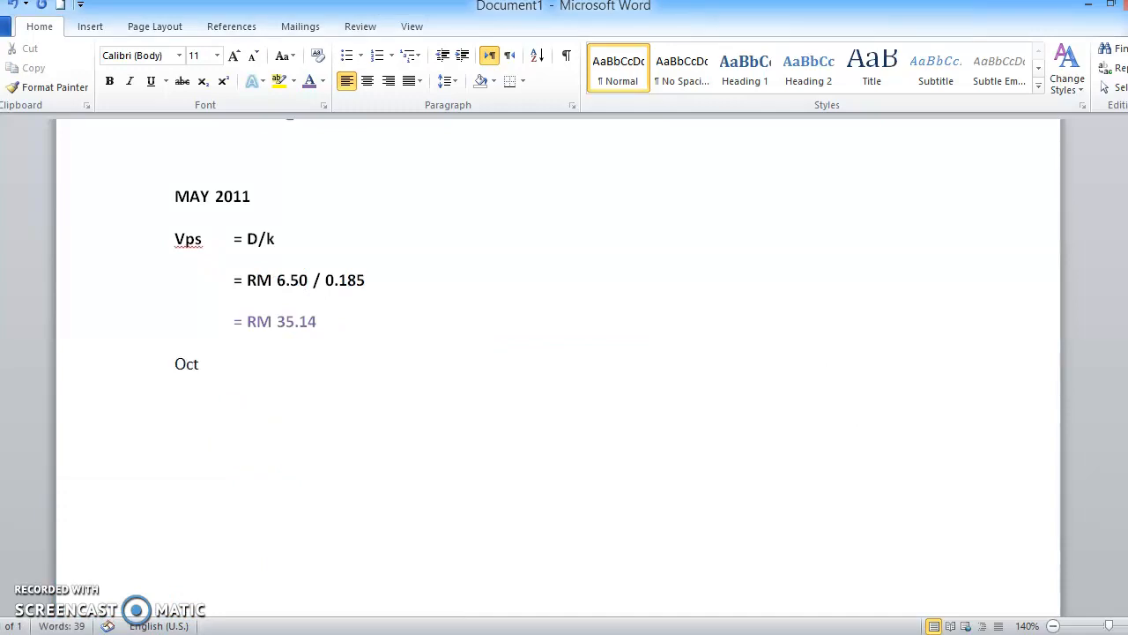
{"action": "type", "text": "2012"}
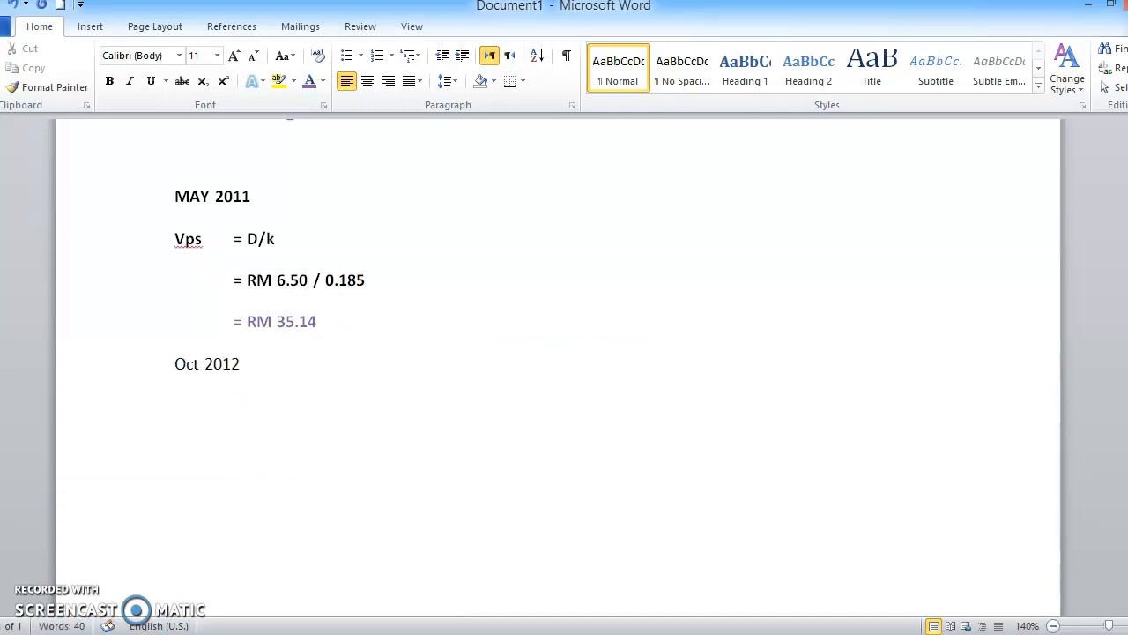
{"action": "type", "text": "Vps"}
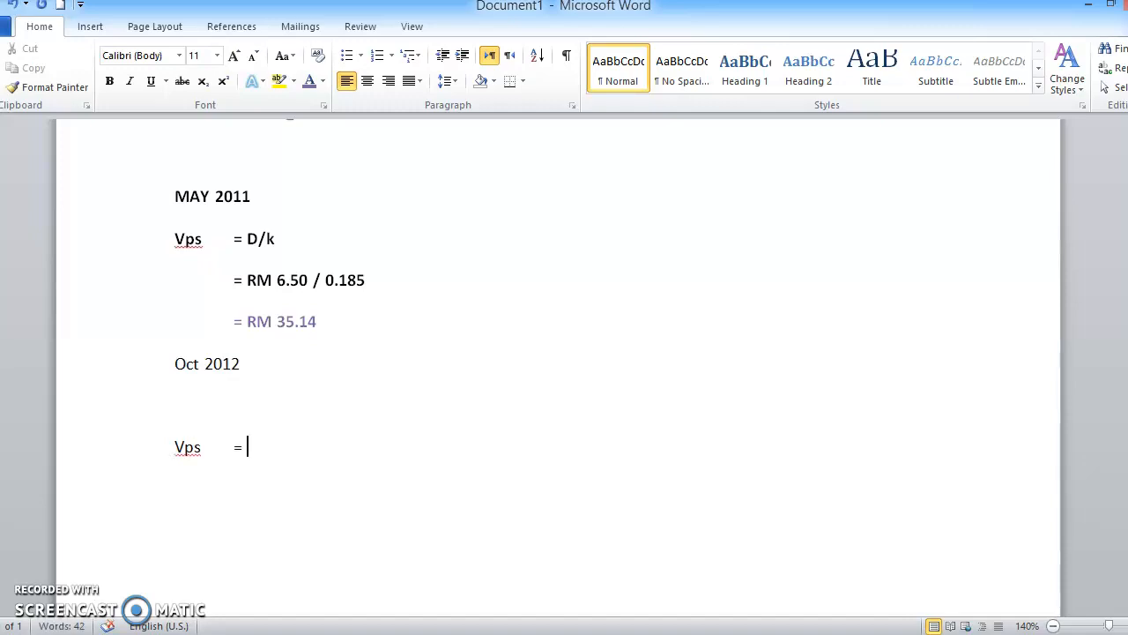
{"action": "type", "text": "D/"}
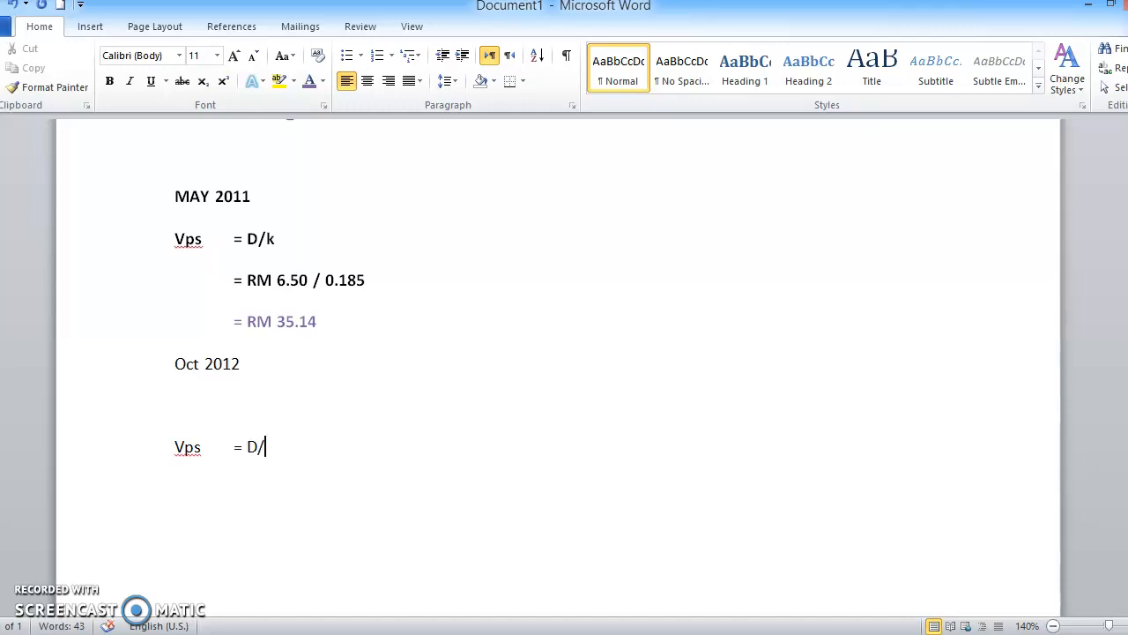
{"action": "type", "text": "k"}
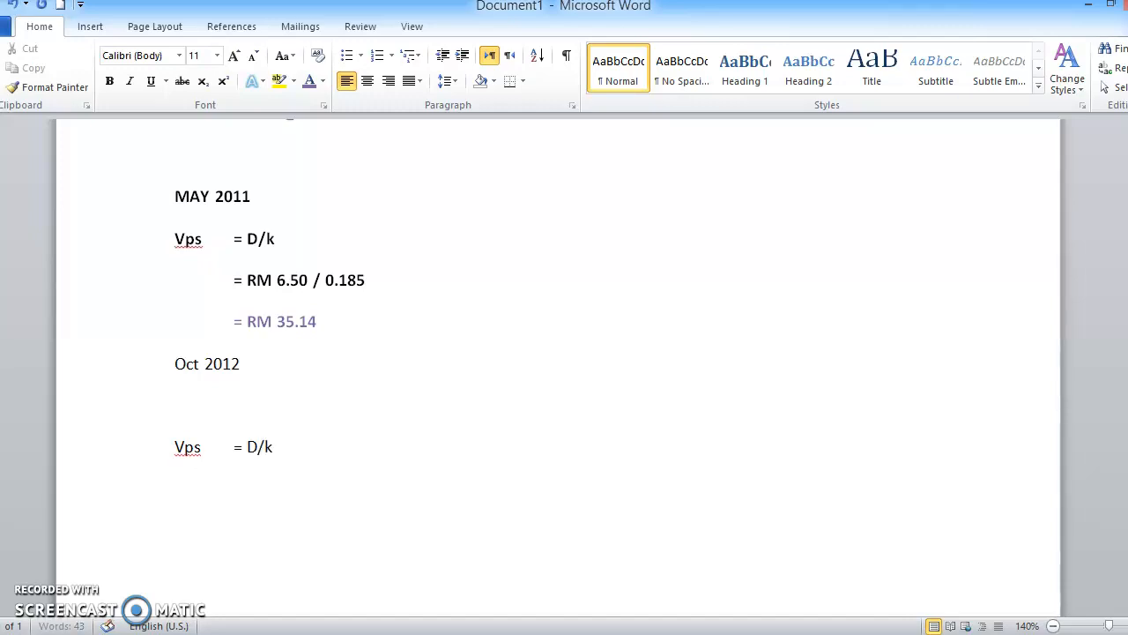
- Add the substitution line = RM 4.50/k, checking the RM52.00 fair price in the question
{"action": "type", "text": "="}
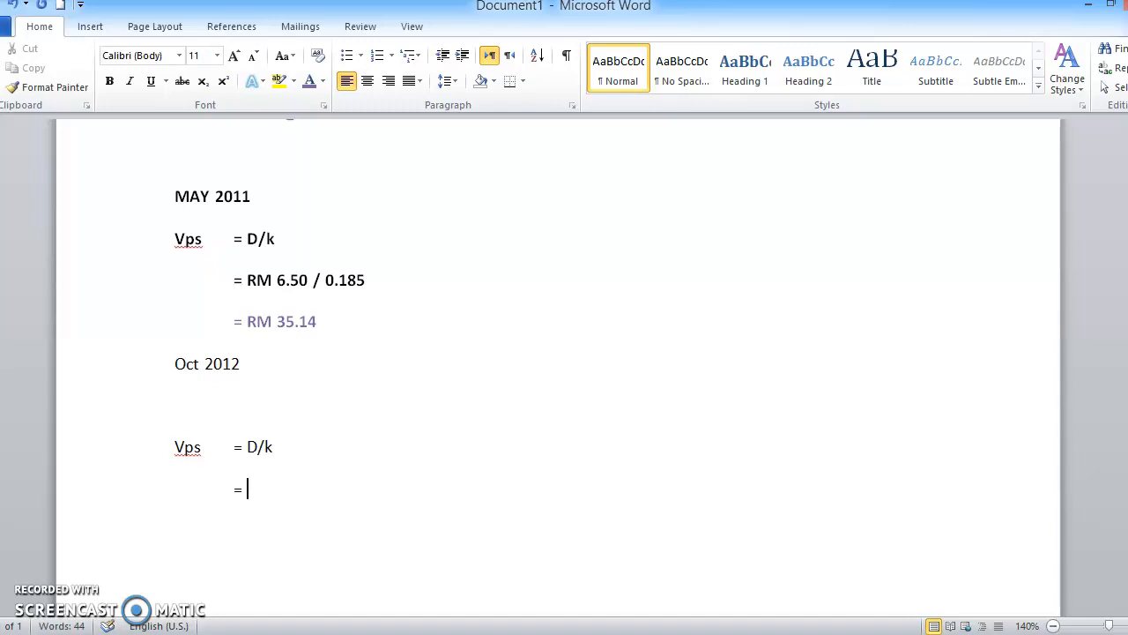
{"action": "type", "text": "RM"}
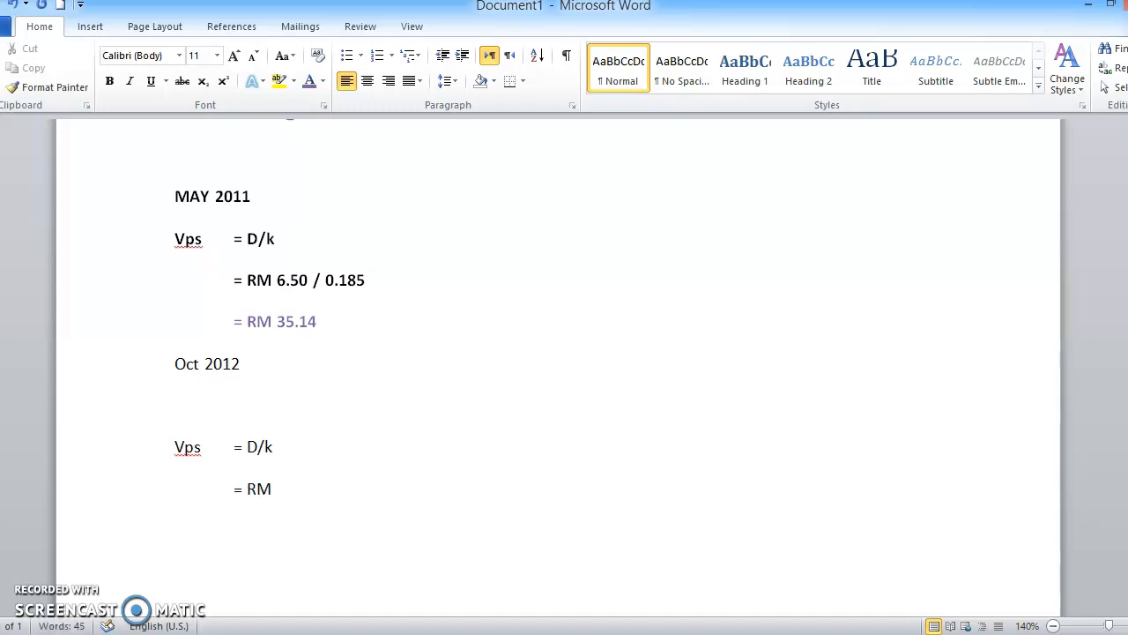
{"action": "left_click", "coordinate": [275, 488]}
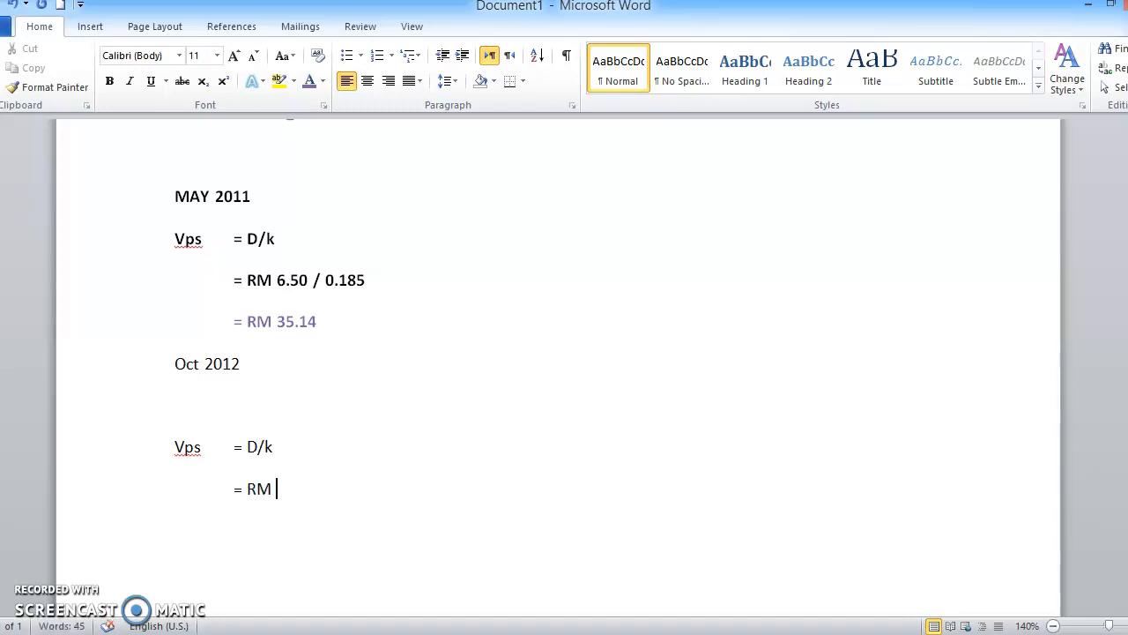
{"action": "type", "text": "4.50"}
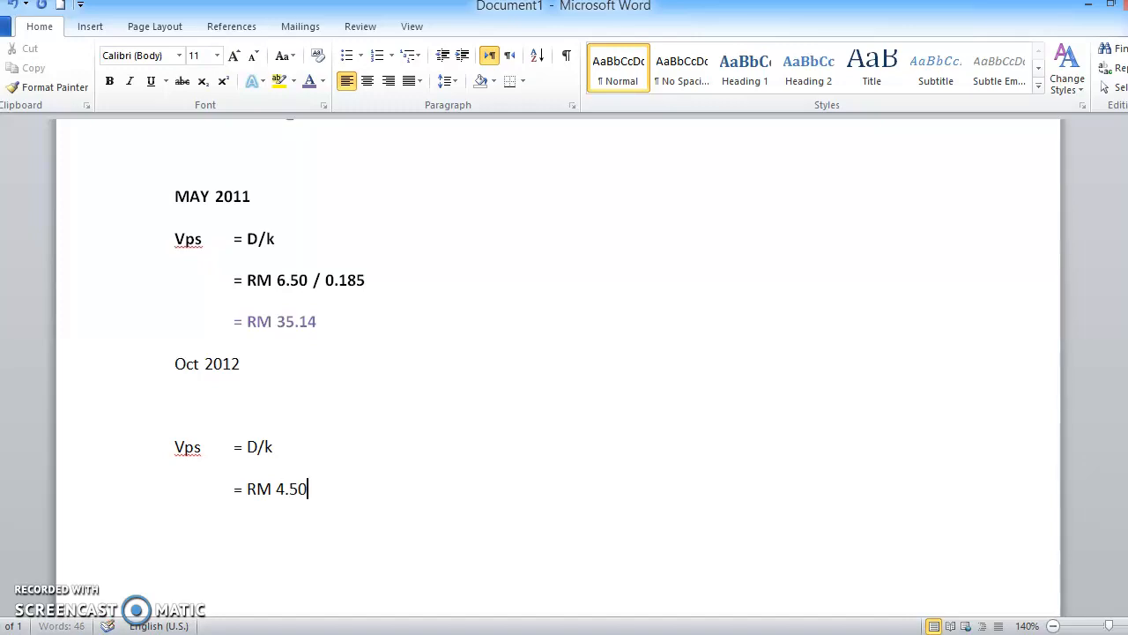
{"action": "type", "text": "/k"}
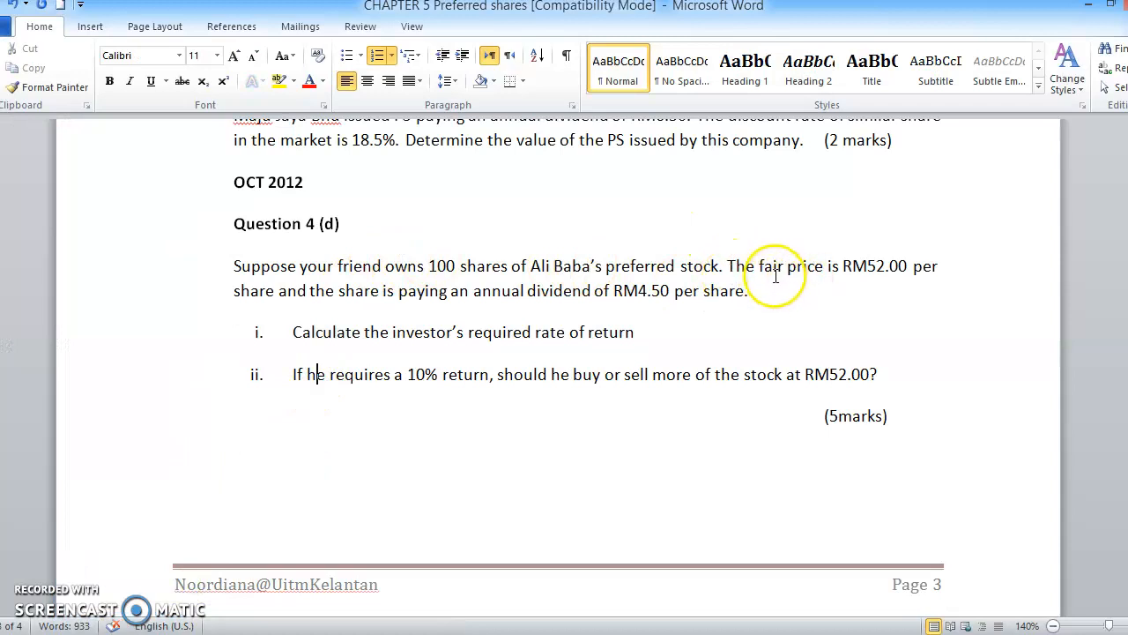
{"action": "left_click_drag", "start_coordinate": [727, 264], "coordinate": [913, 265]}
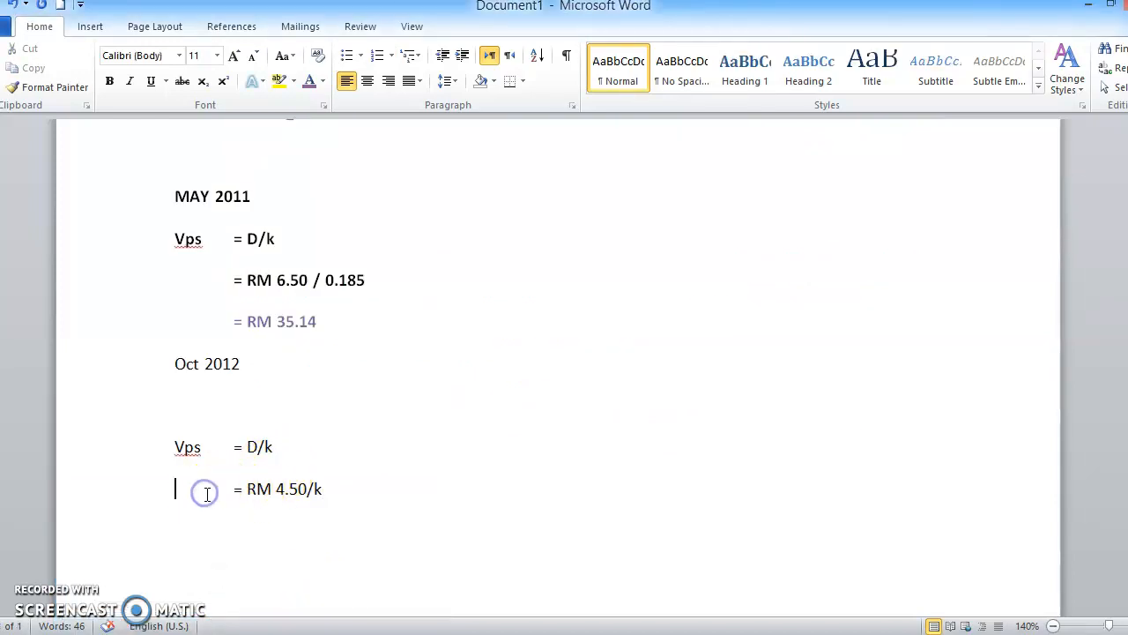
- Substitute RM52 and write K = RM 4.50/RM52
{"action": "type", "text": "RM"}
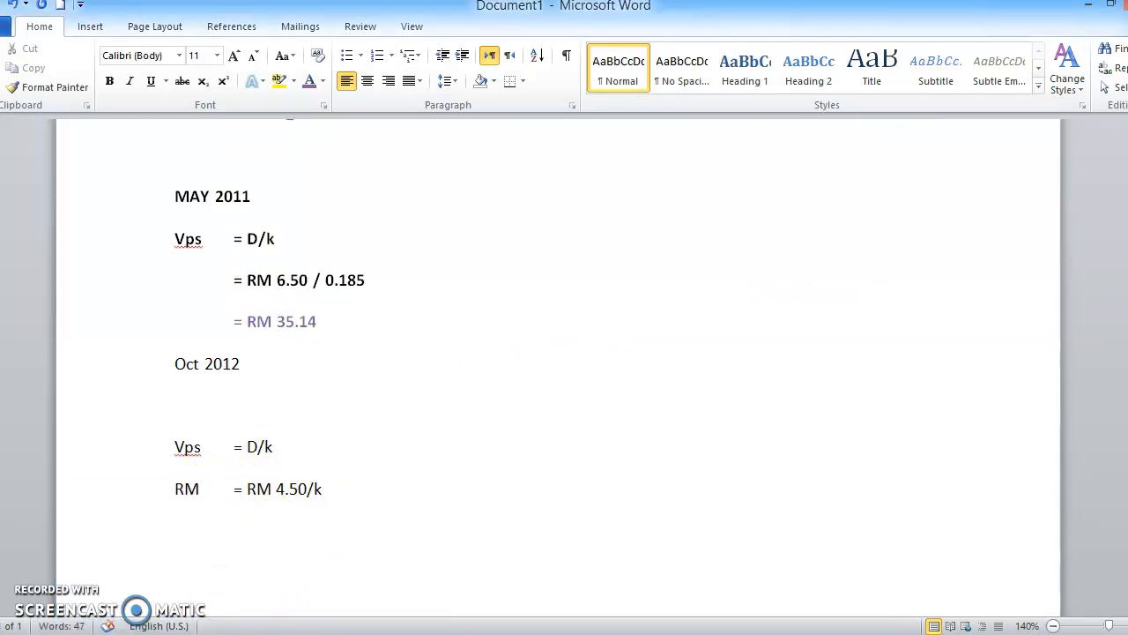
{"action": "type", "text": "52"}
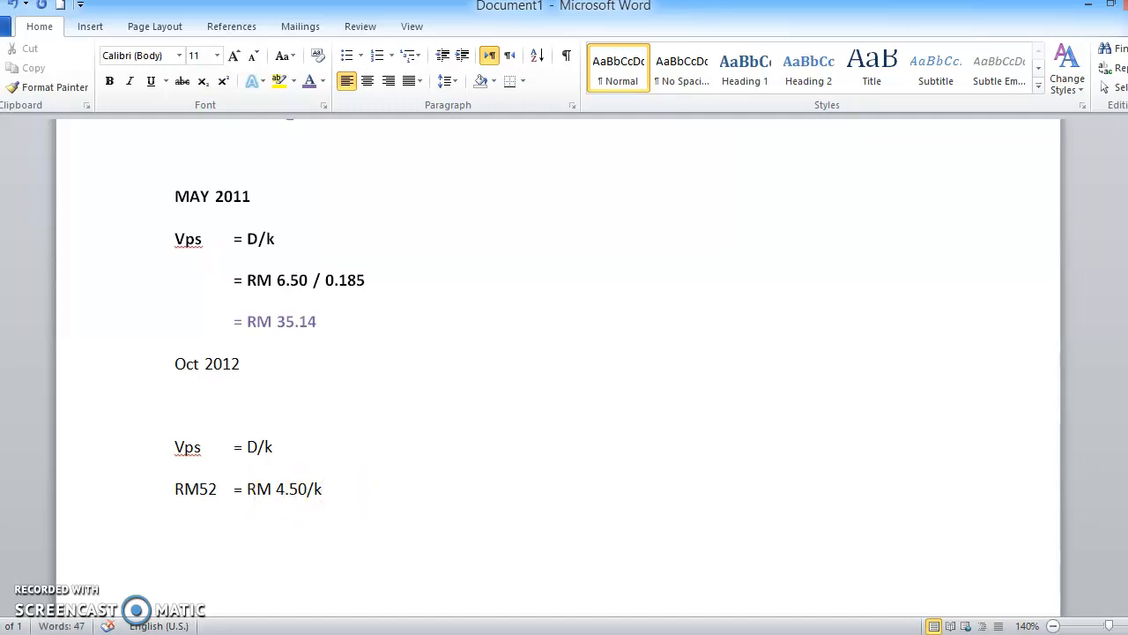
{"action": "type", "text": "K"}
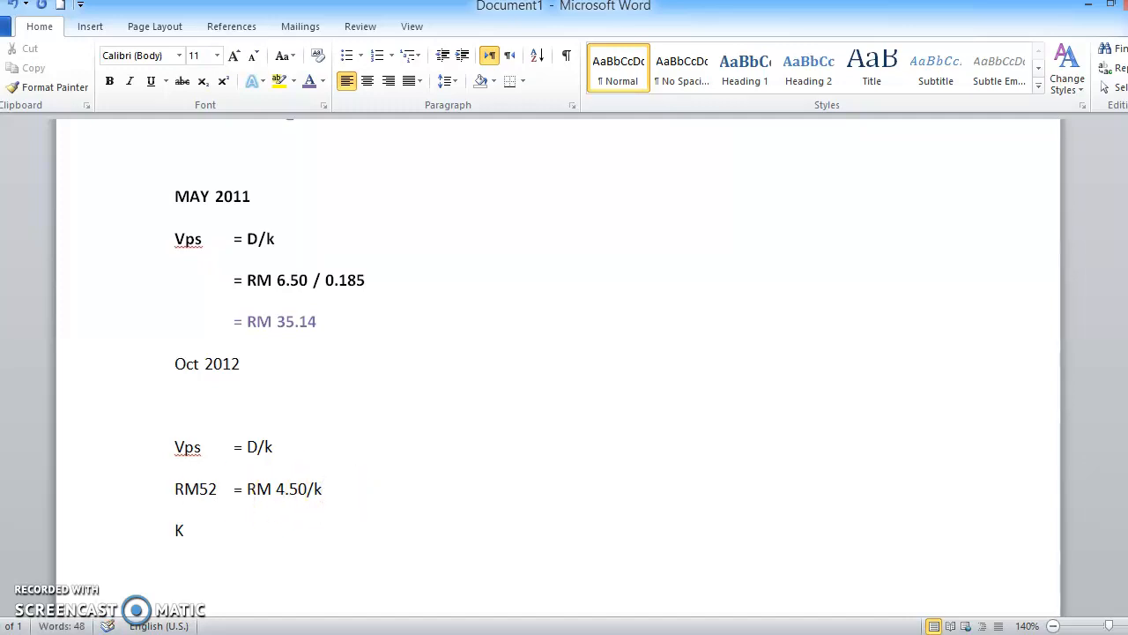
{"action": "type", "text": "= rm"}
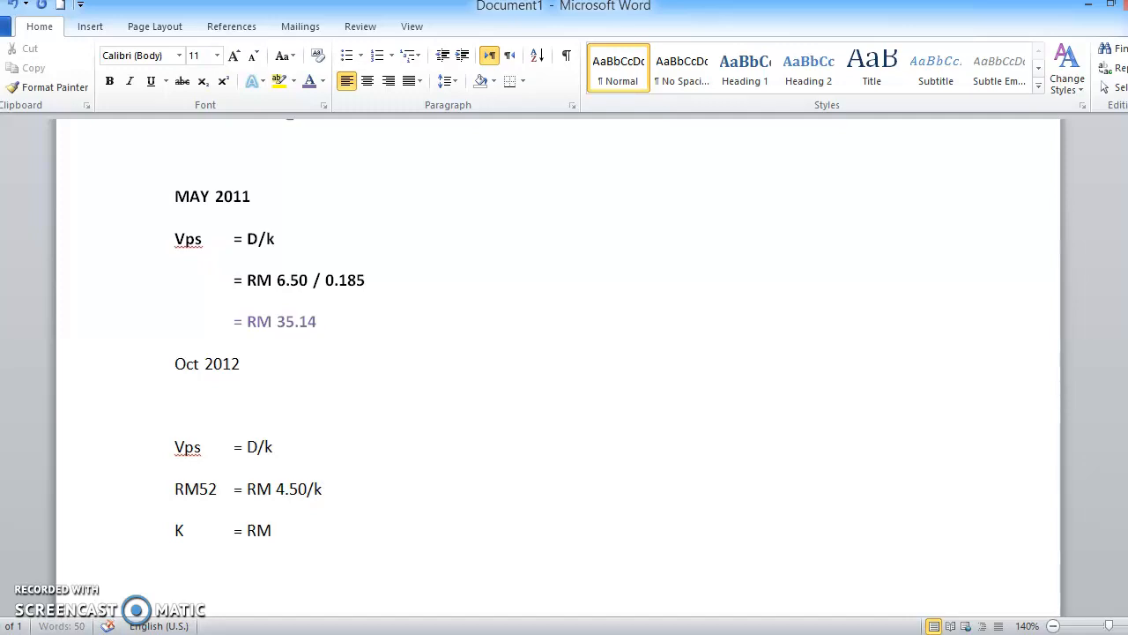
{"action": "type", "text": "4.50"}
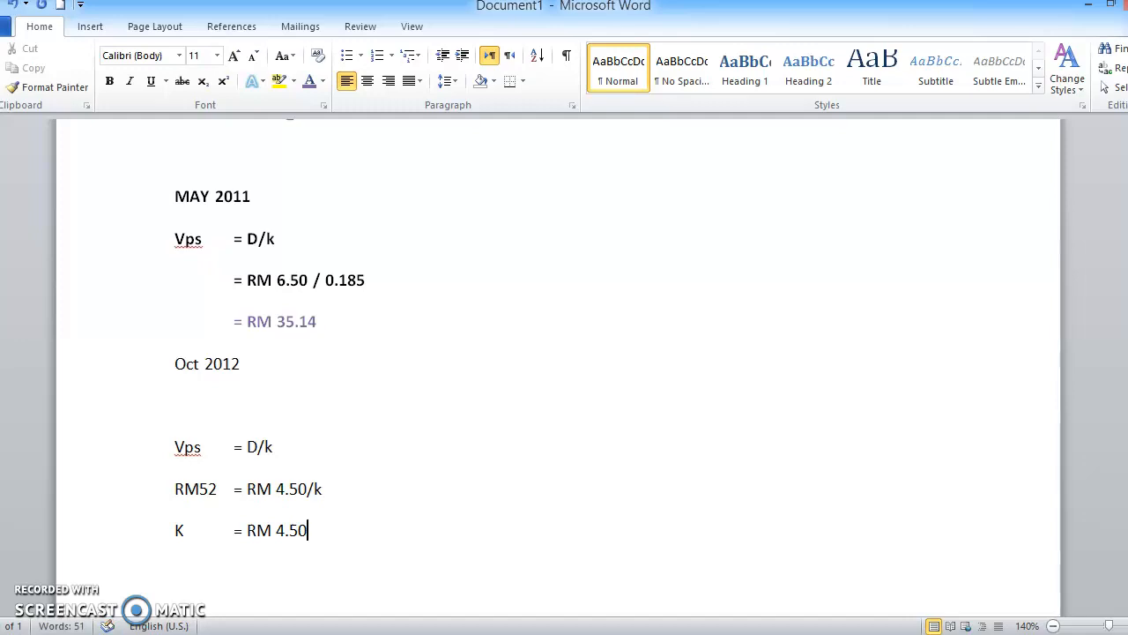
{"action": "type", "text": "/RM"}
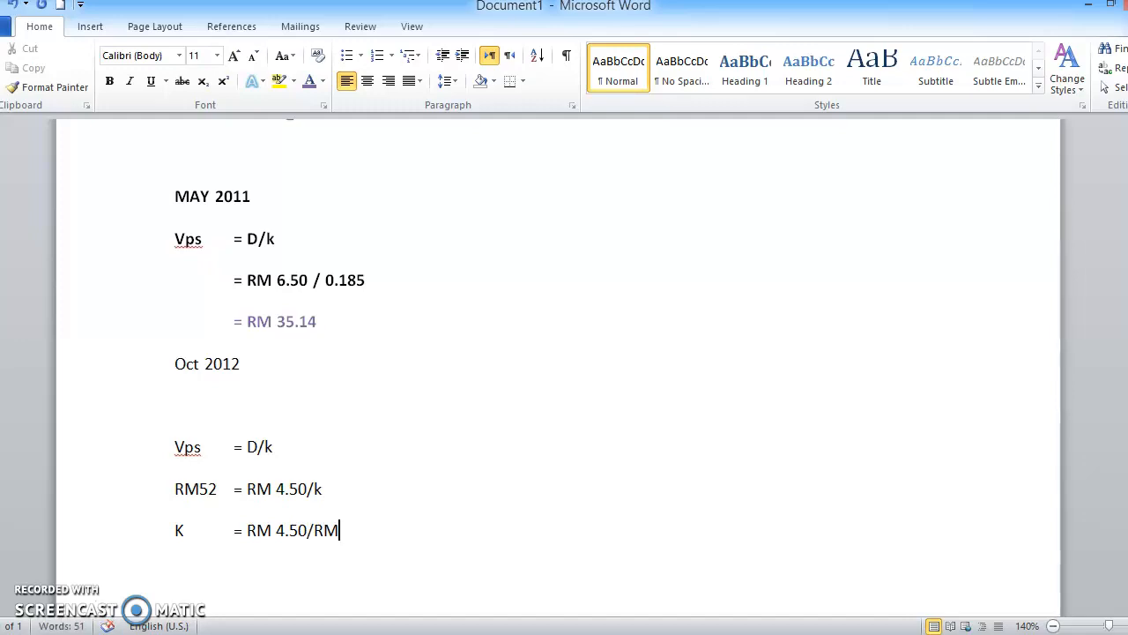
{"action": "type", "text": "52"}
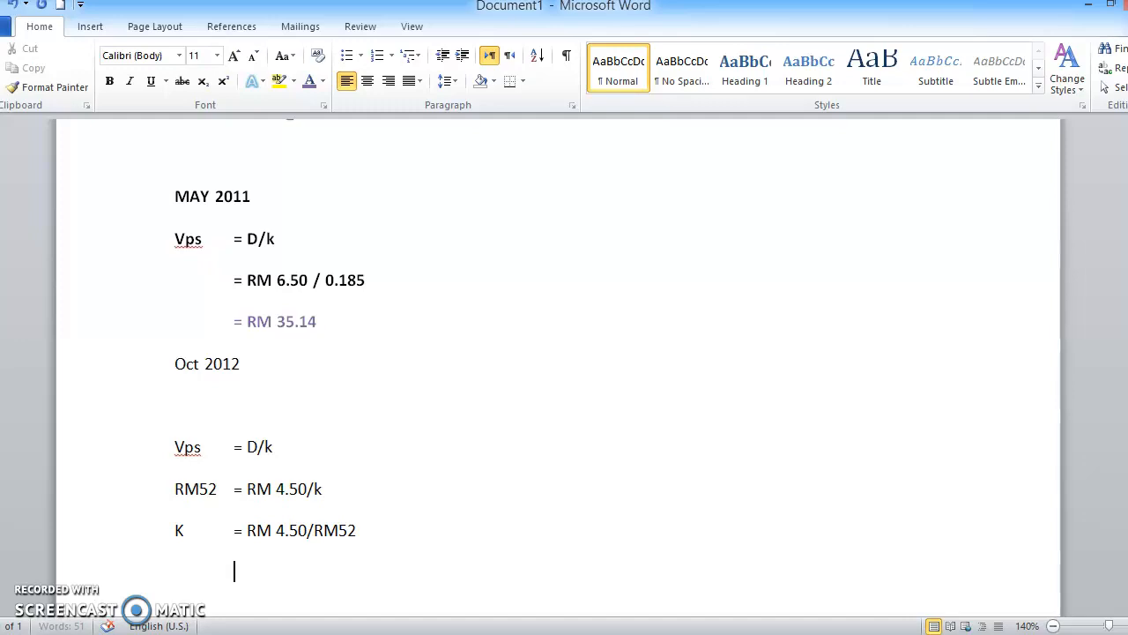
- Solve to = 0.0865 @ 8.65% and select the answer lines for bold grey formatting
{"action": "type", "text": "="}
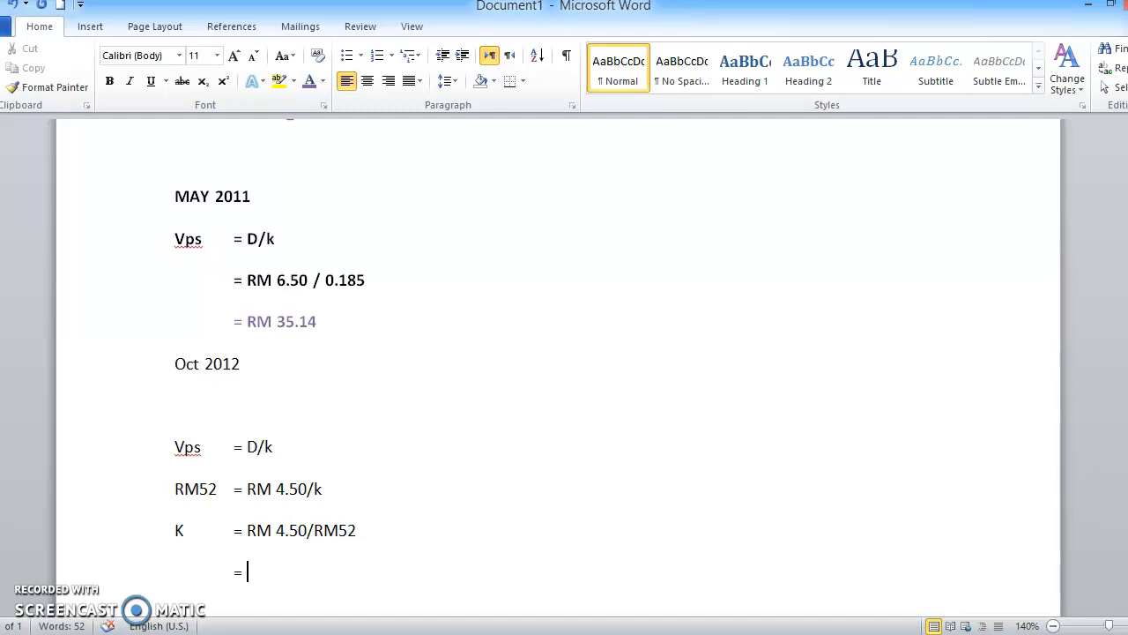
{"action": "type", "text": "0.0"}
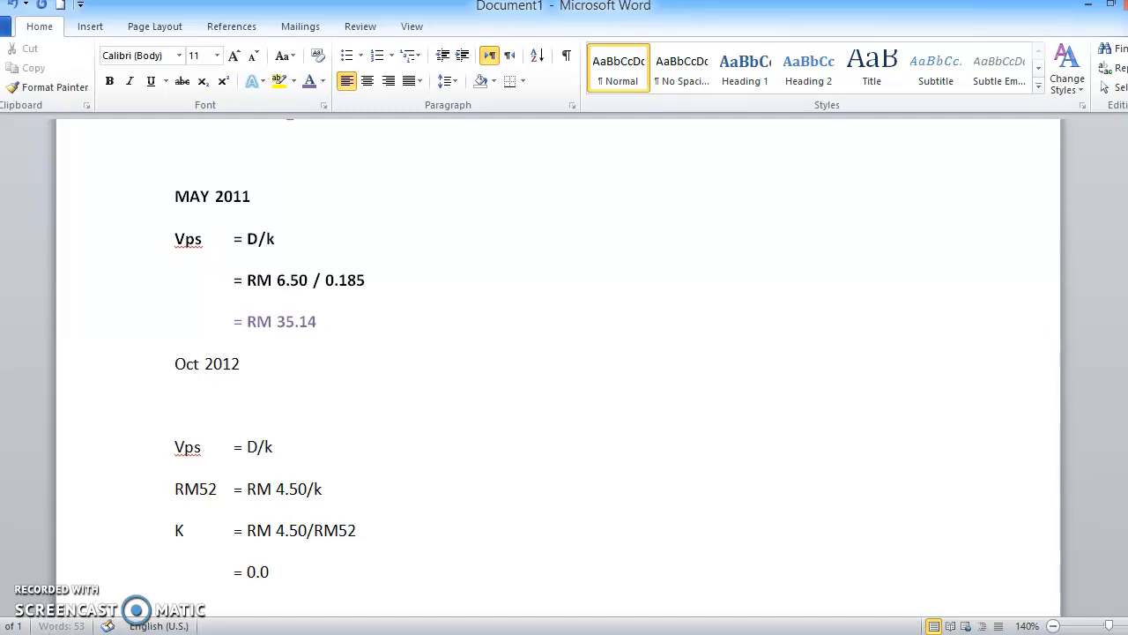
{"action": "type", "text": "86"}
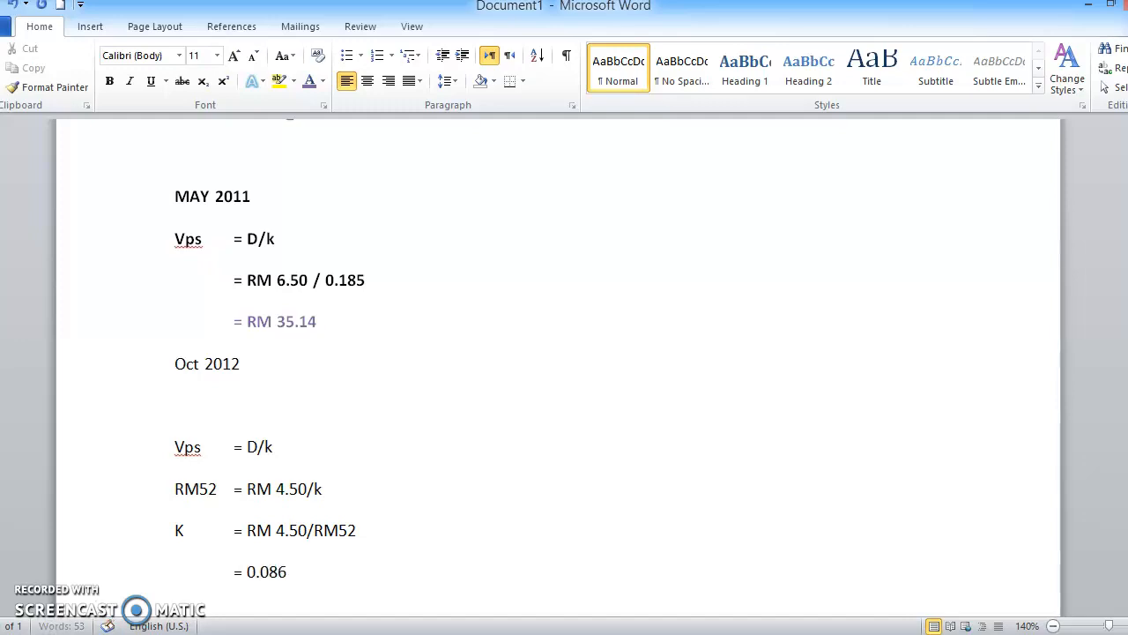
{"action": "type", "text": "5"}
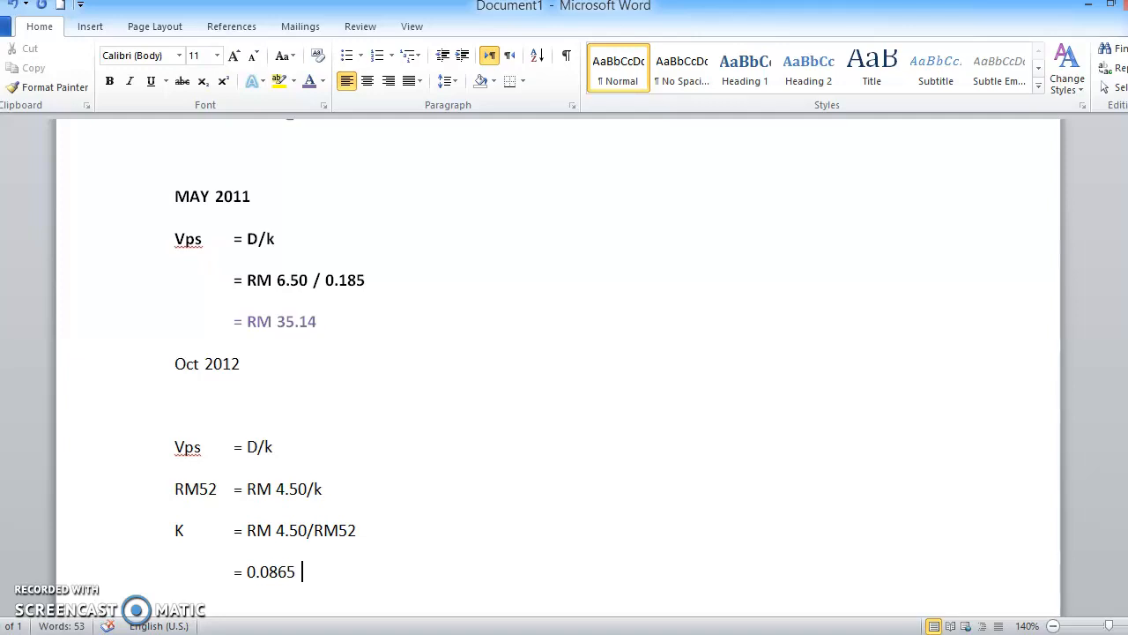
{"action": "type", "text": "@"}
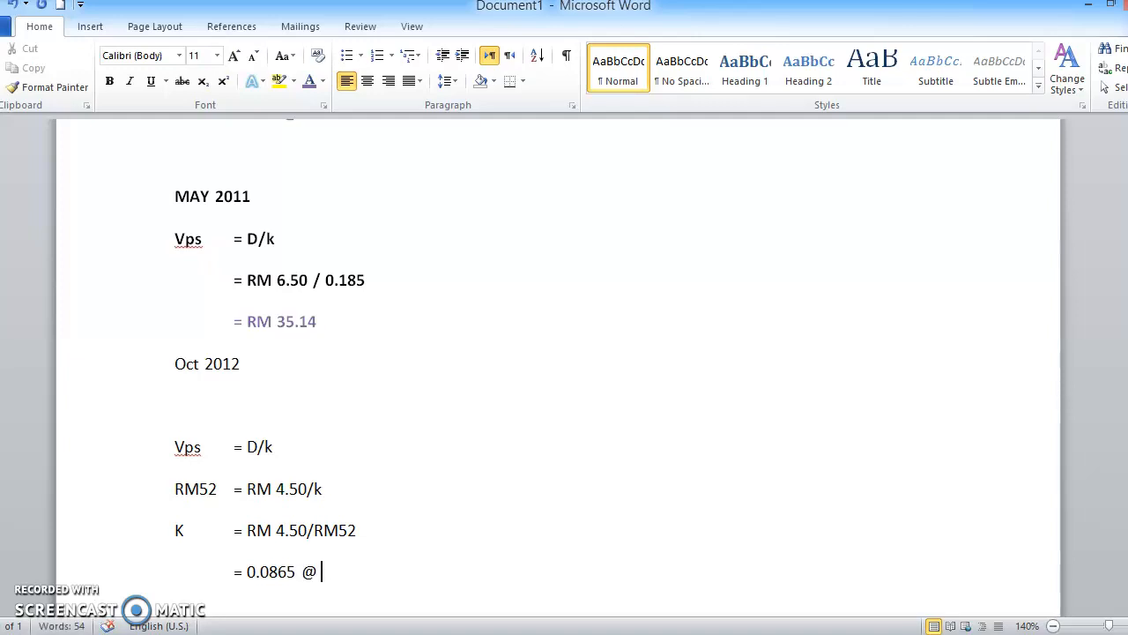
{"action": "type", "text": "8.65%"}
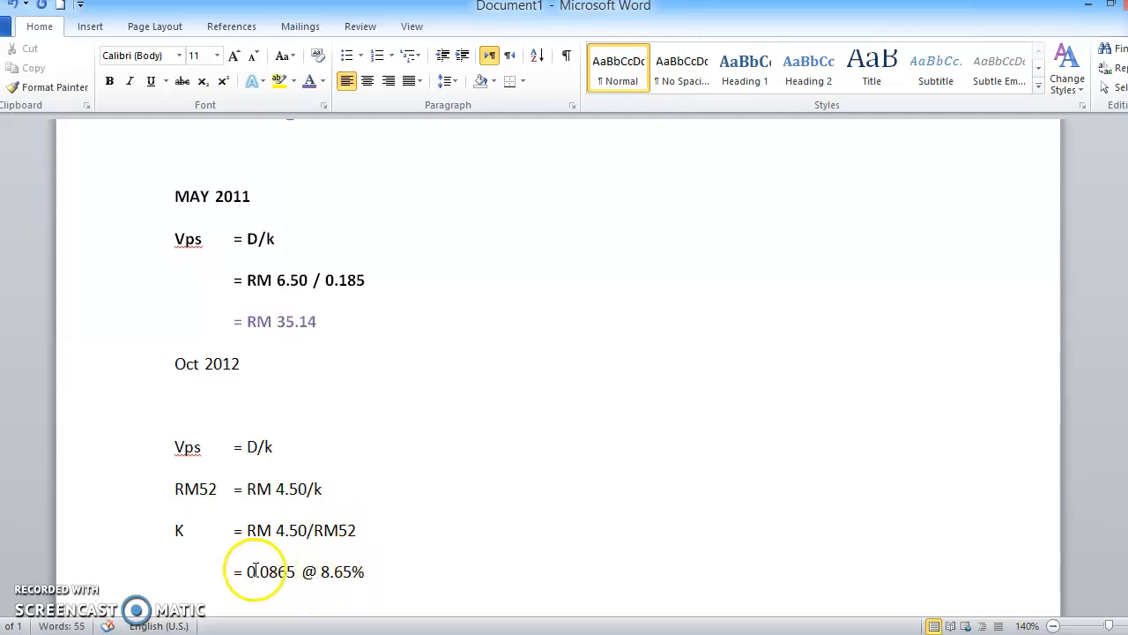
{"action": "left_click_drag", "start_coordinate": [246, 571], "coordinate": [364, 571]}
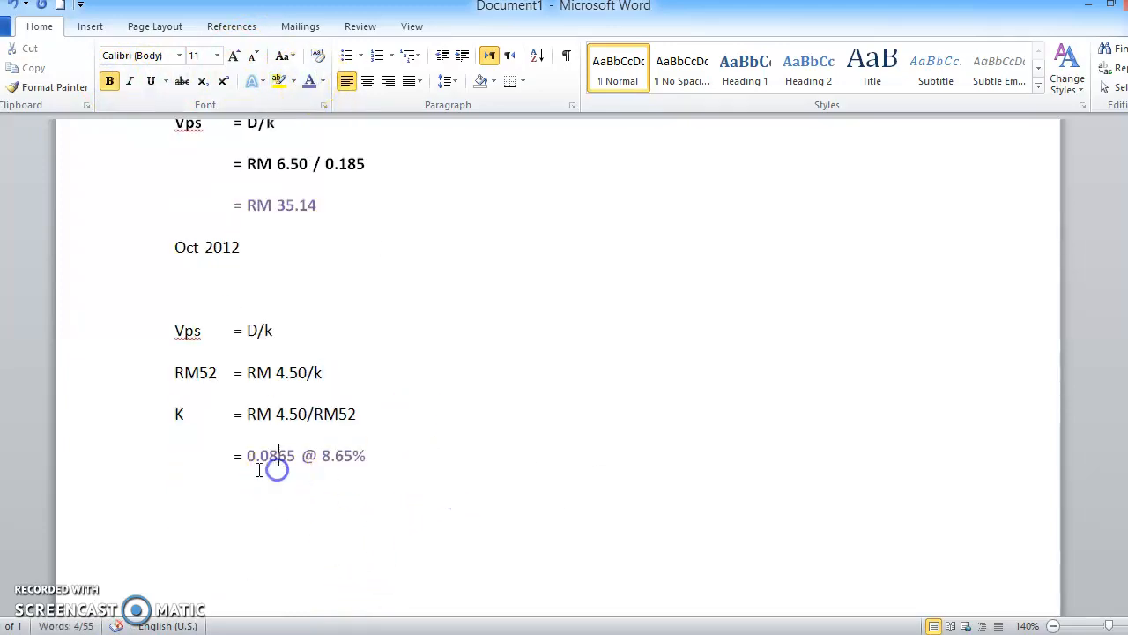
{"action": "left_click_drag", "start_coordinate": [247, 454], "coordinate": [366, 455]}
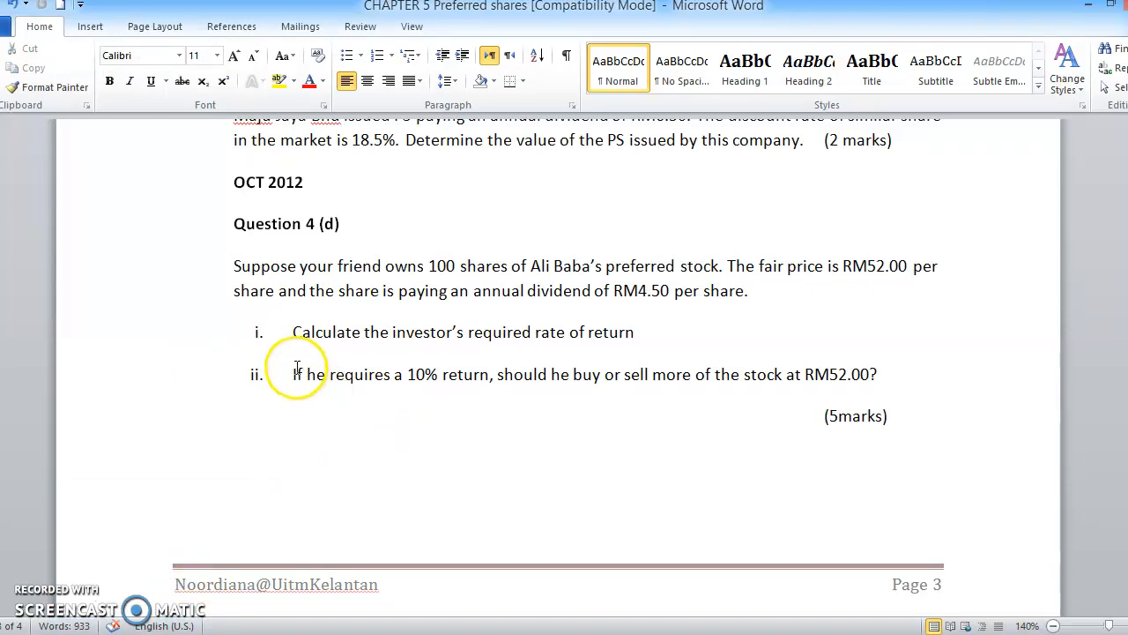
- Highlight part ii: the 10% required return and the buy-or-sell question at RM52.00
{"action": "left_click_drag", "start_coordinate": [293, 374], "coordinate": [395, 373]}
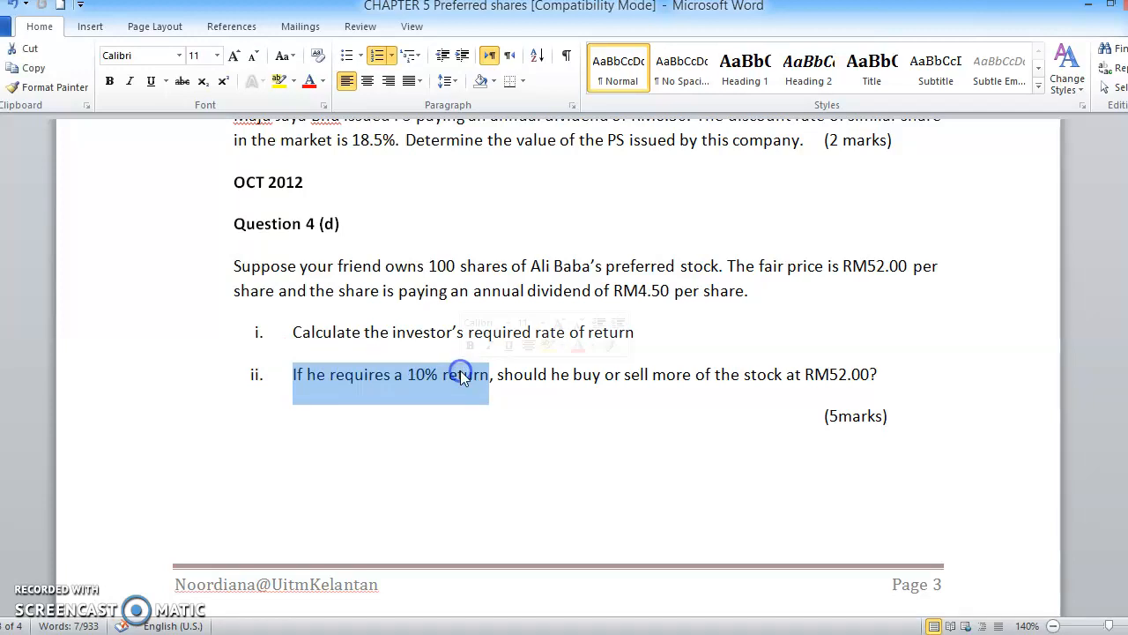
{"action": "left_click_drag", "start_coordinate": [460, 374], "coordinate": [691, 374]}
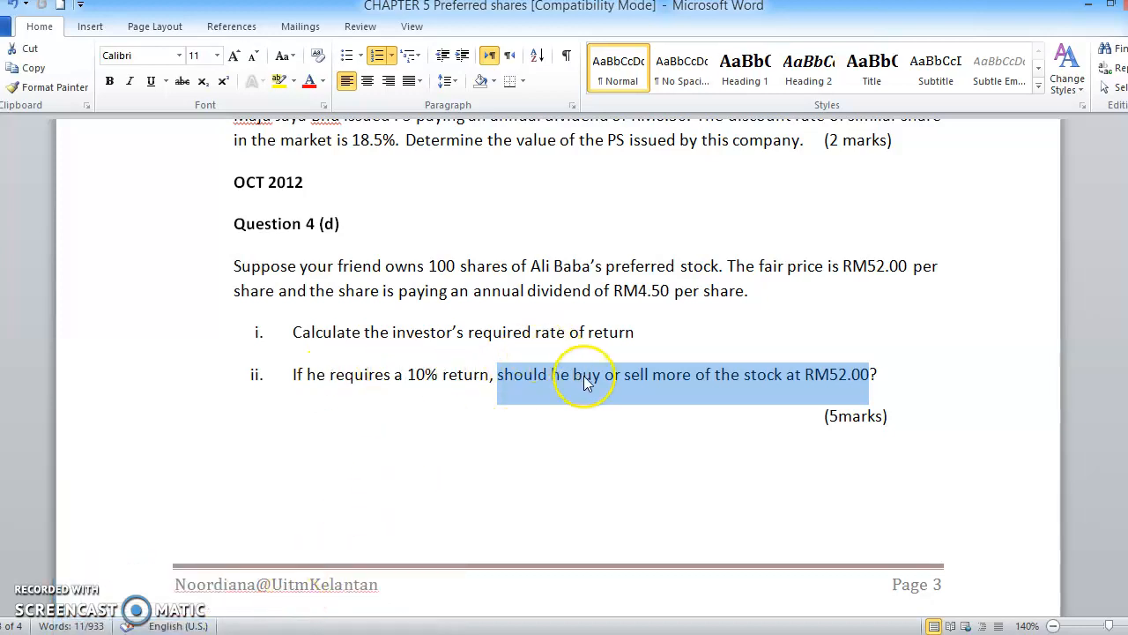
{"action": "mouse_move", "coordinate": [300, 617]}
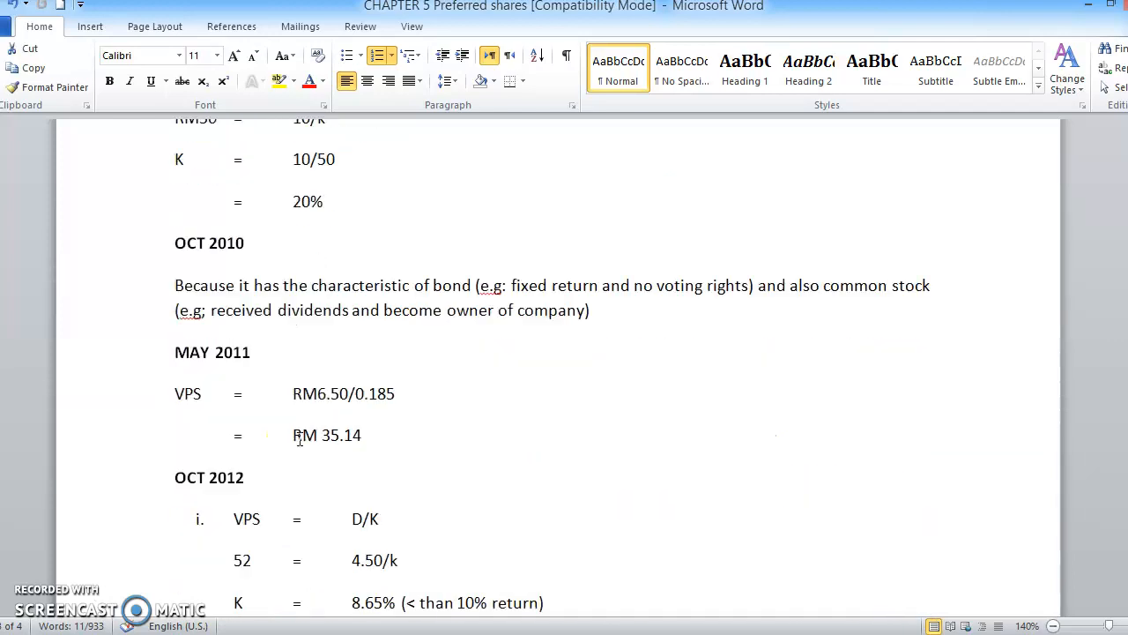
{"action": "scroll", "scroll_direction": "down", "scroll_amount": 3}
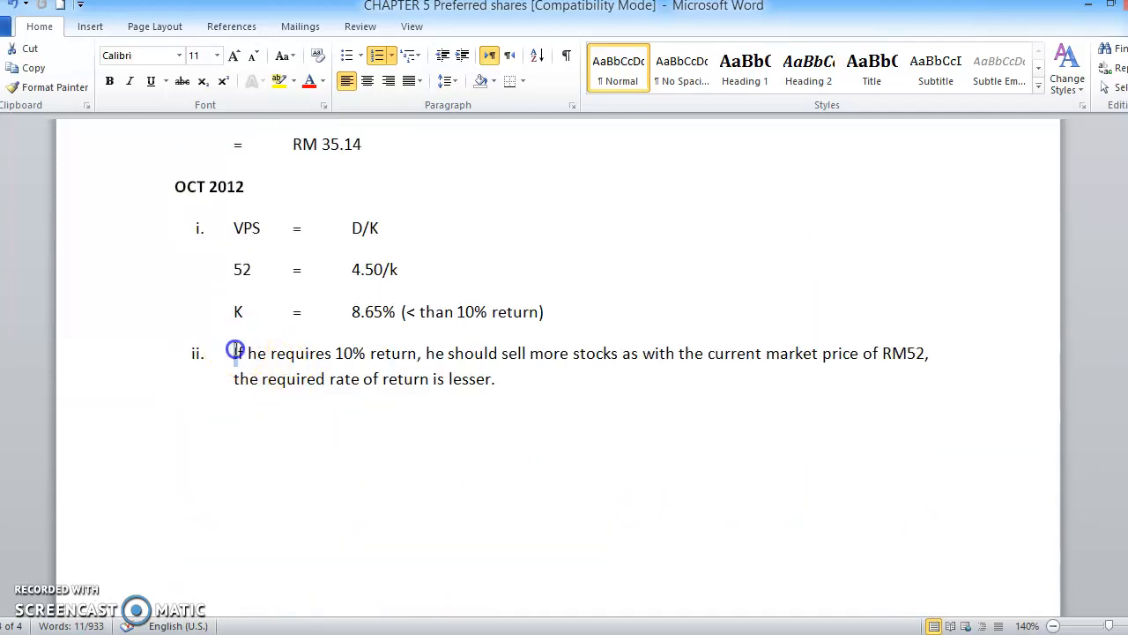
{"action": "left_click_drag", "start_coordinate": [233, 352], "coordinate": [414, 352]}
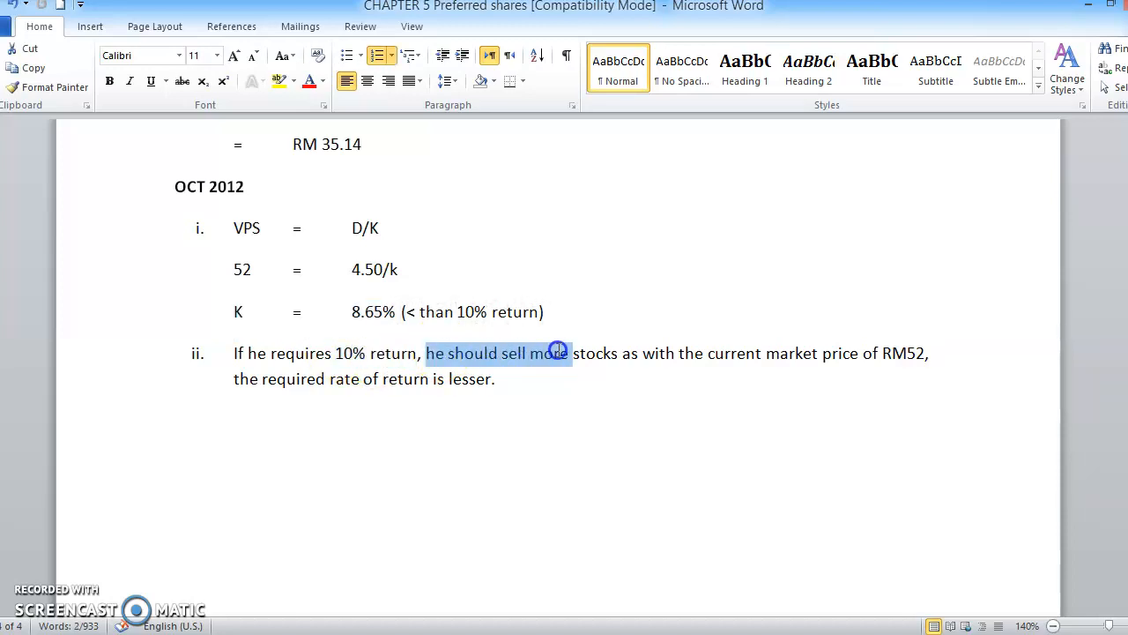
{"action": "left_click_drag", "start_coordinate": [557, 353], "coordinate": [621, 356]}
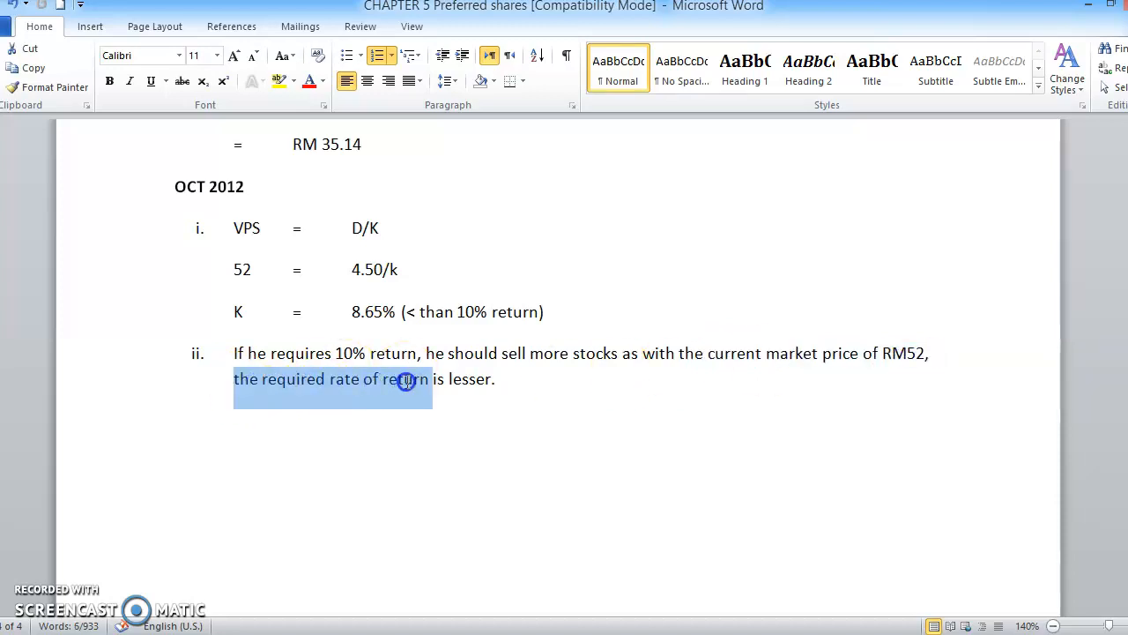
{"action": "left_click", "coordinate": [497, 379]}
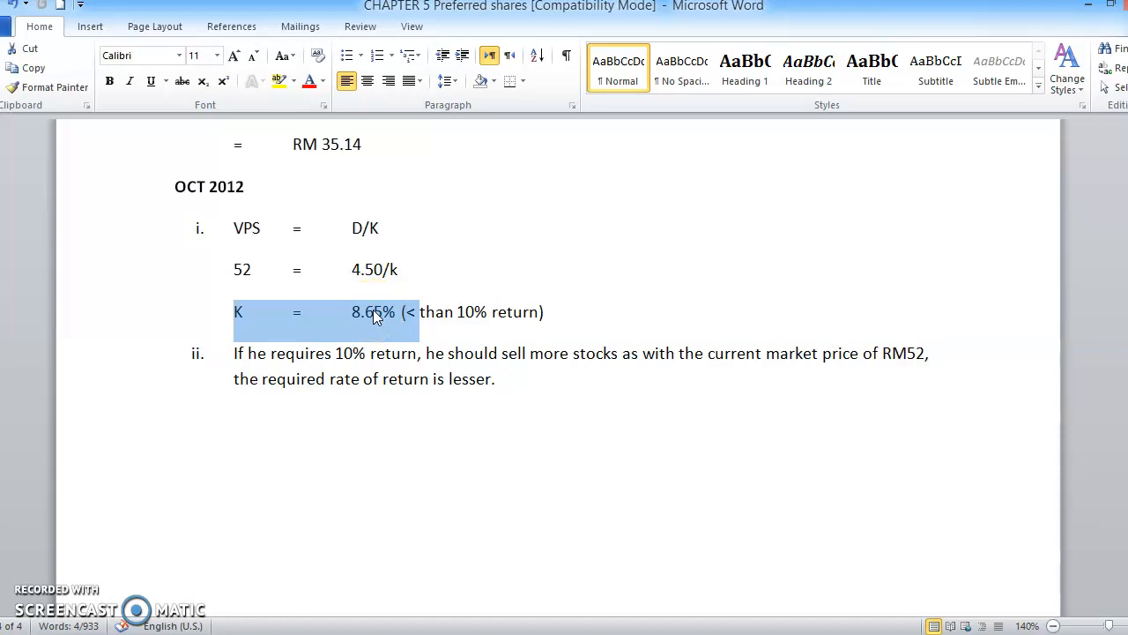
{"action": "mouse_move", "coordinate": [413, 574]}
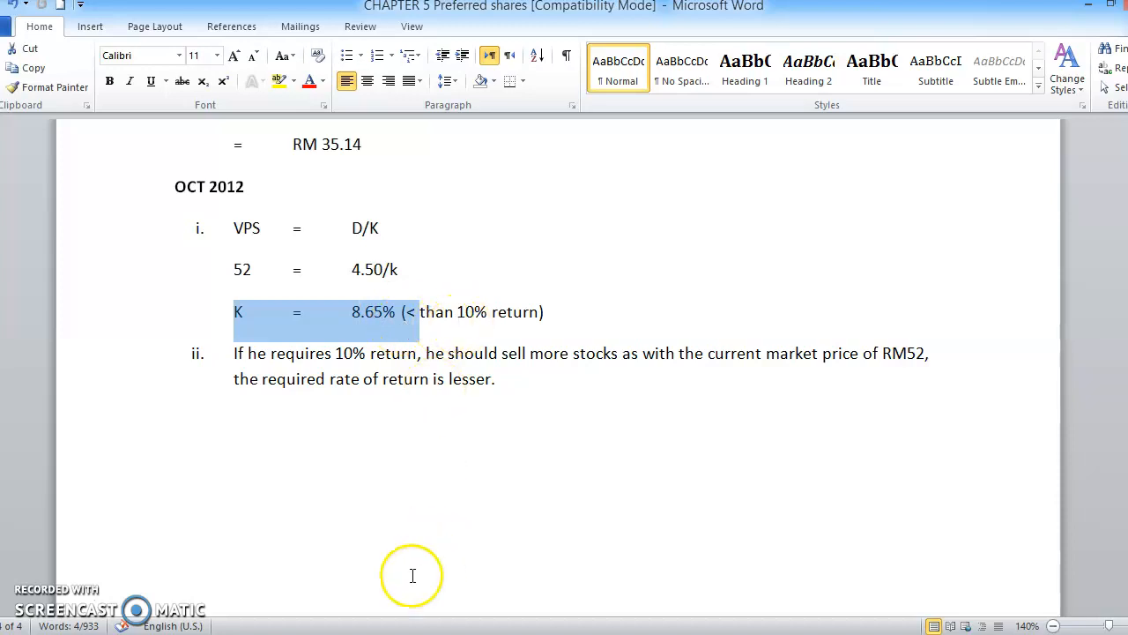
{"action": "mouse_move", "coordinate": [440, 451]}
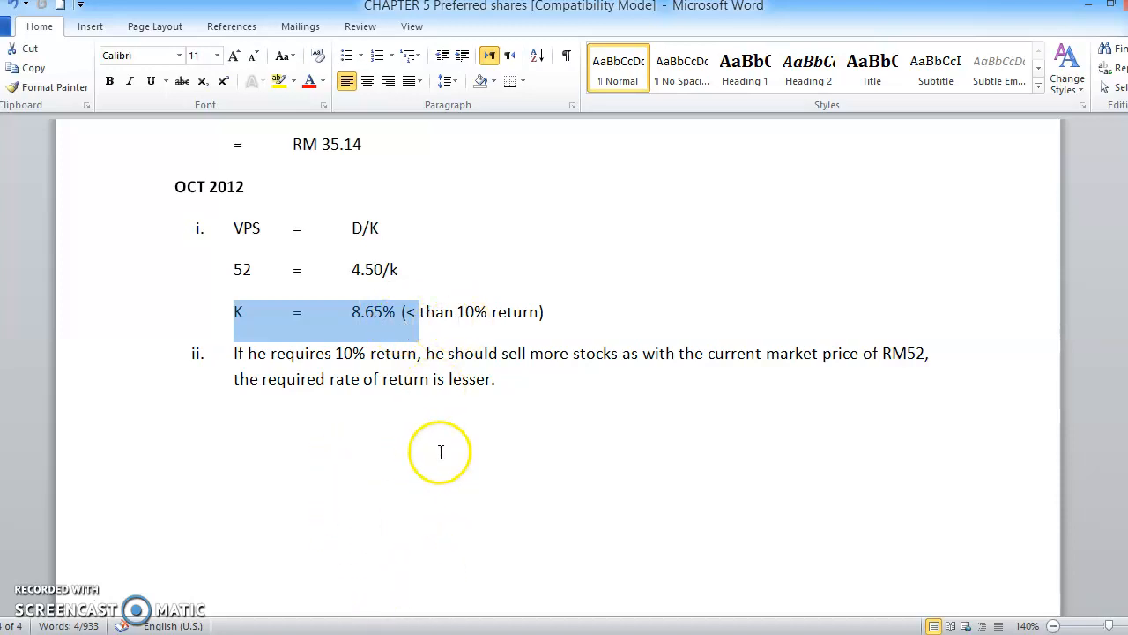
{"action": "mouse_move", "coordinate": [448, 328]}
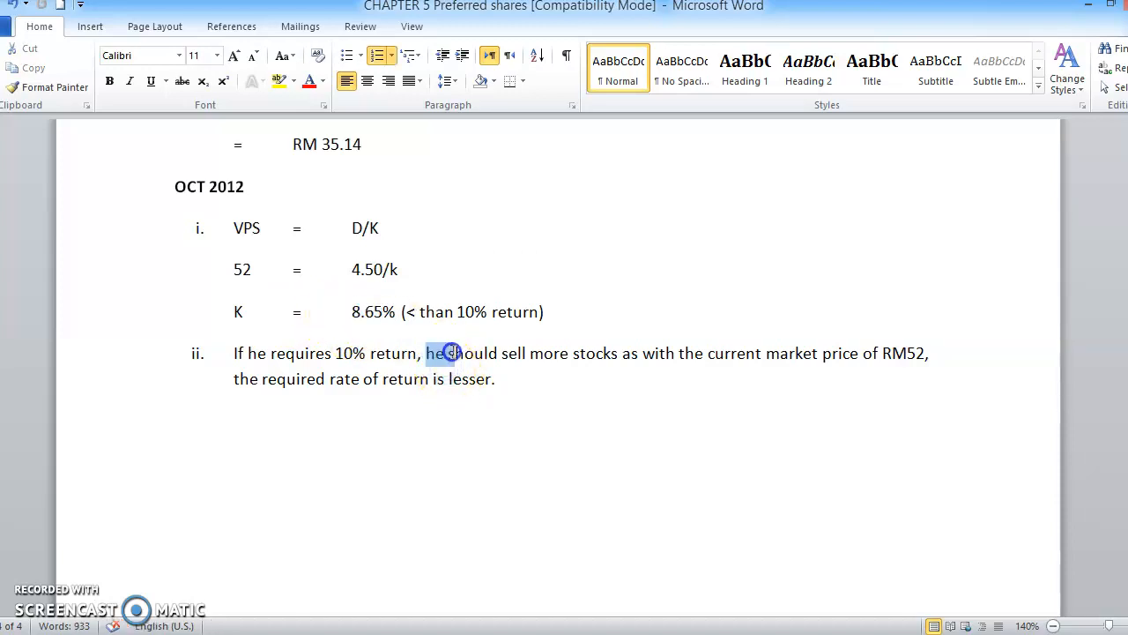
{"action": "left_click_drag", "start_coordinate": [449, 353], "coordinate": [578, 353]}
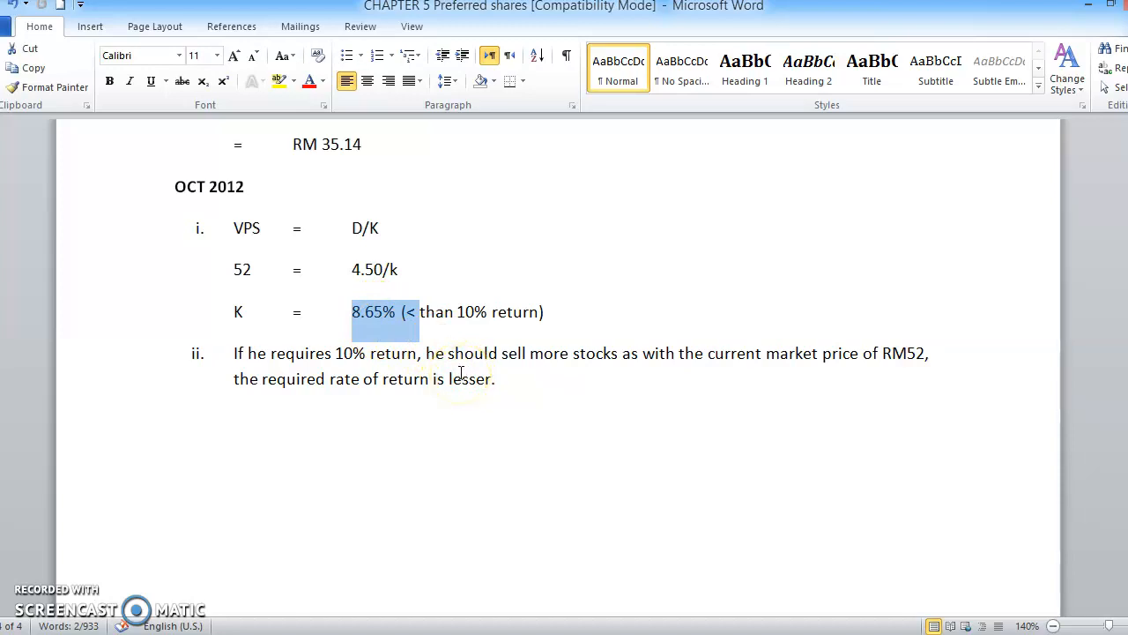
{"action": "mouse_move", "coordinate": [458, 370]}
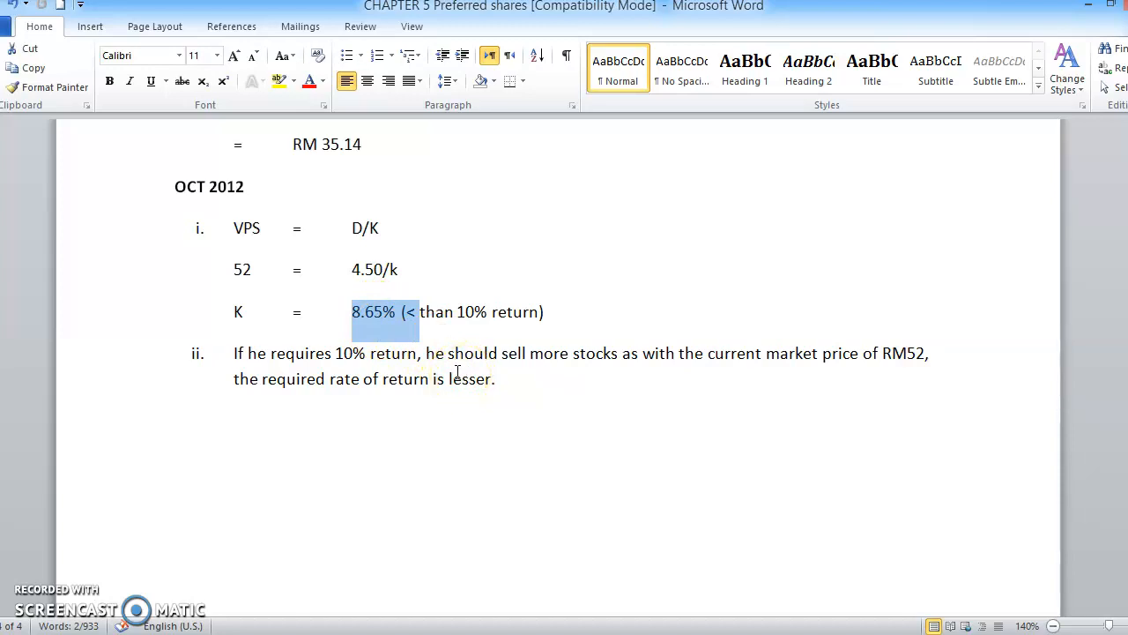
{"action": "left_click", "coordinate": [500, 377]}
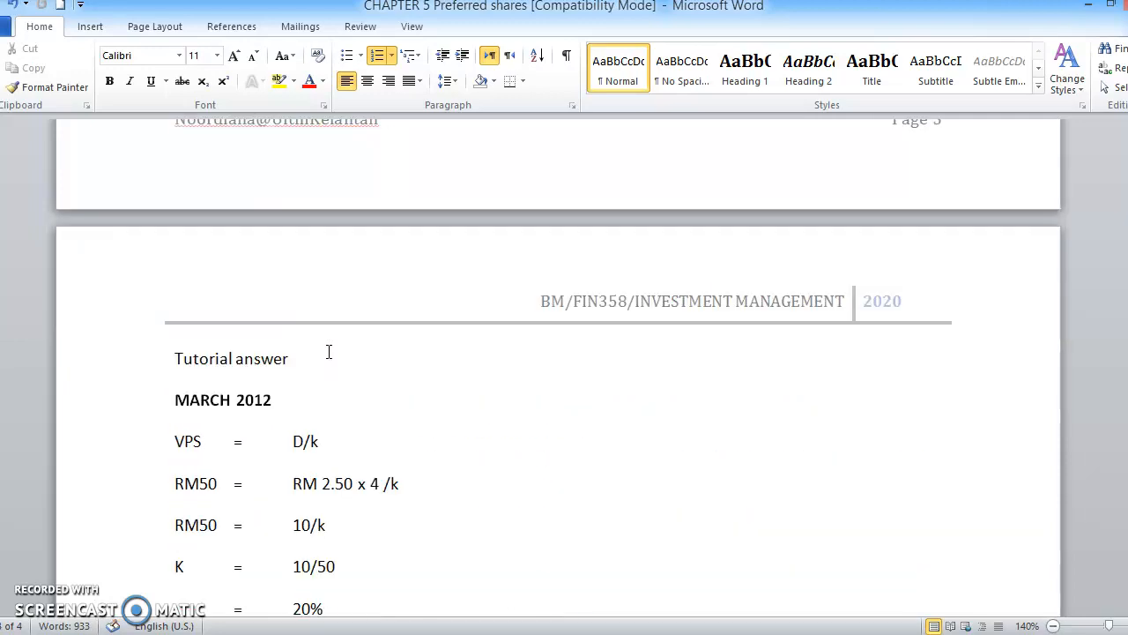
{"action": "scroll", "scroll_direction": "down", "scroll_amount": 3}
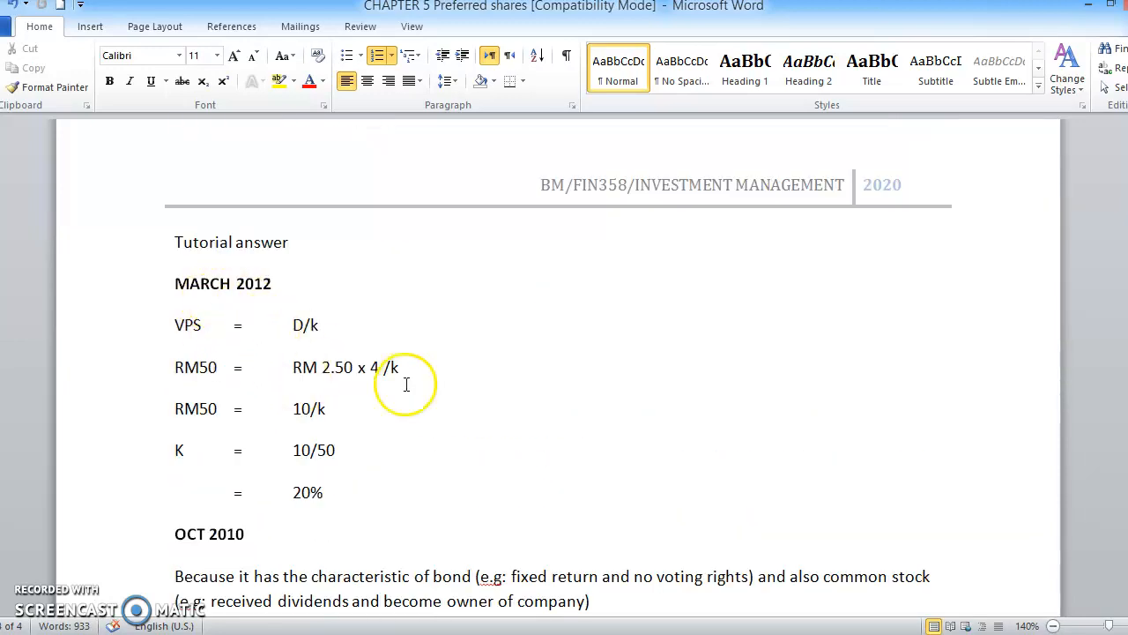
{"action": "mouse_move", "coordinate": [229, 473]}
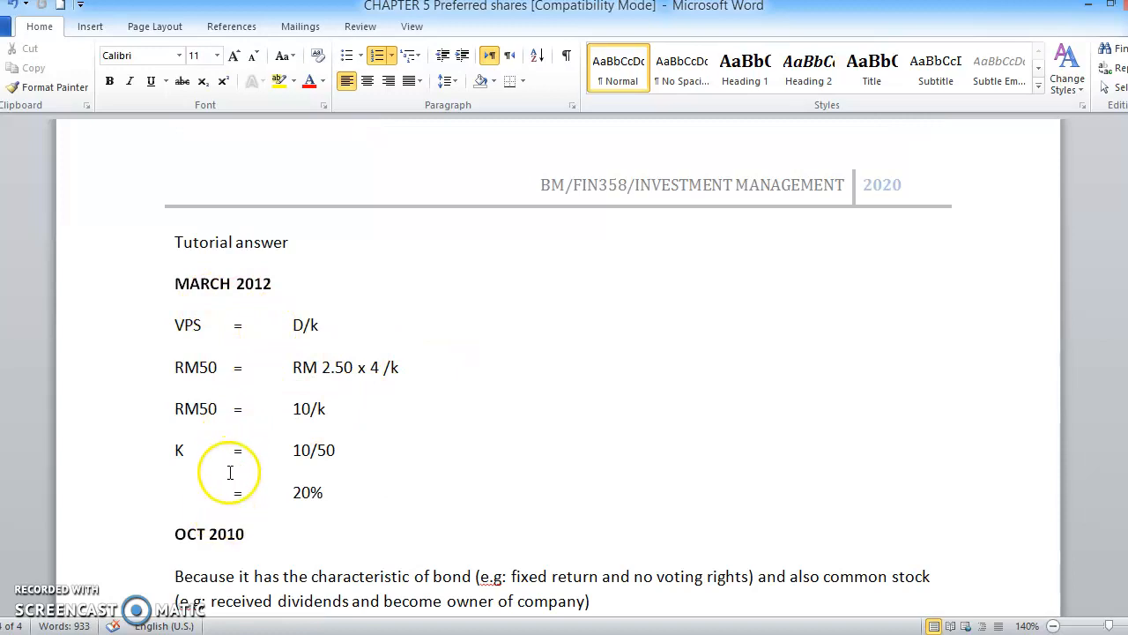
{"action": "scroll", "scroll_direction": "down", "scroll_amount": 3}
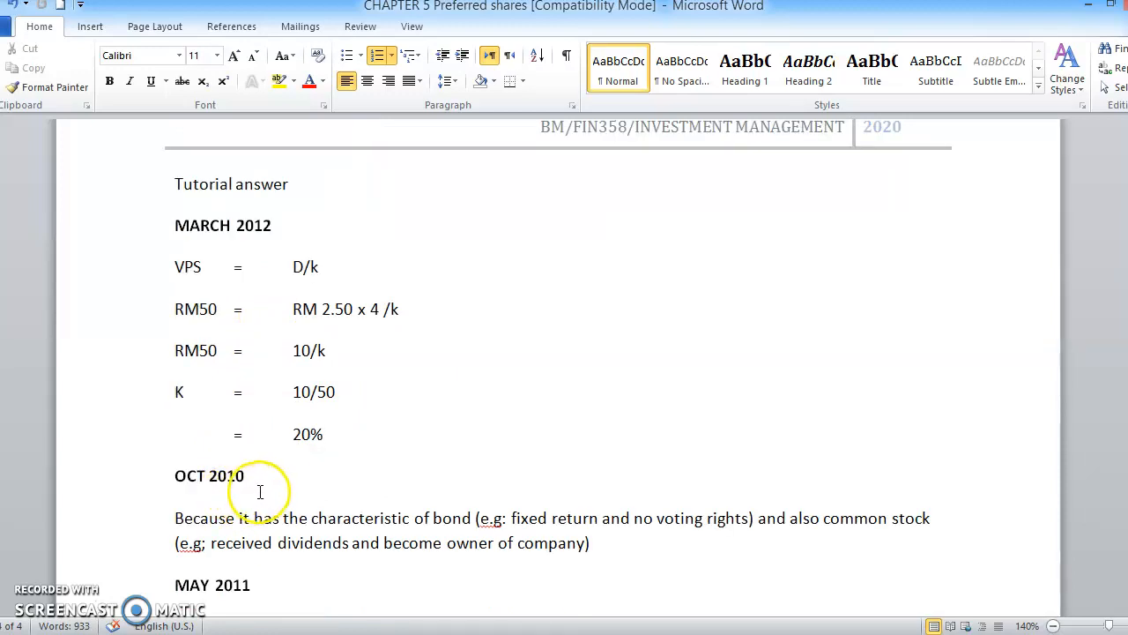